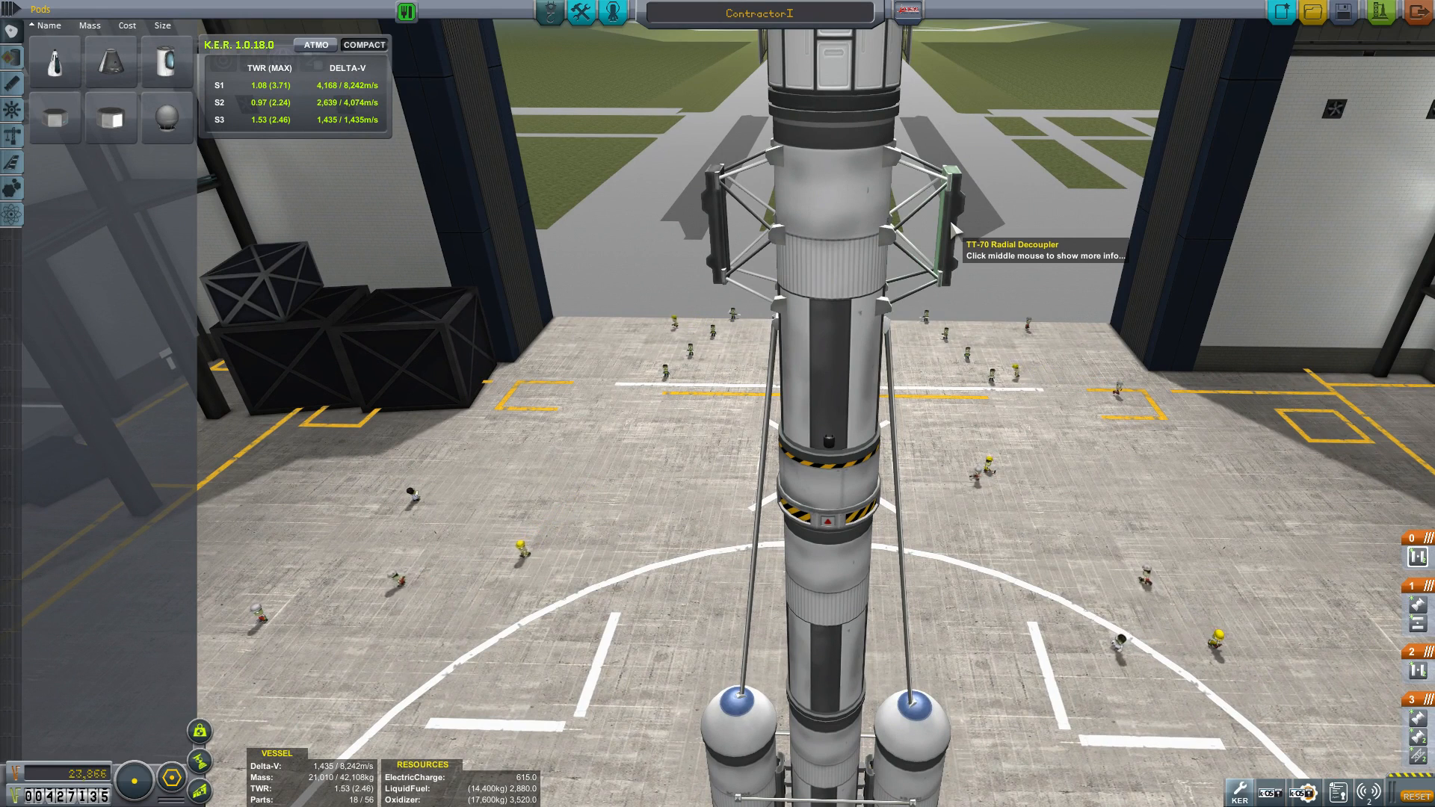
mouse_move(1020, 249)
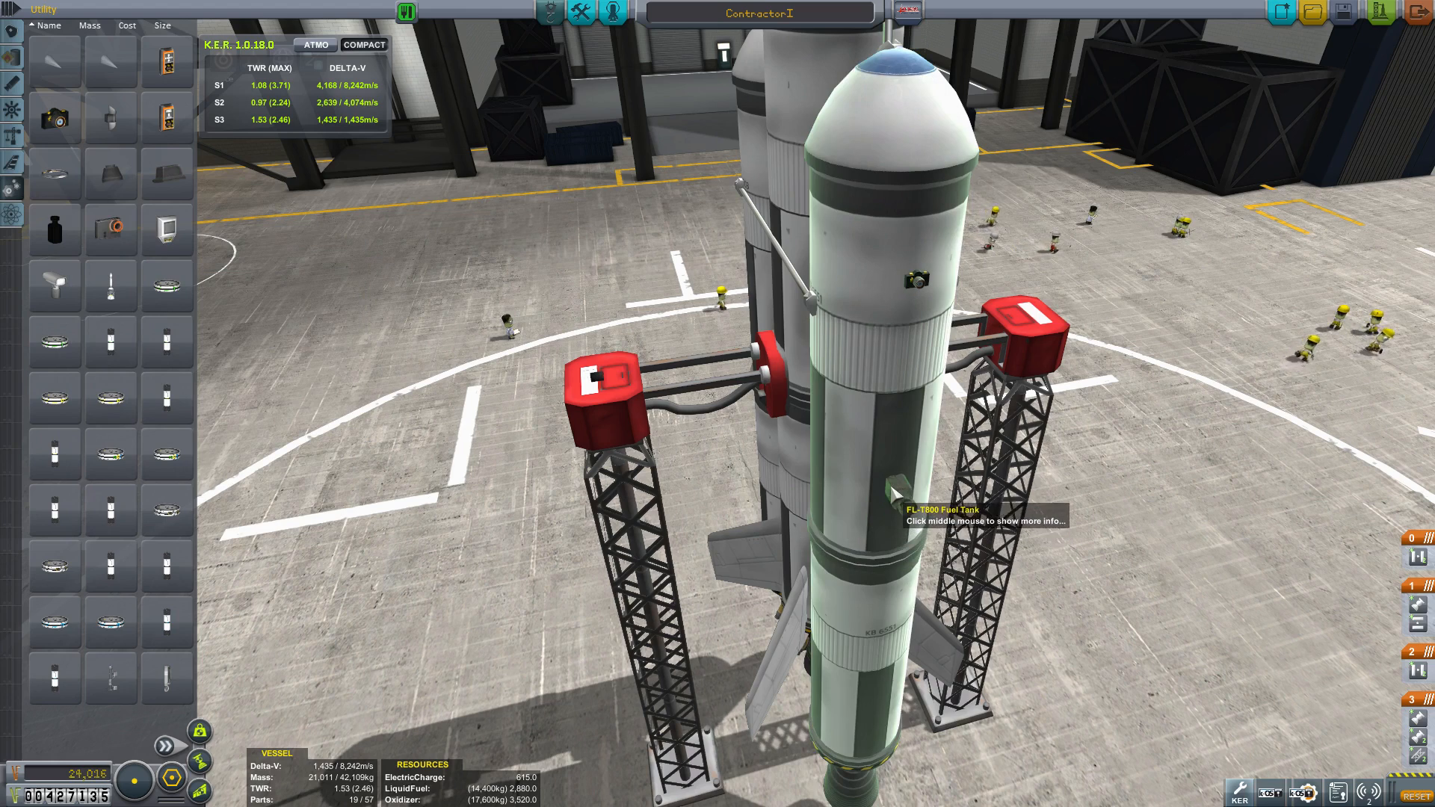
Attach a camera to the fuel tank and send the rocket out to the launch pad.
click(901, 480)
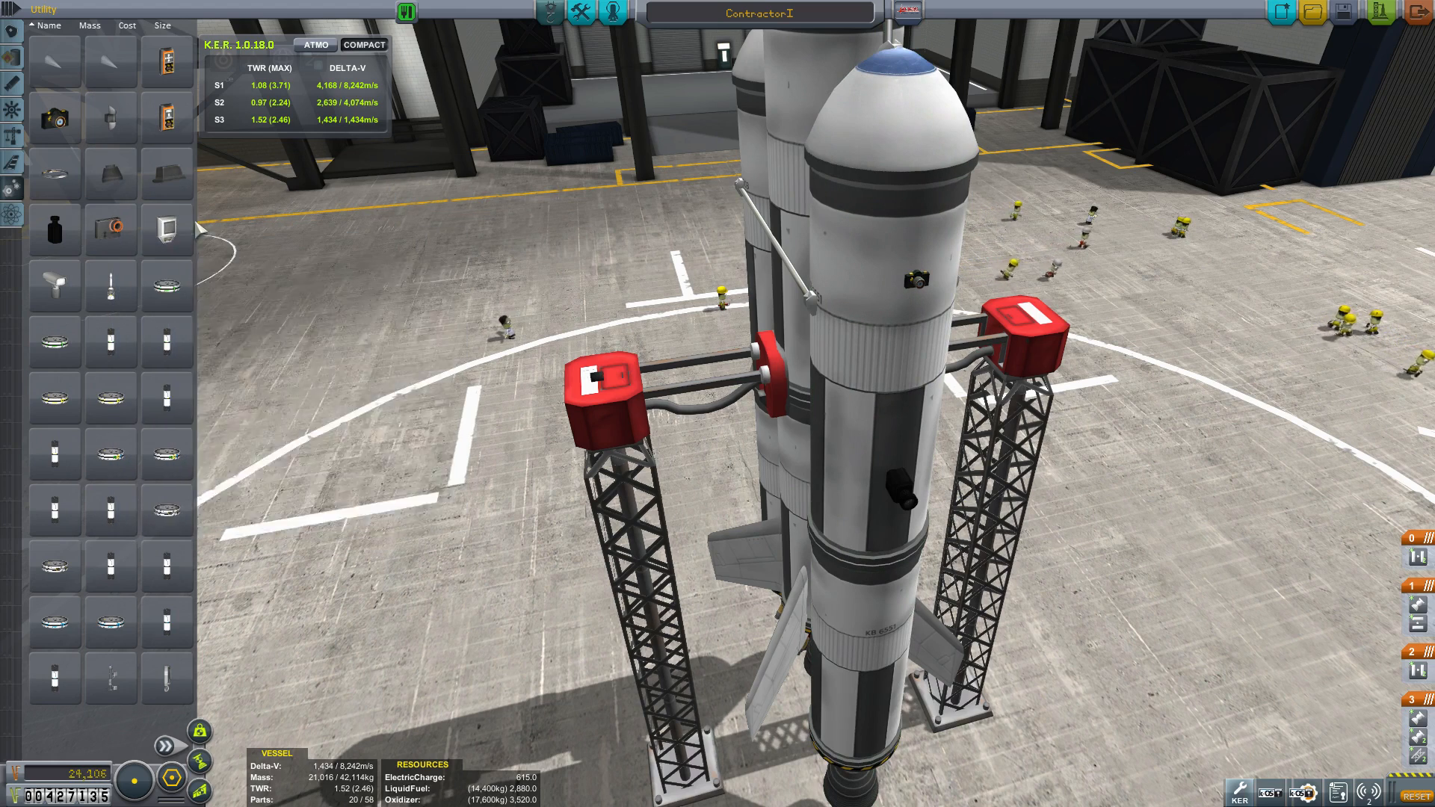
mouse_move(1057, 237)
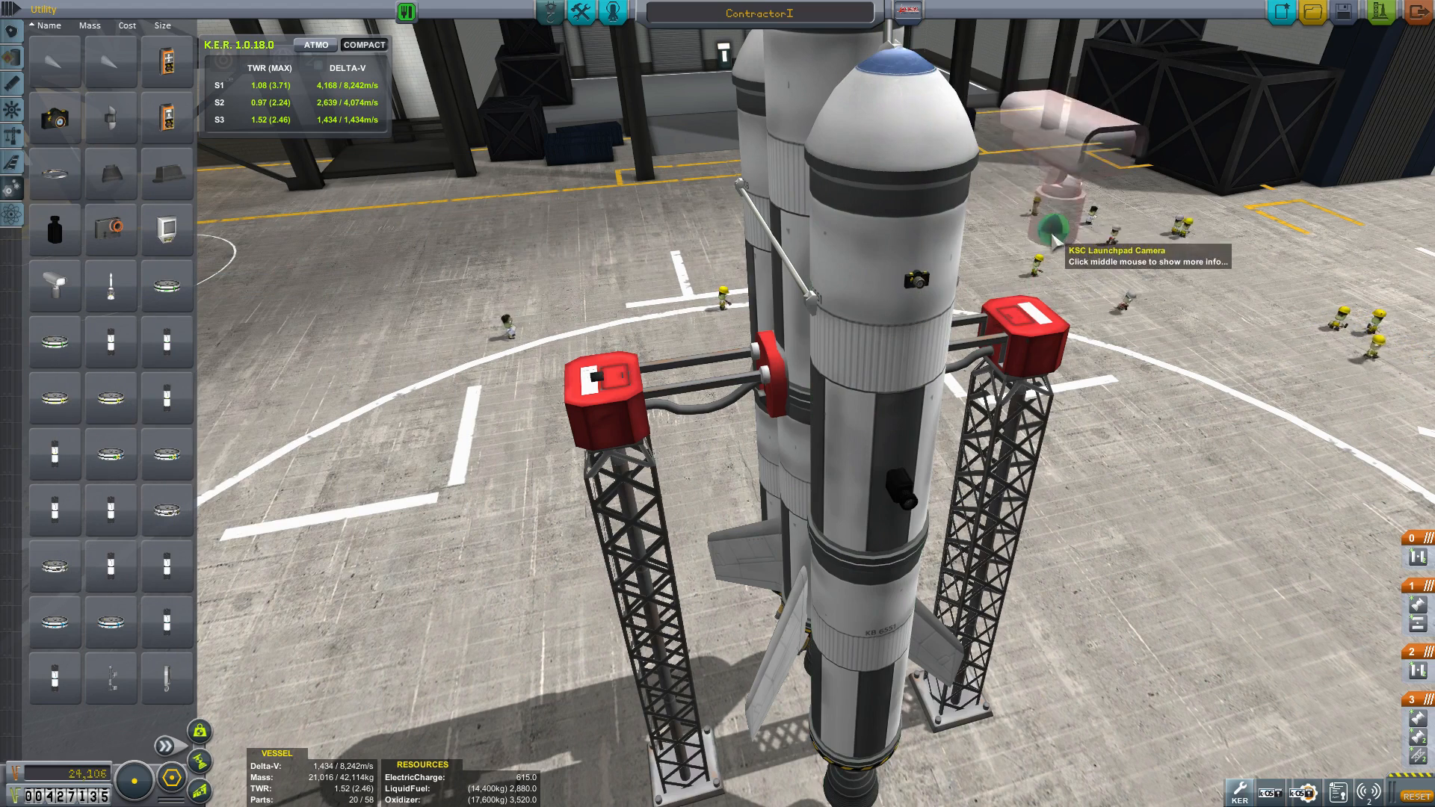
click(1046, 256)
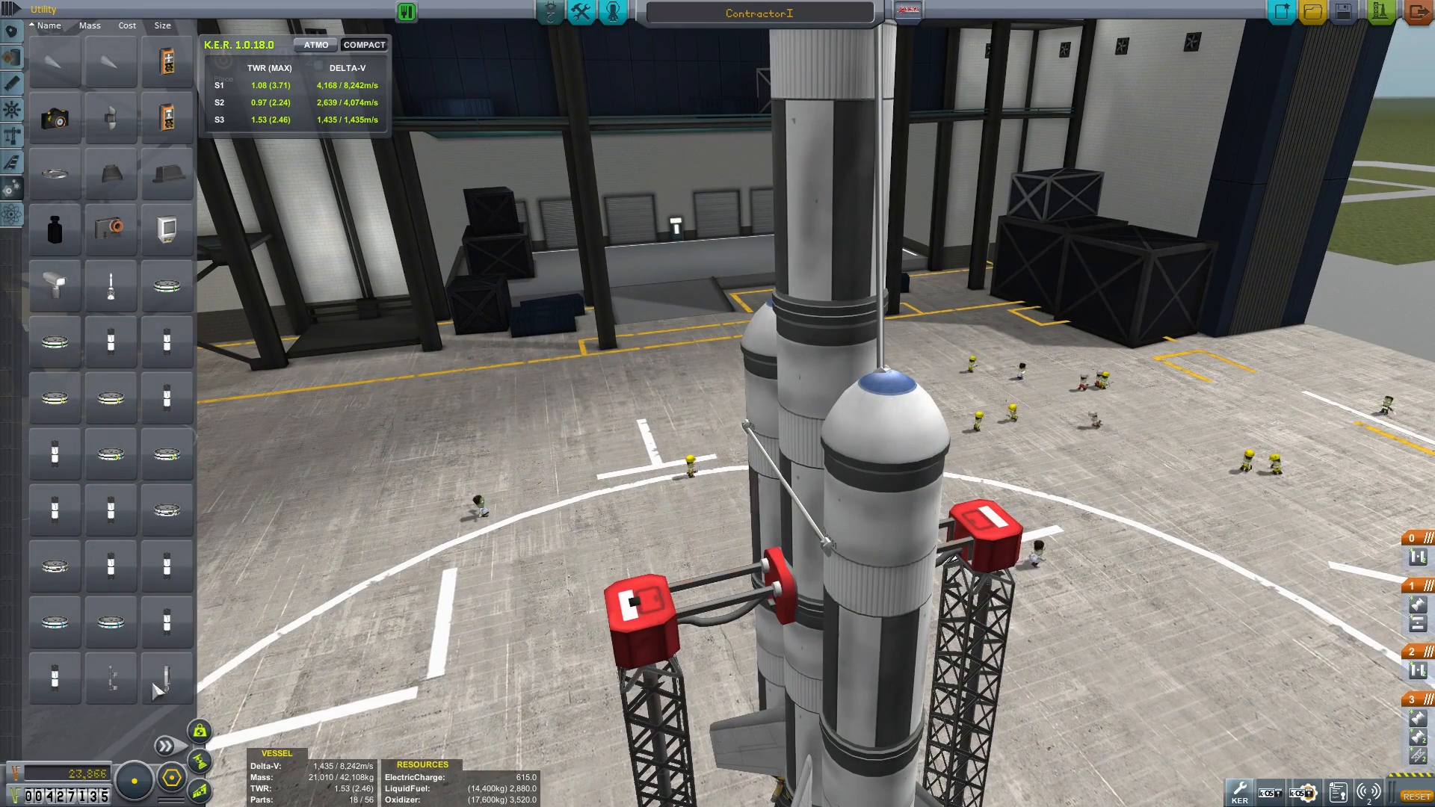
mouse_move(1373, 11)
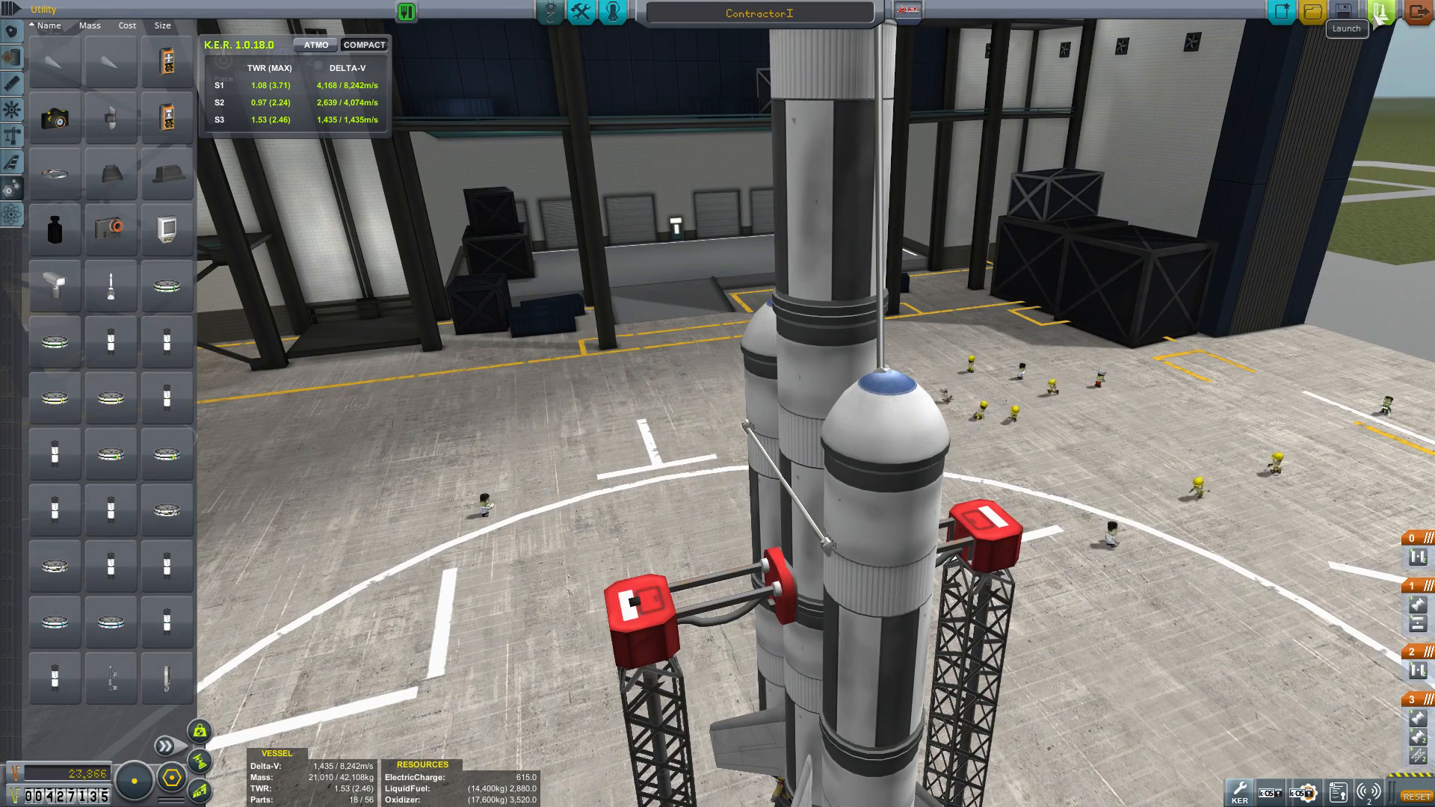
click(1345, 27)
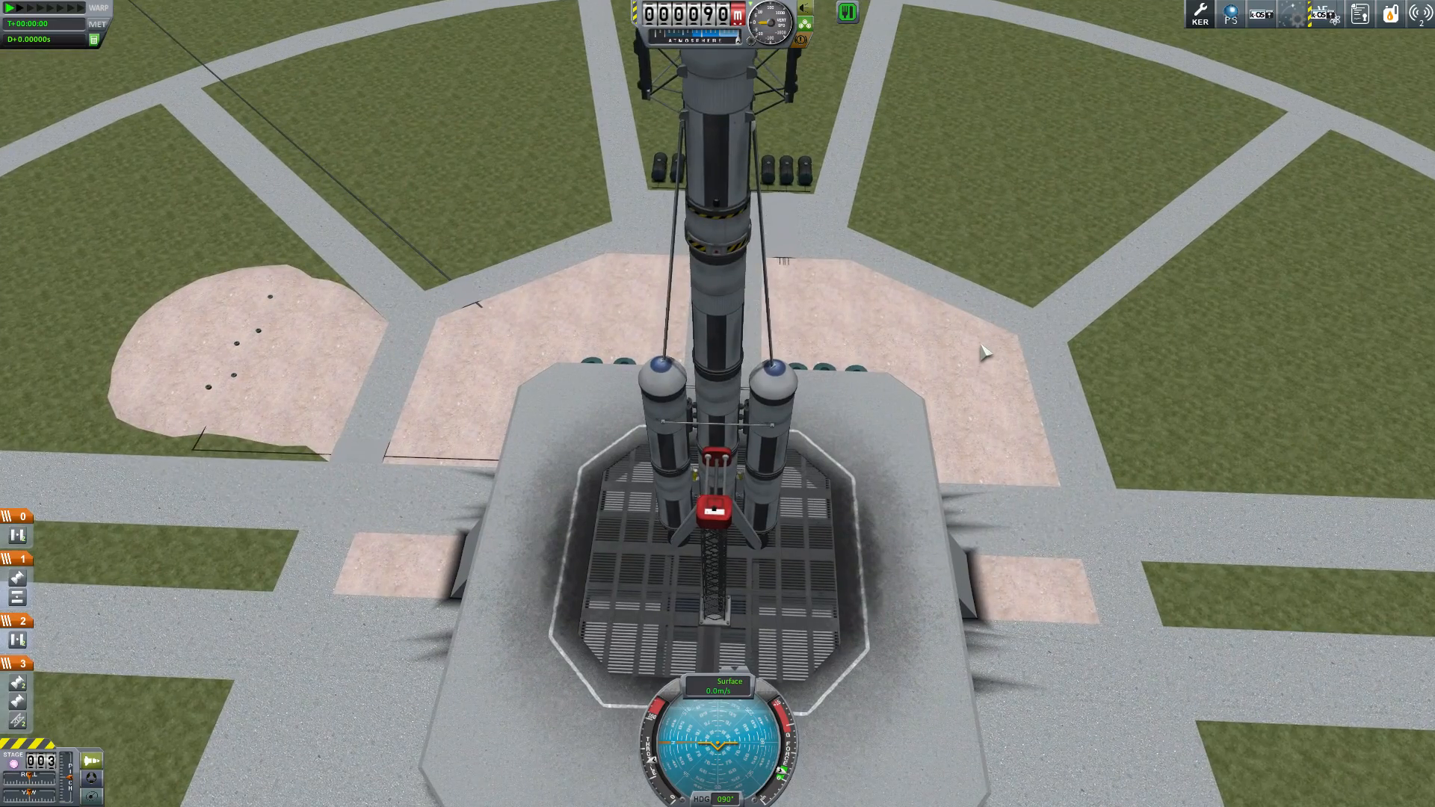
Bring up the NavCam part's options from its right-click menu.
right_click(737, 133)
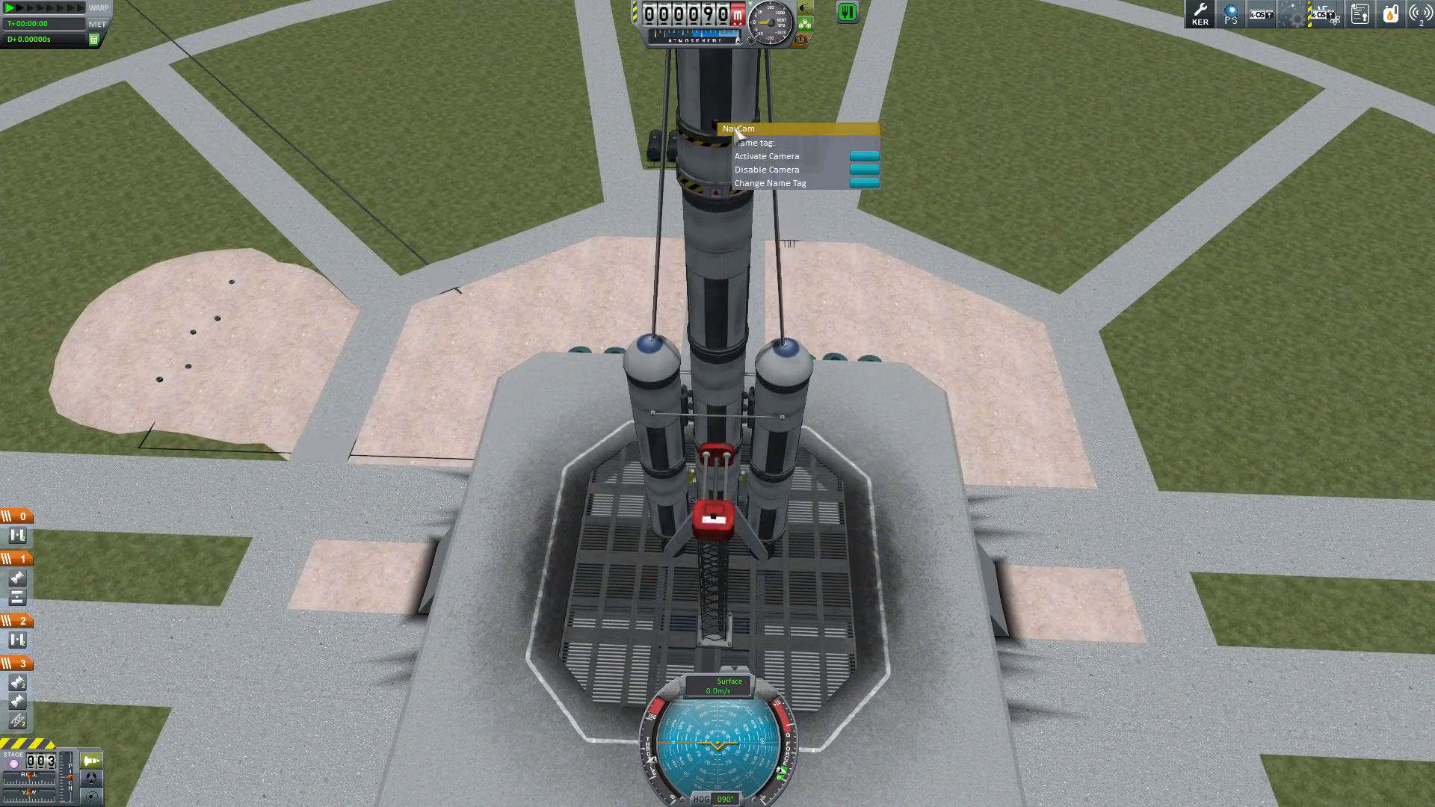
click(767, 155)
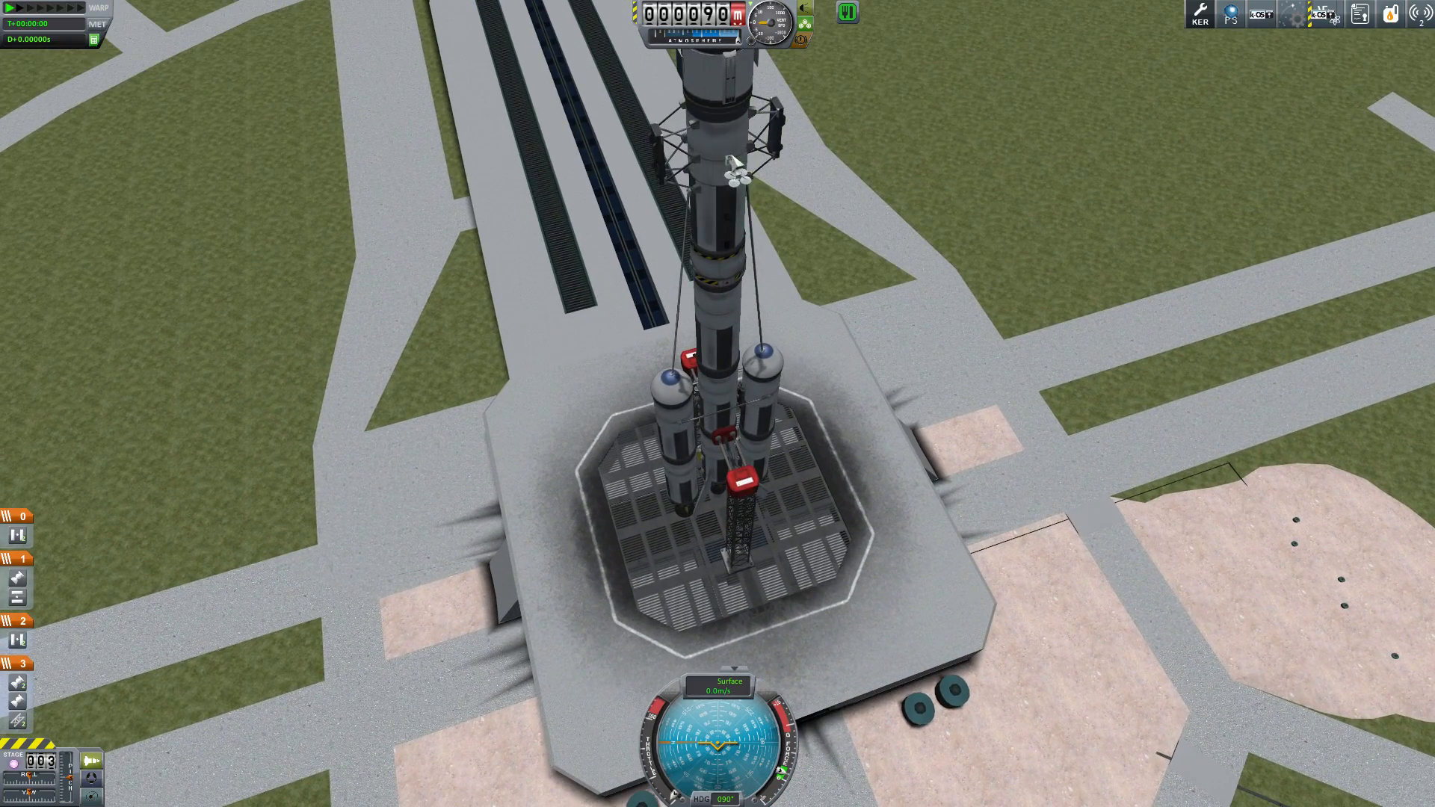
Show the FusTek Telemachus antenna's data link status and link options.
right_click(739, 165)
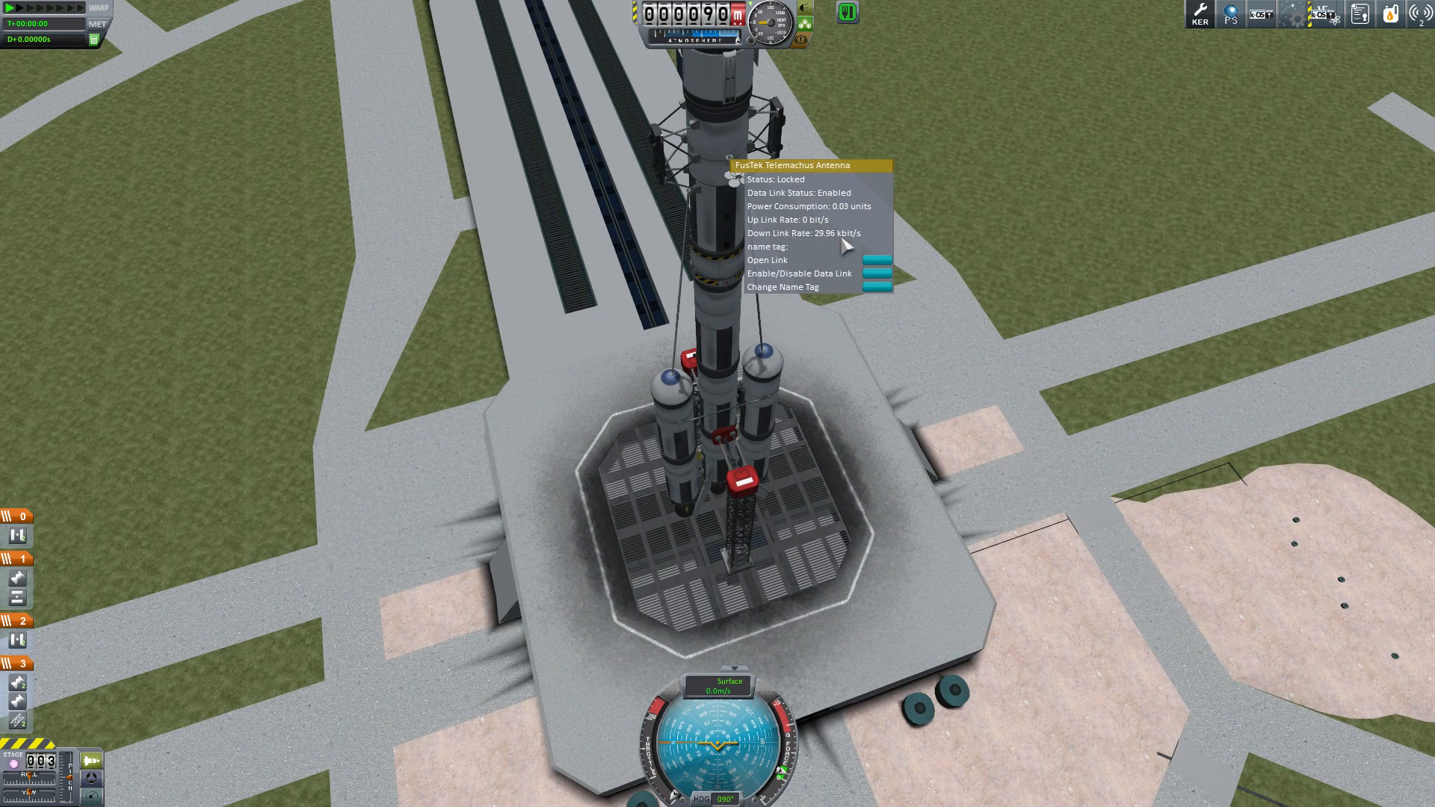
mouse_move(867, 266)
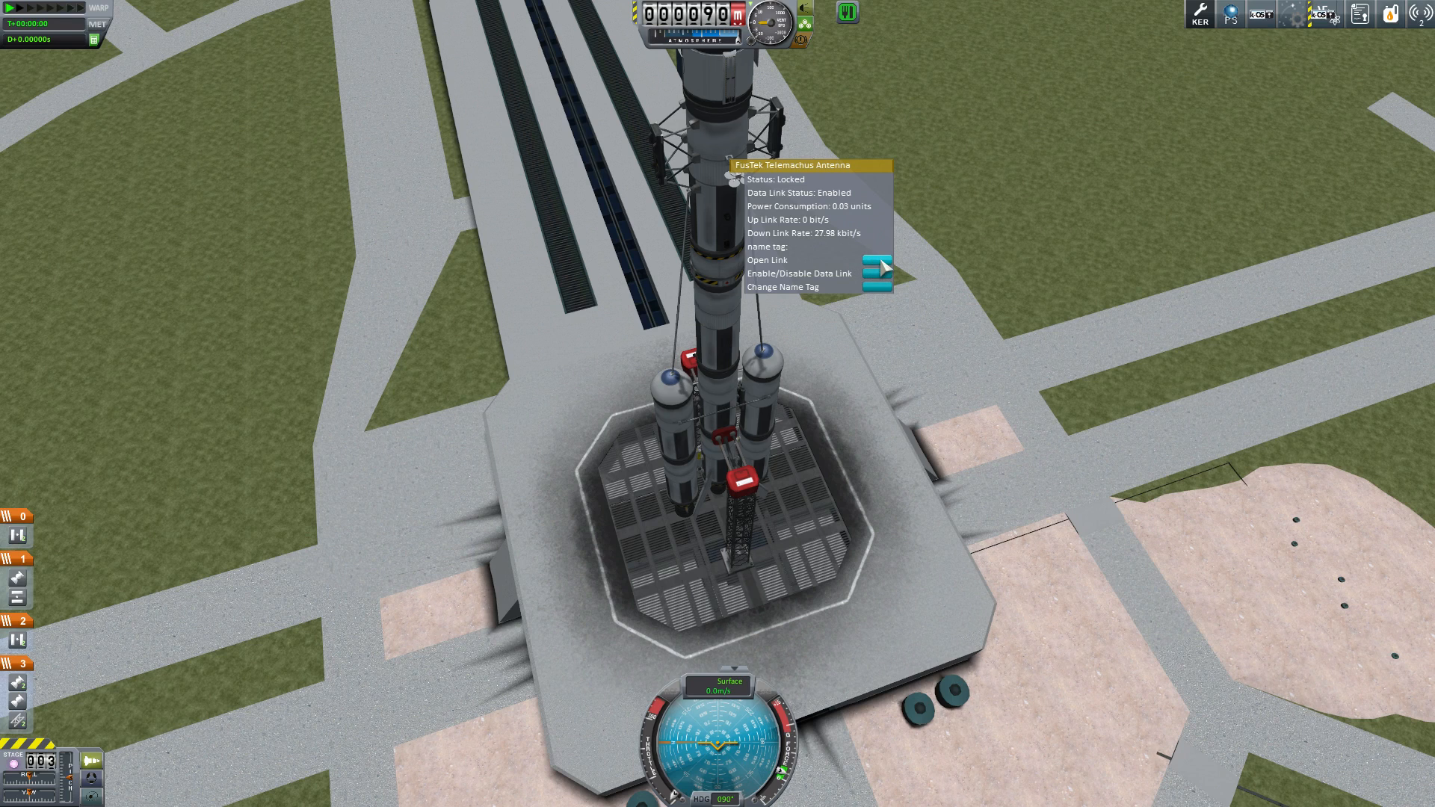
Open the antenna link's Graphs and Tables console plotting Dynamic Pressure on the top graph, then return to the info page.
click(766, 261)
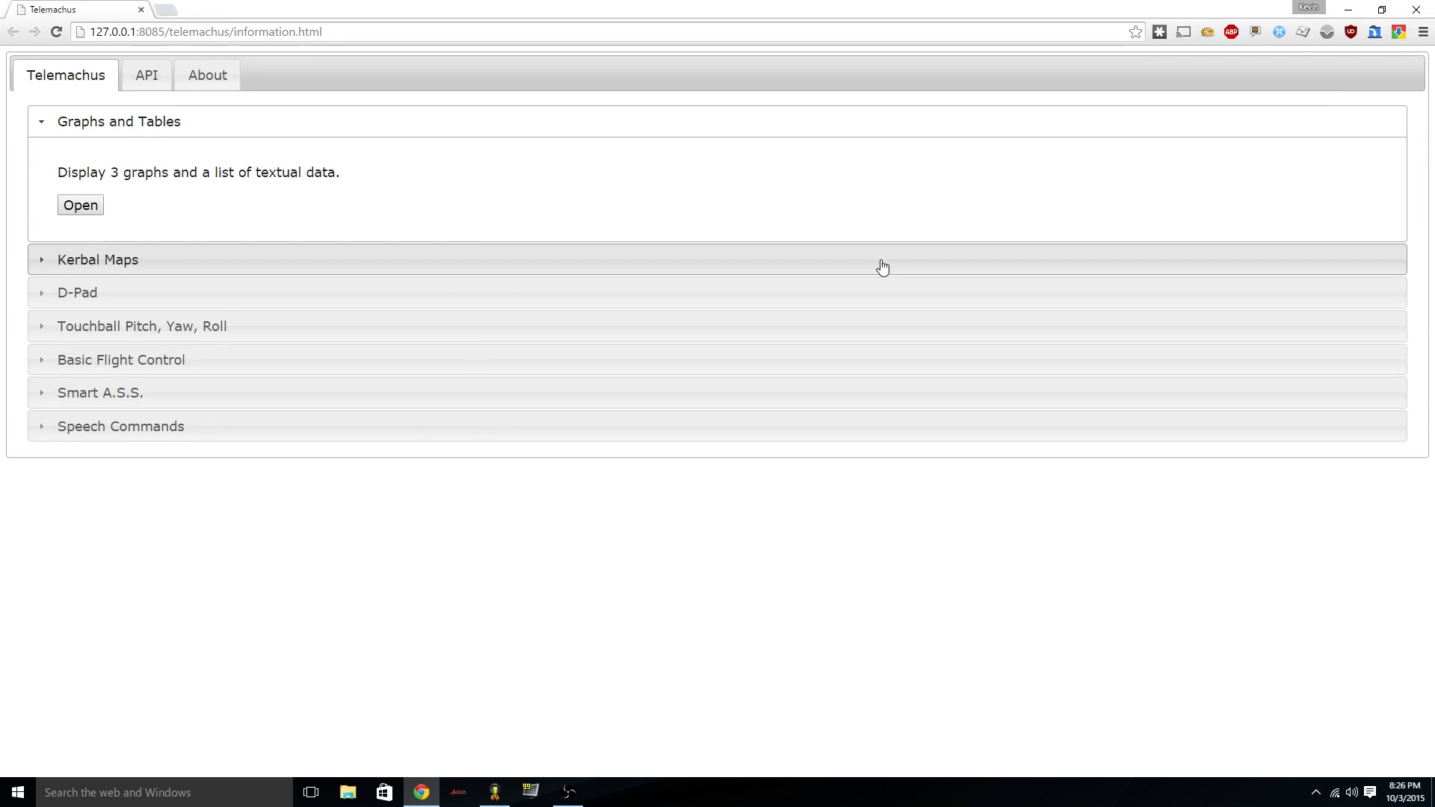
mouse_move(266, 229)
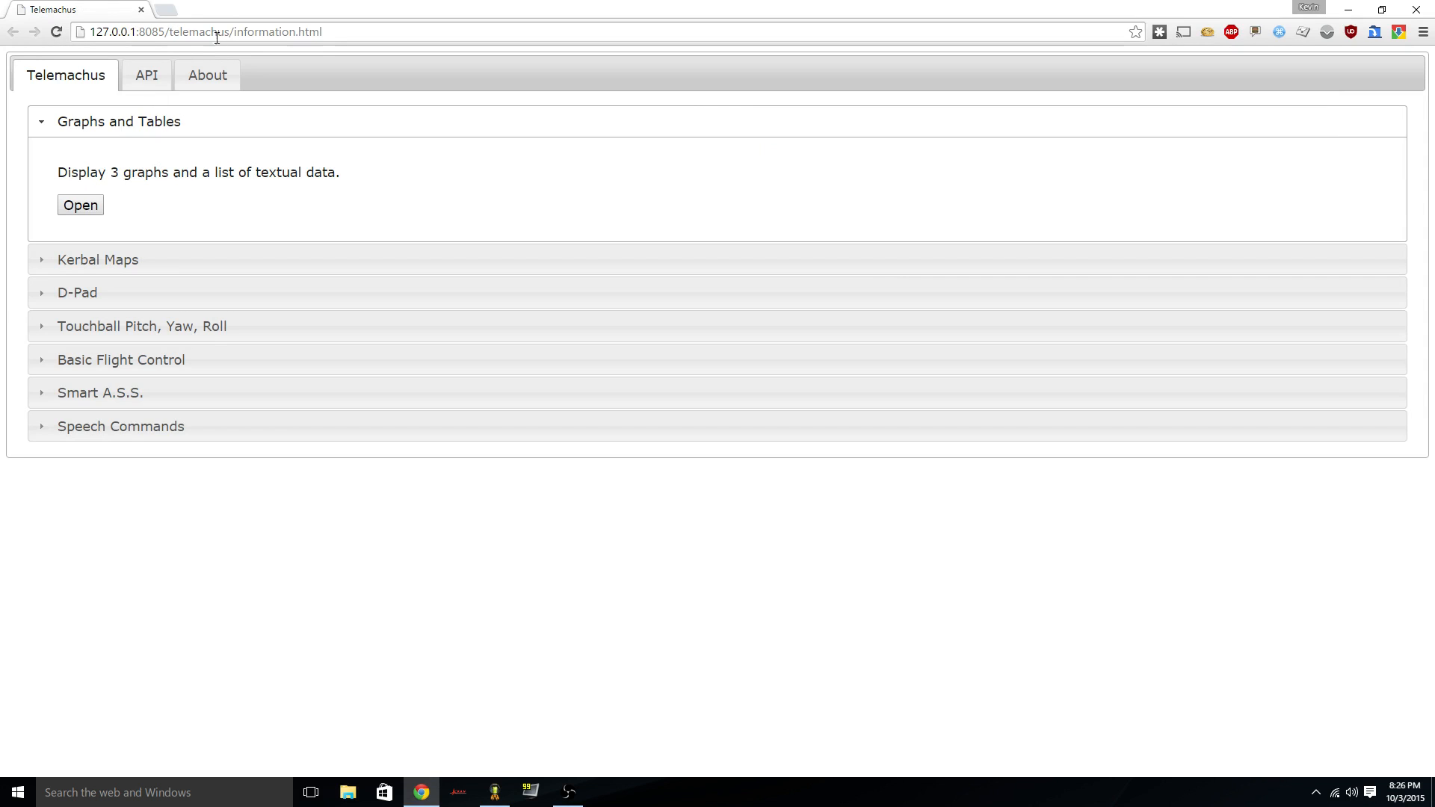
click(79, 205)
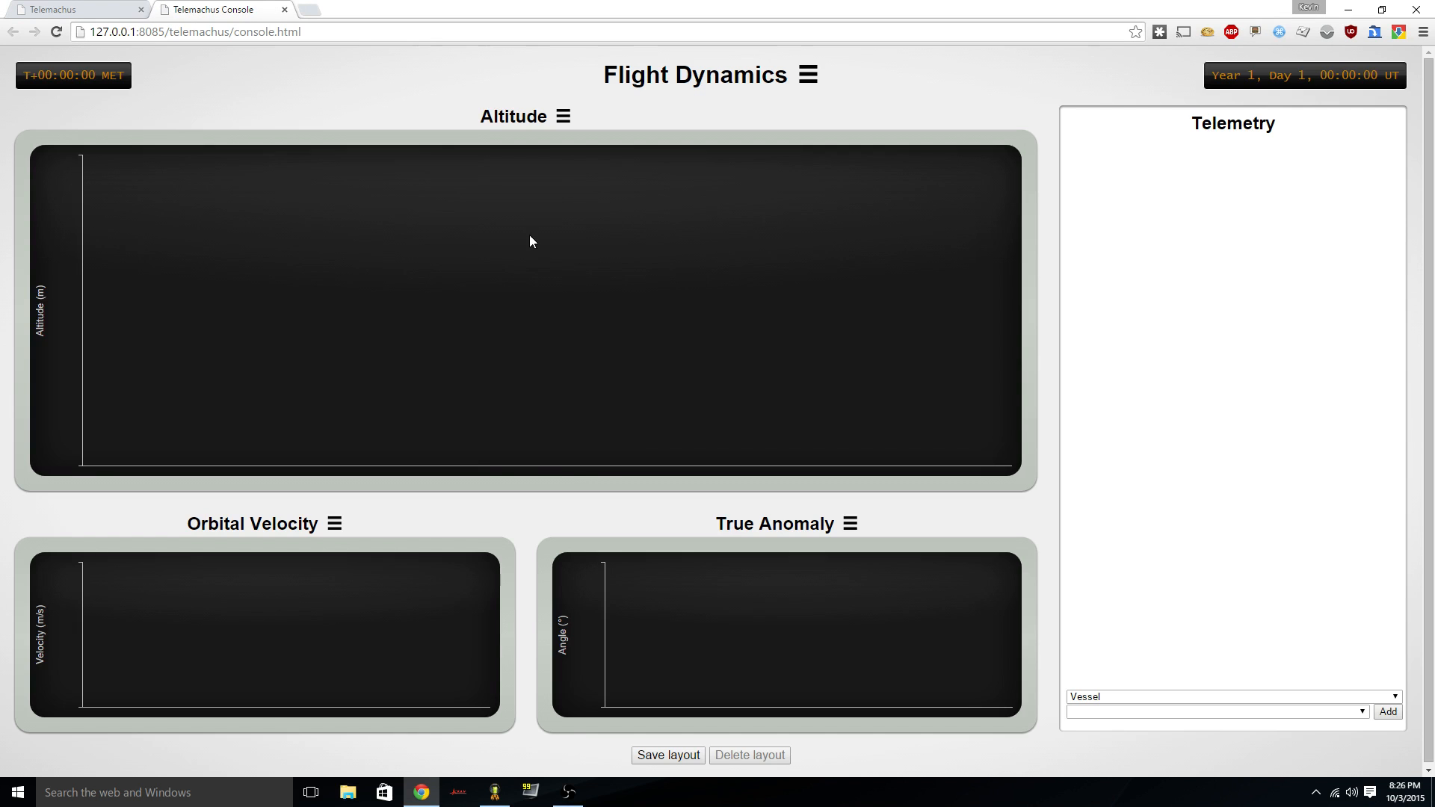
click(564, 117)
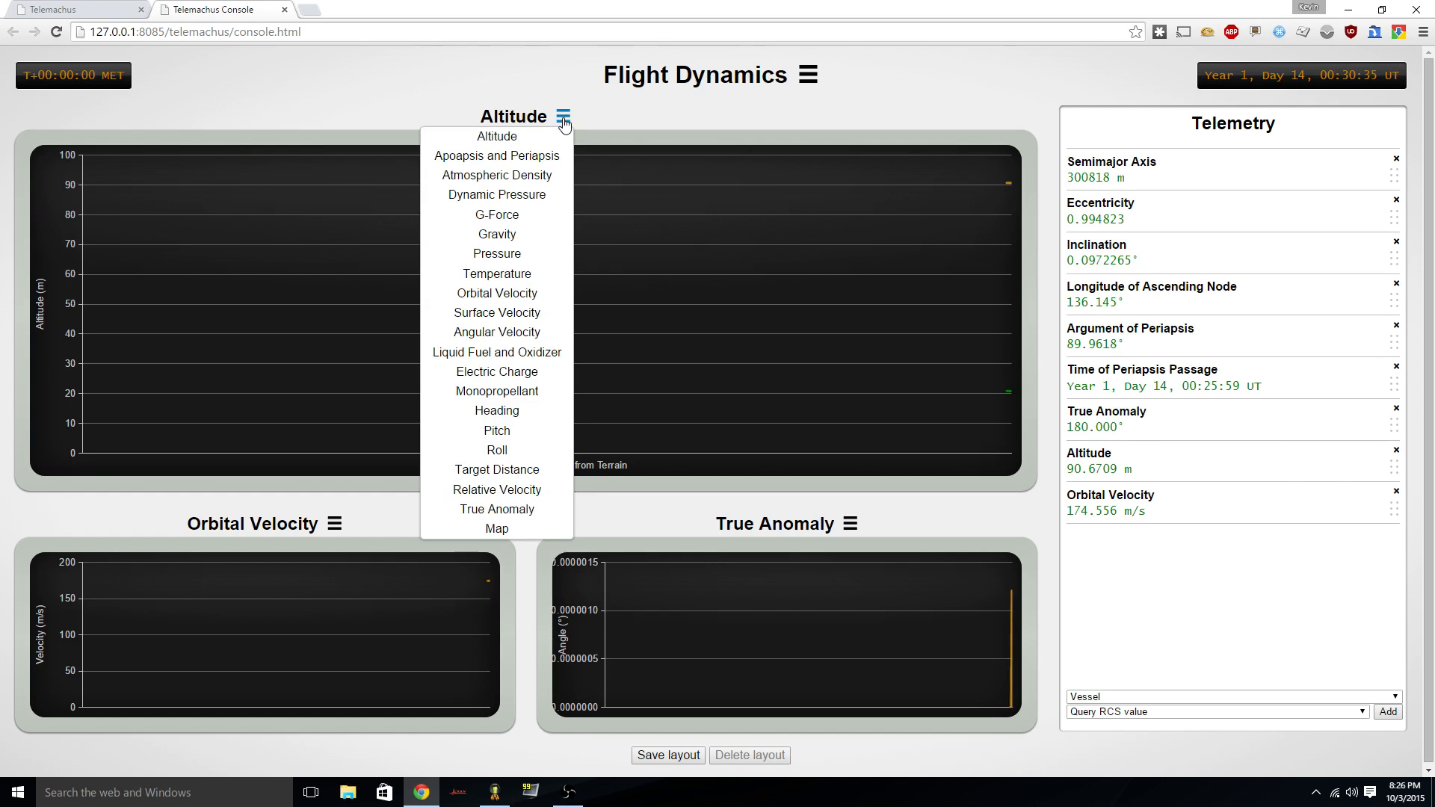
click(496, 194)
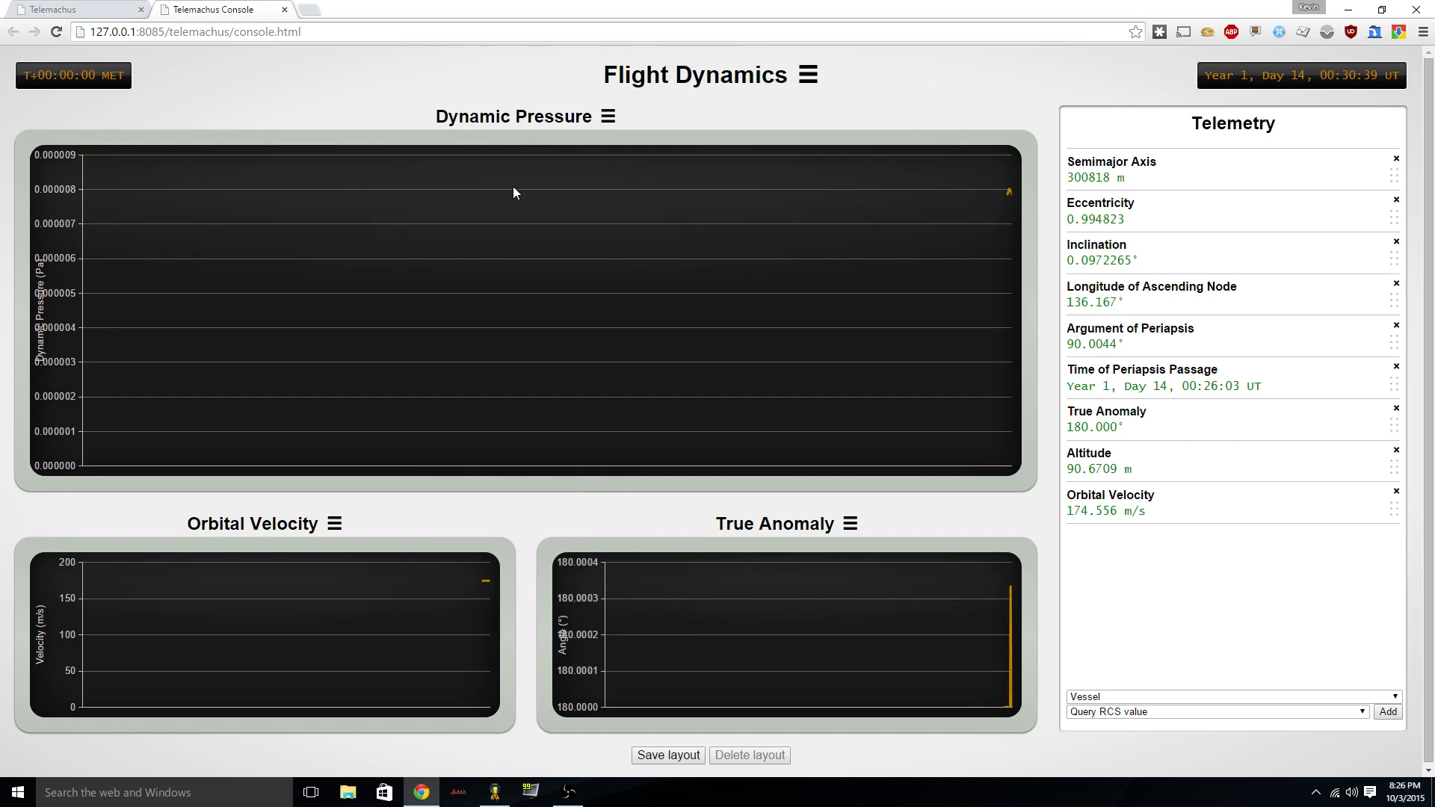
mouse_move(698, 193)
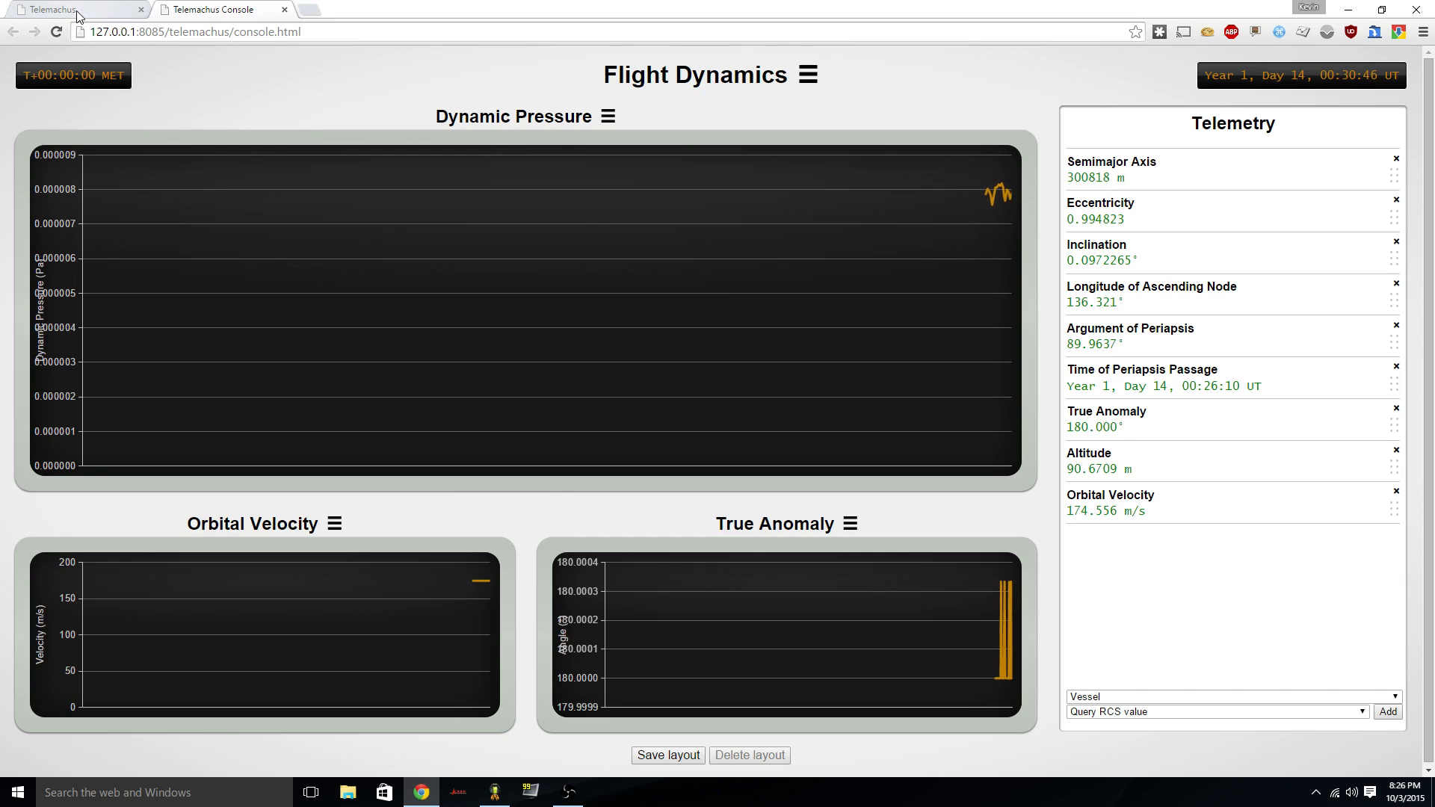
click(69, 9)
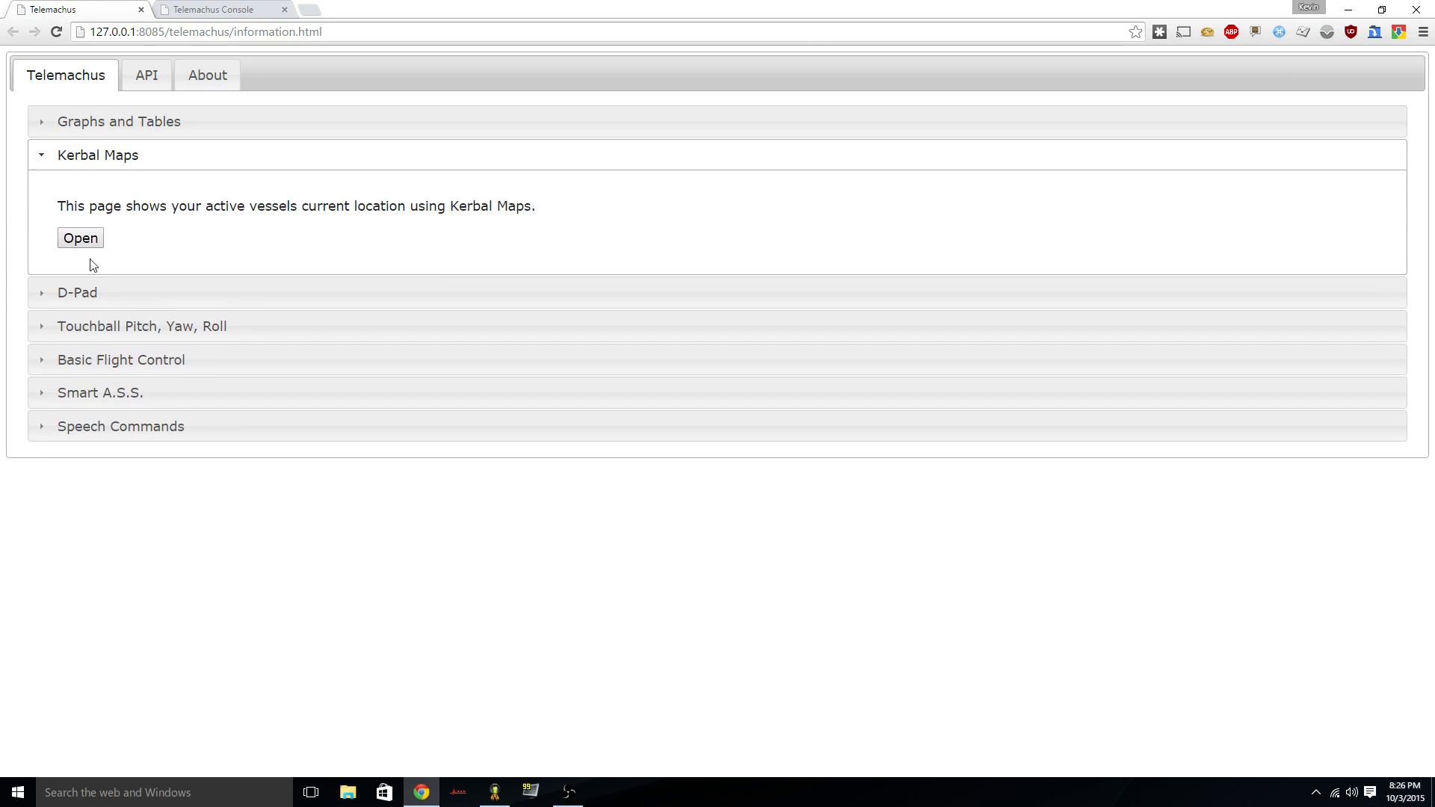
Show Kerbal Maps as colour relief with space centres marked, then return to the info page.
click(79, 238)
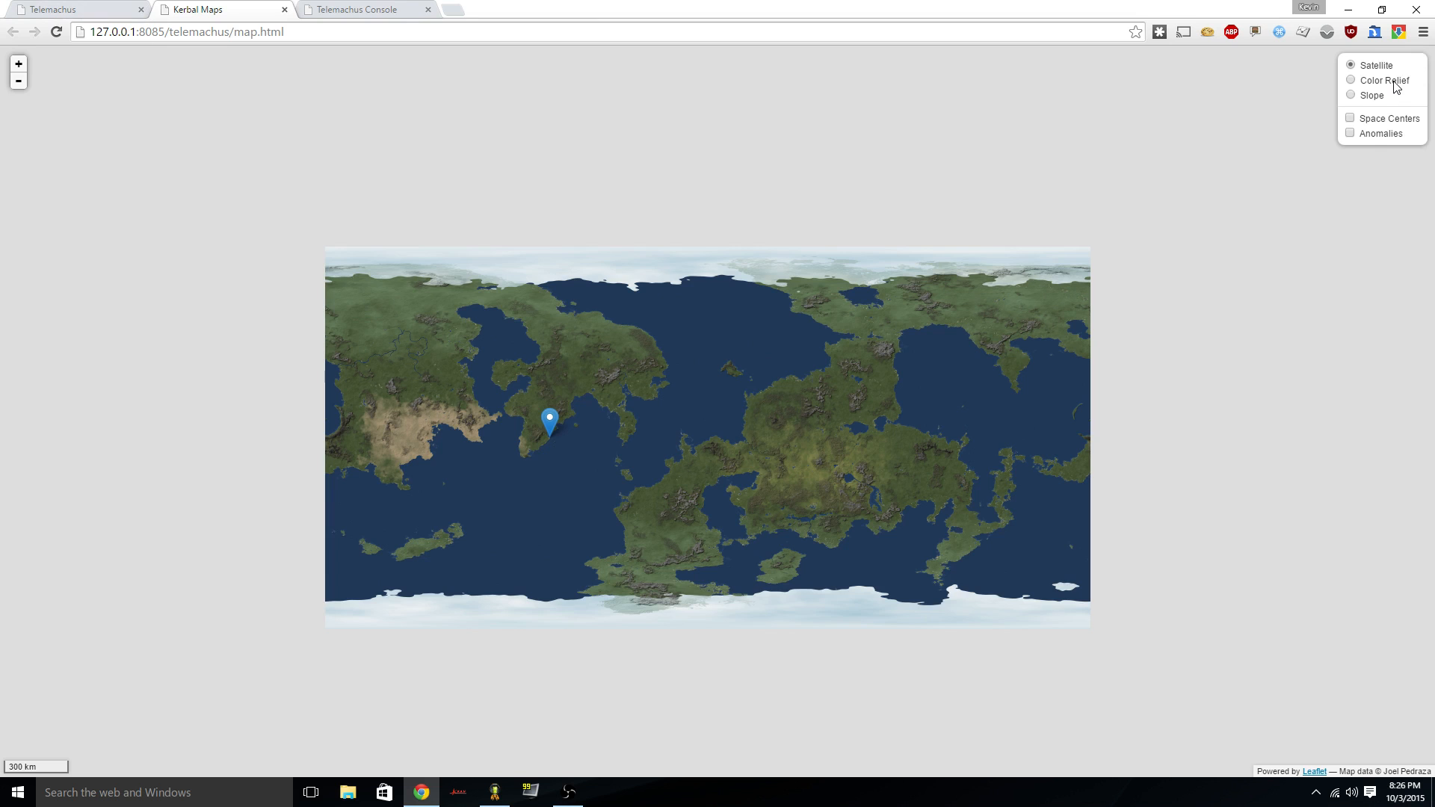
click(1349, 95)
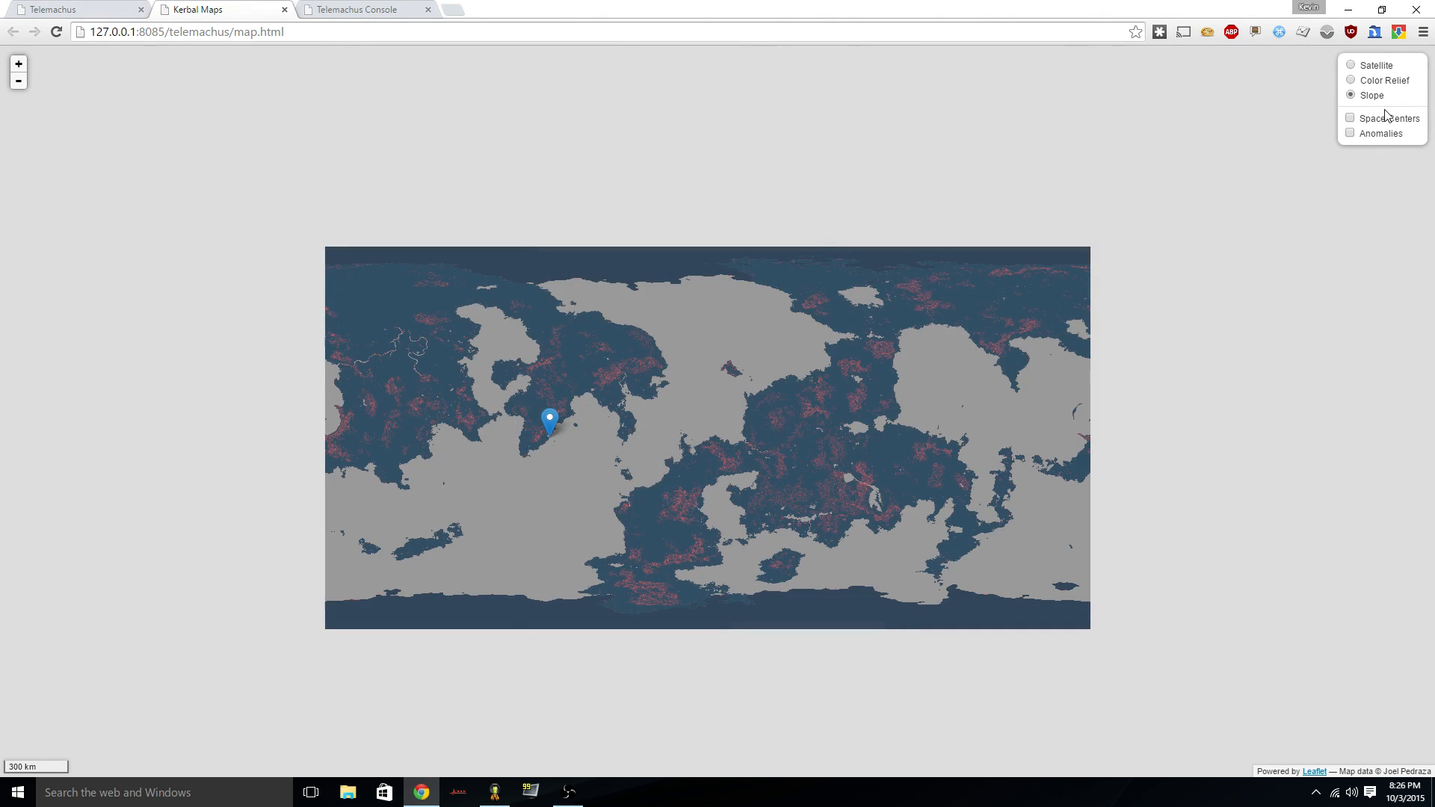
click(1351, 80)
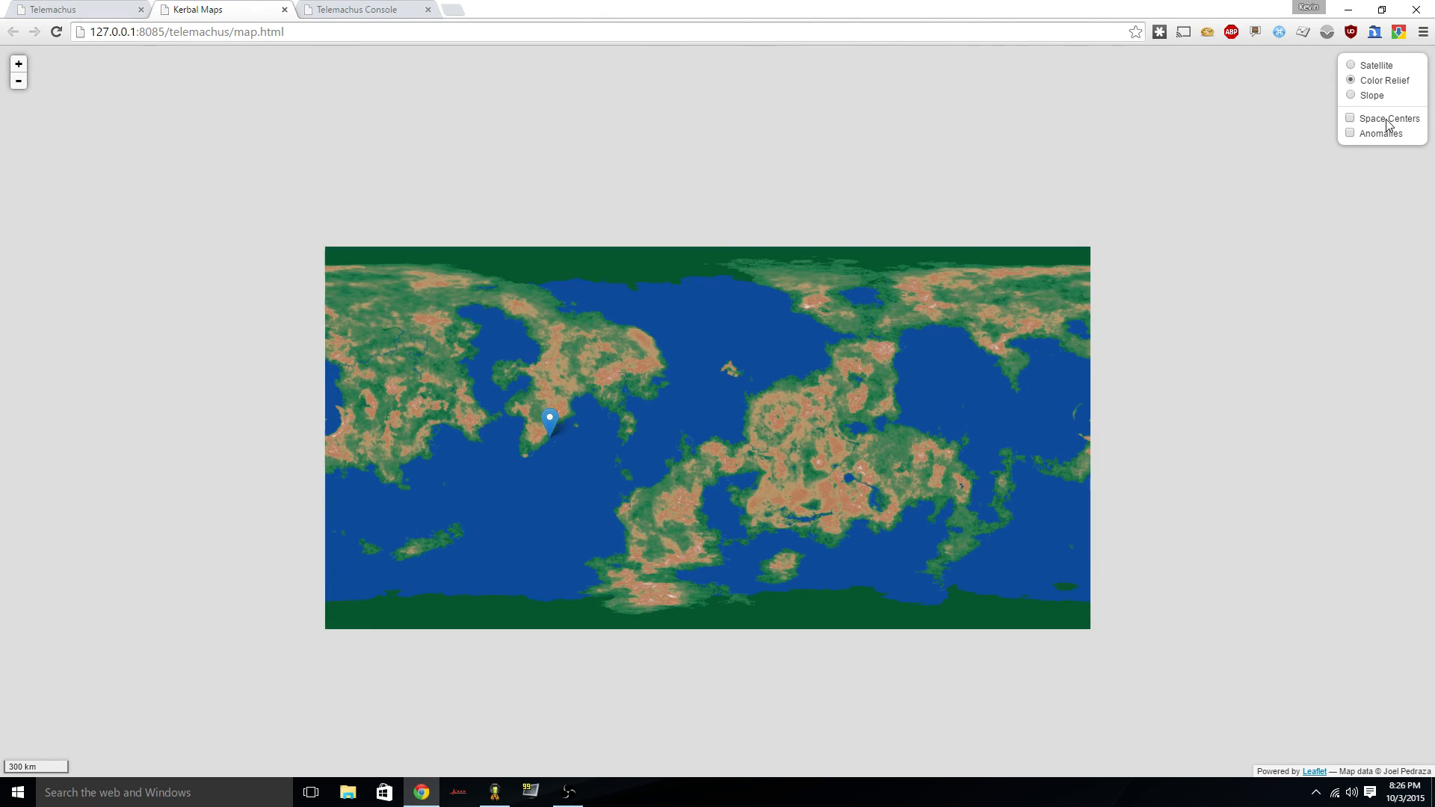
click(1348, 118)
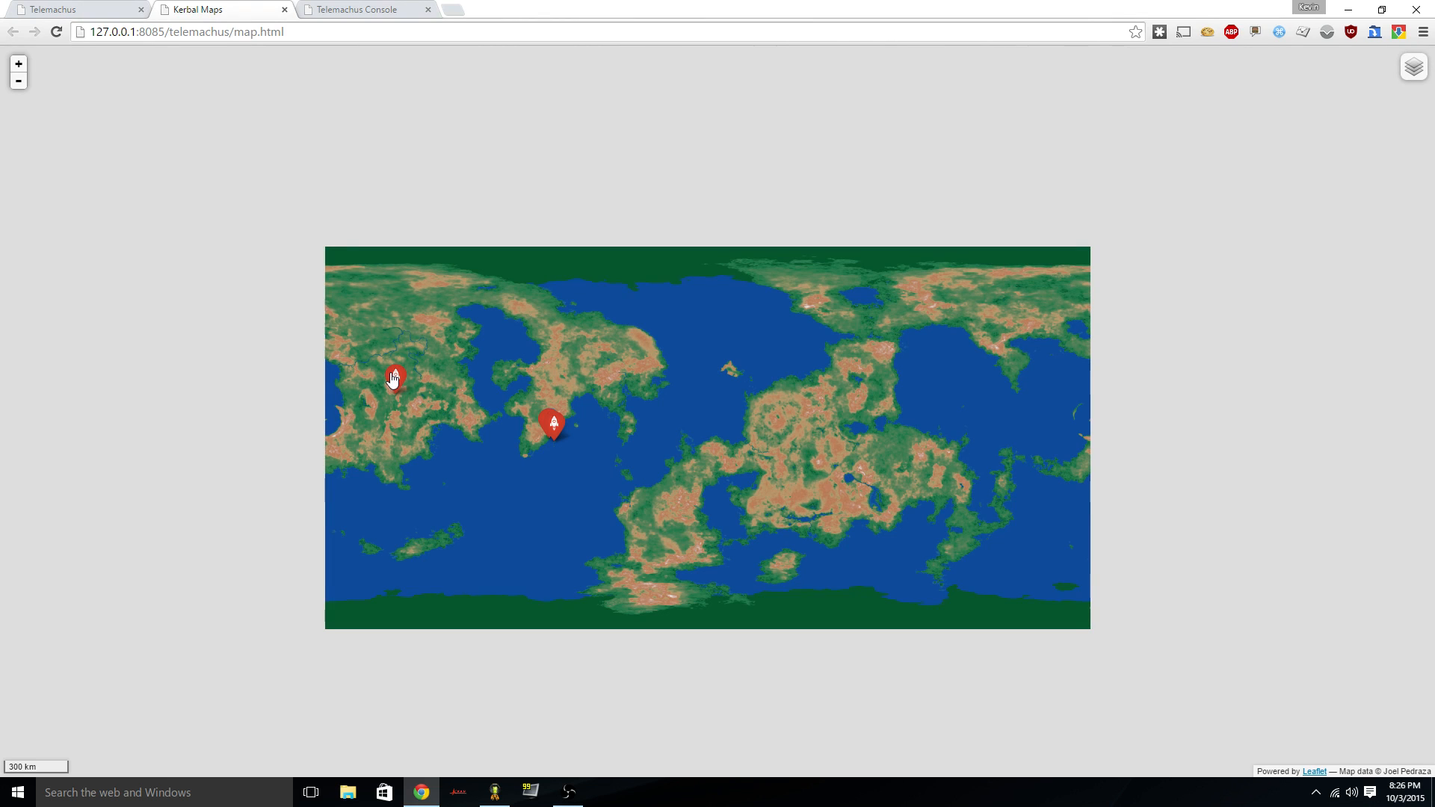
click(78, 8)
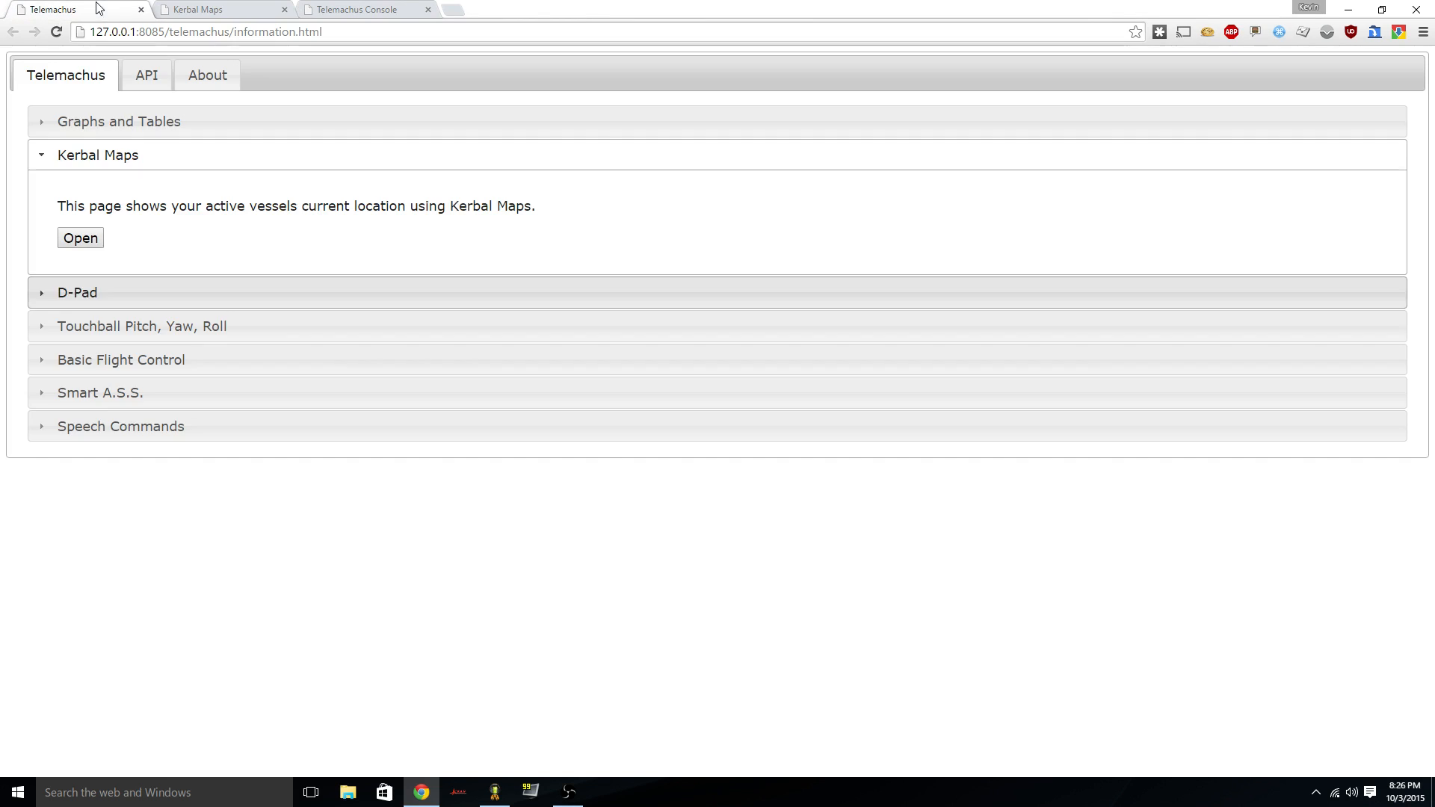
Expand the Smart A.S.S., Basic Flight Control and Touchball Pitch, Yaw, Roll descriptions.
click(101, 393)
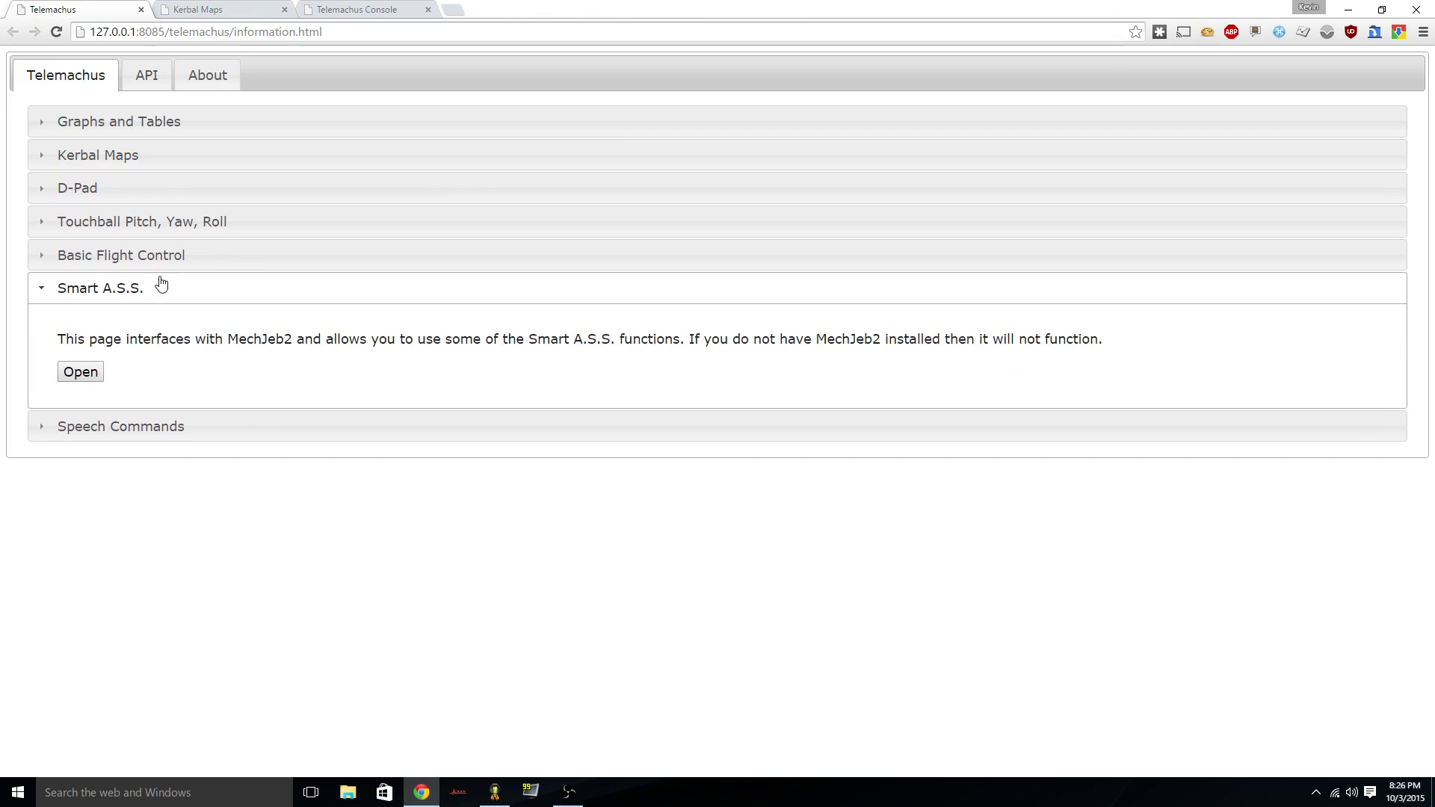
click(79, 371)
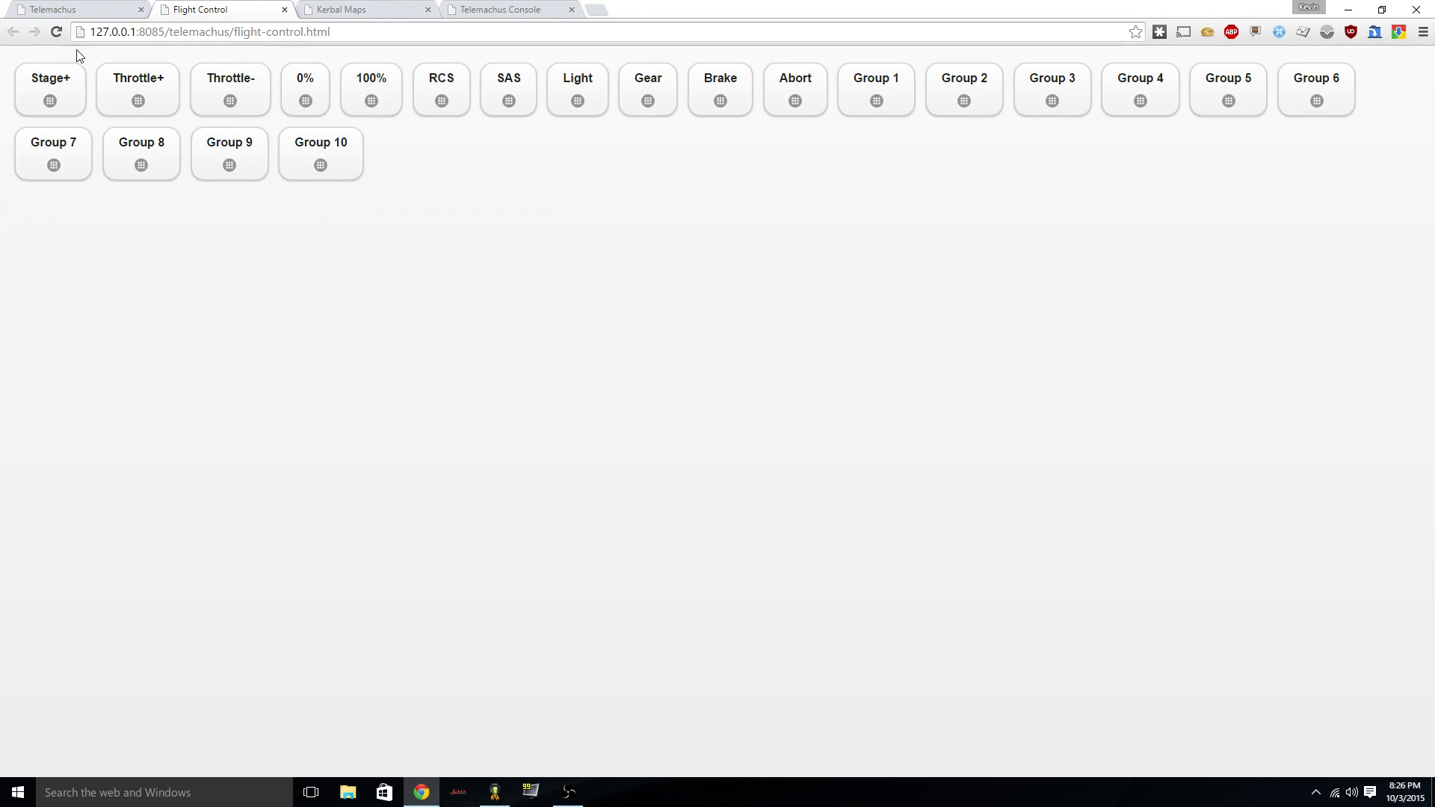
click(78, 9)
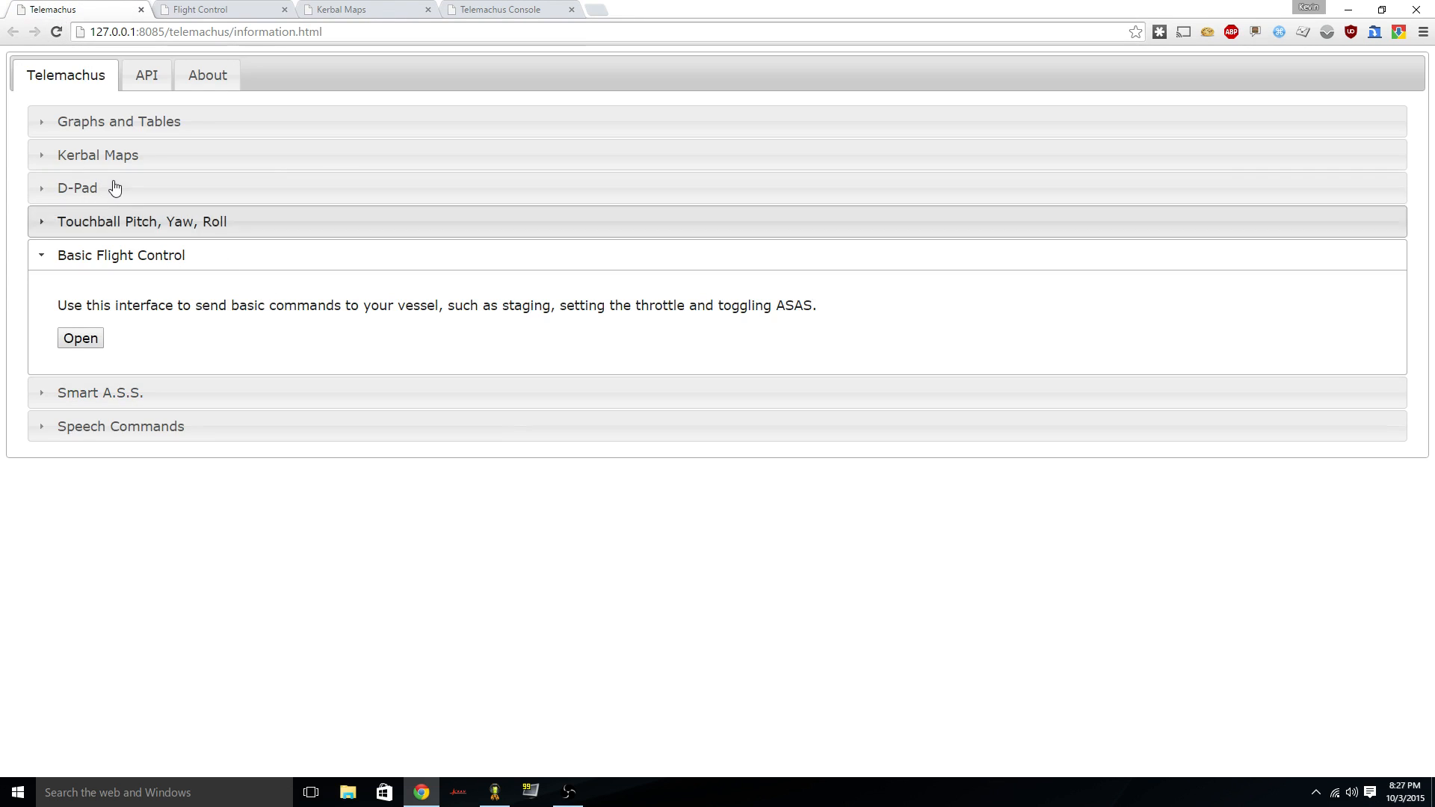
click(142, 221)
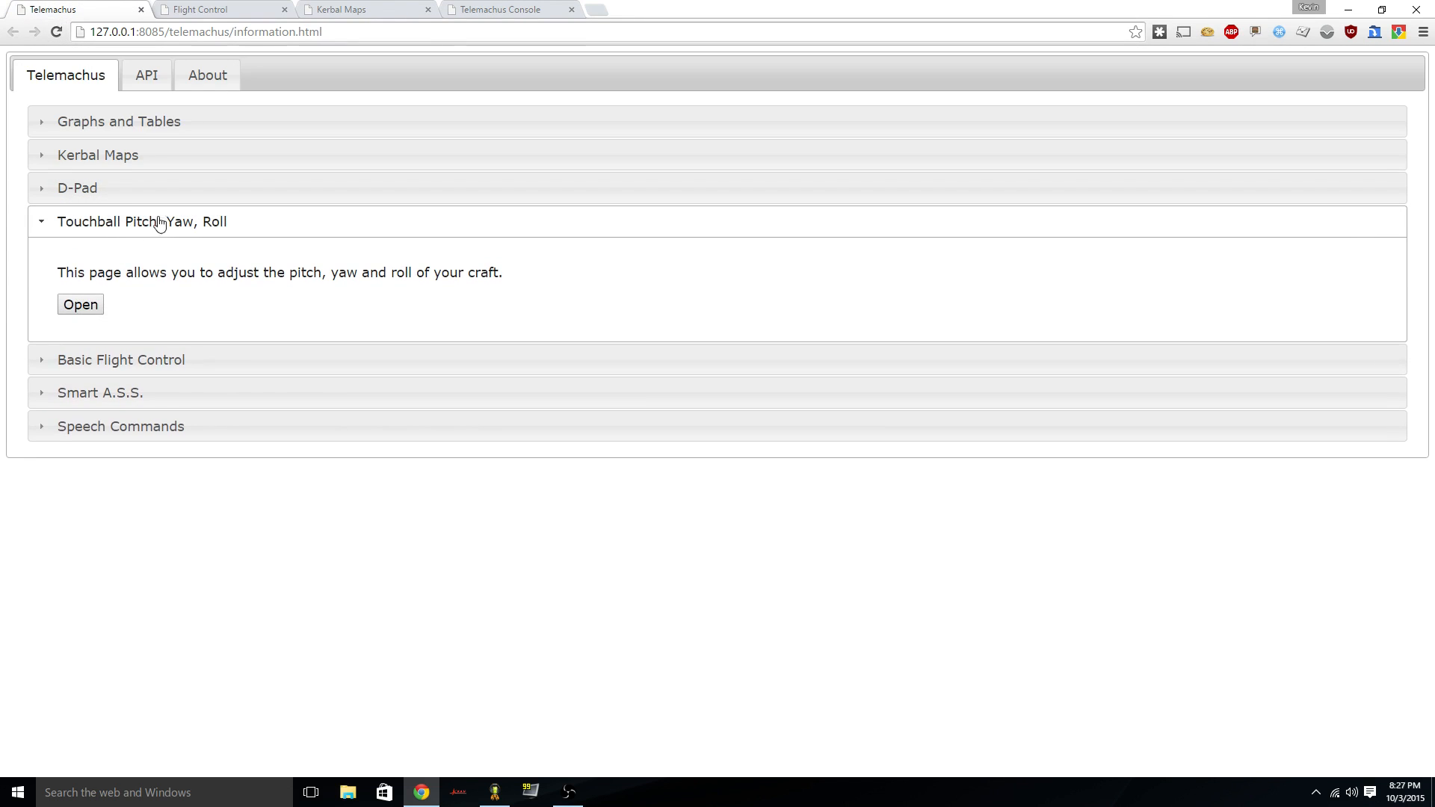
mouse_move(526, 438)
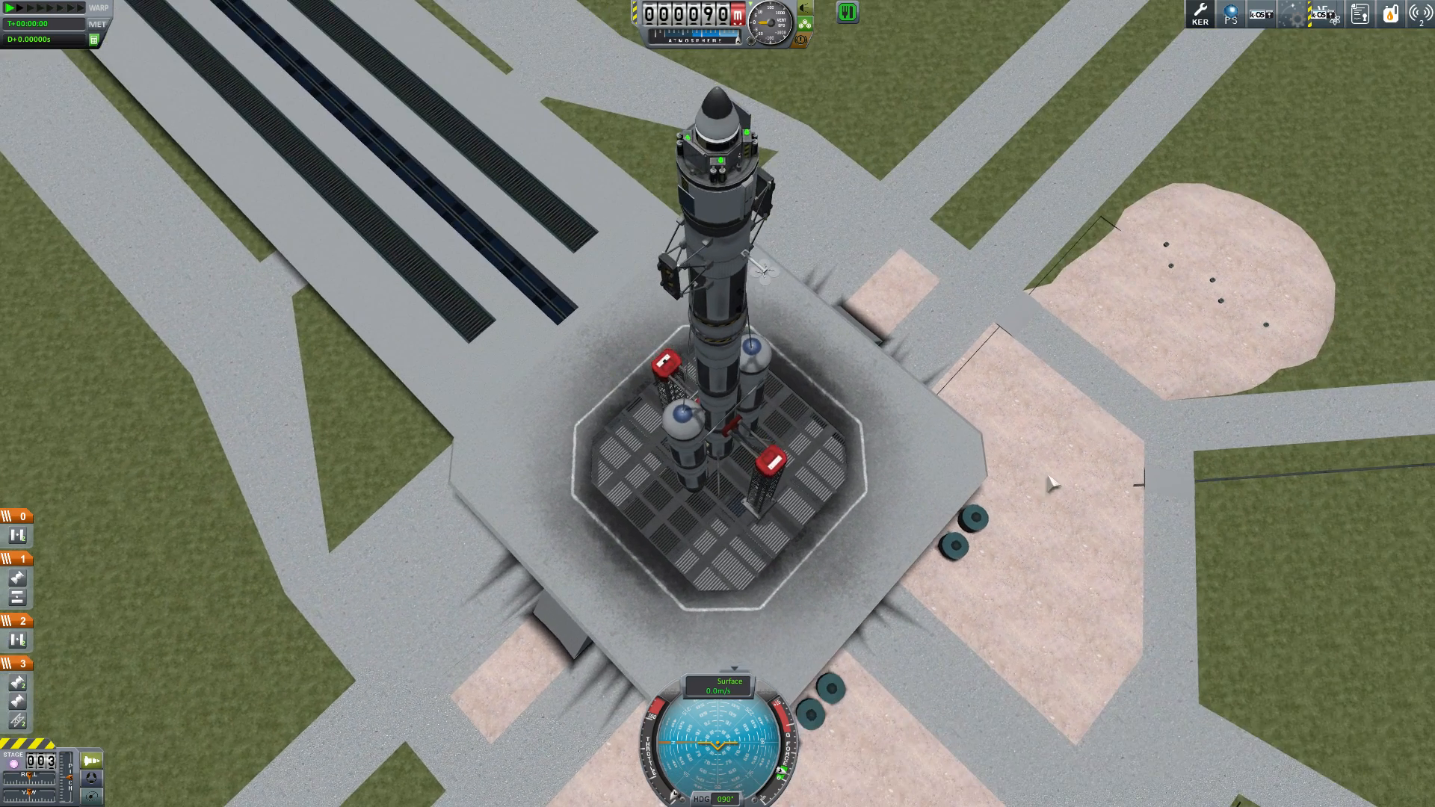
Open the kOS configuration panel from the toolbar icon over the launch pad.
click(1266, 15)
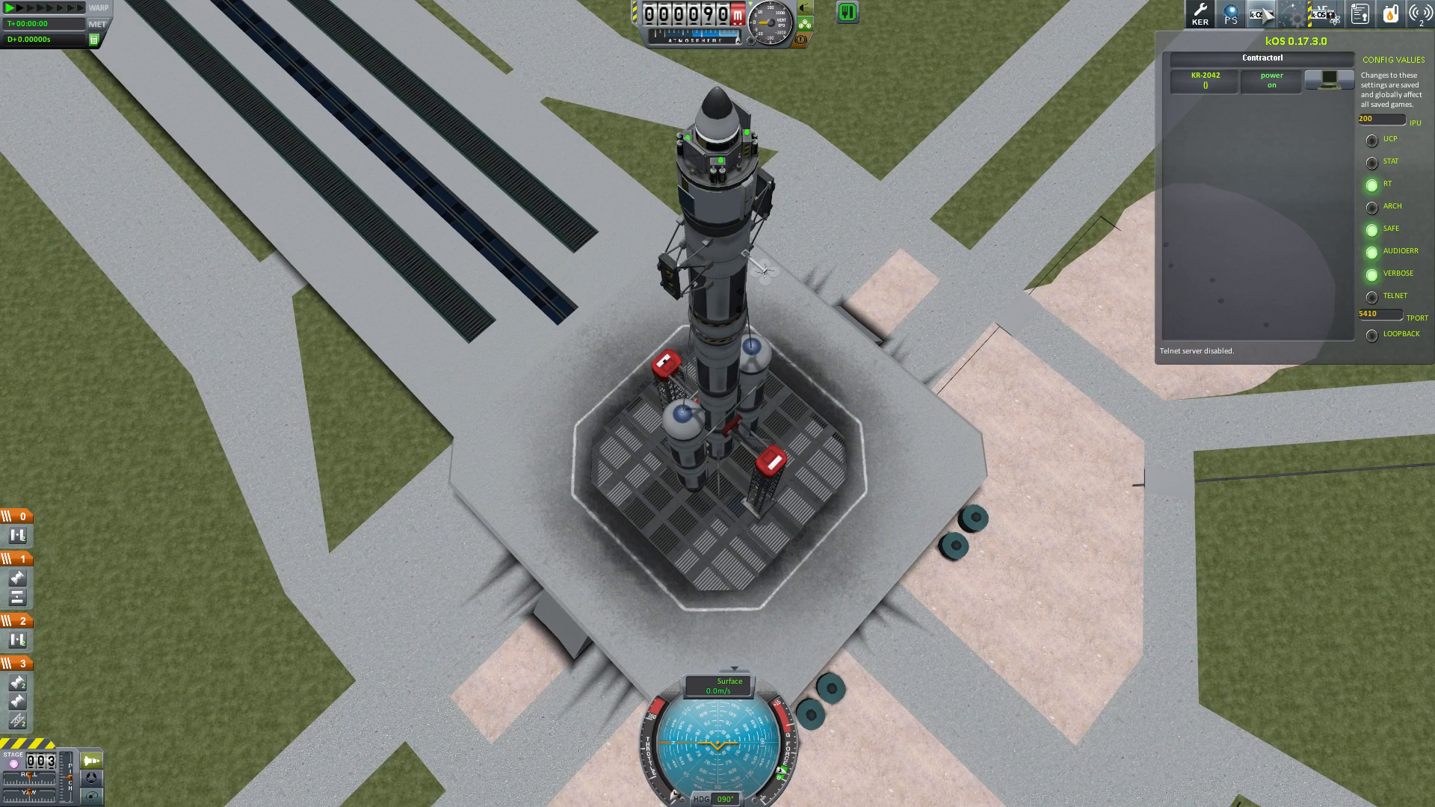
click(1372, 228)
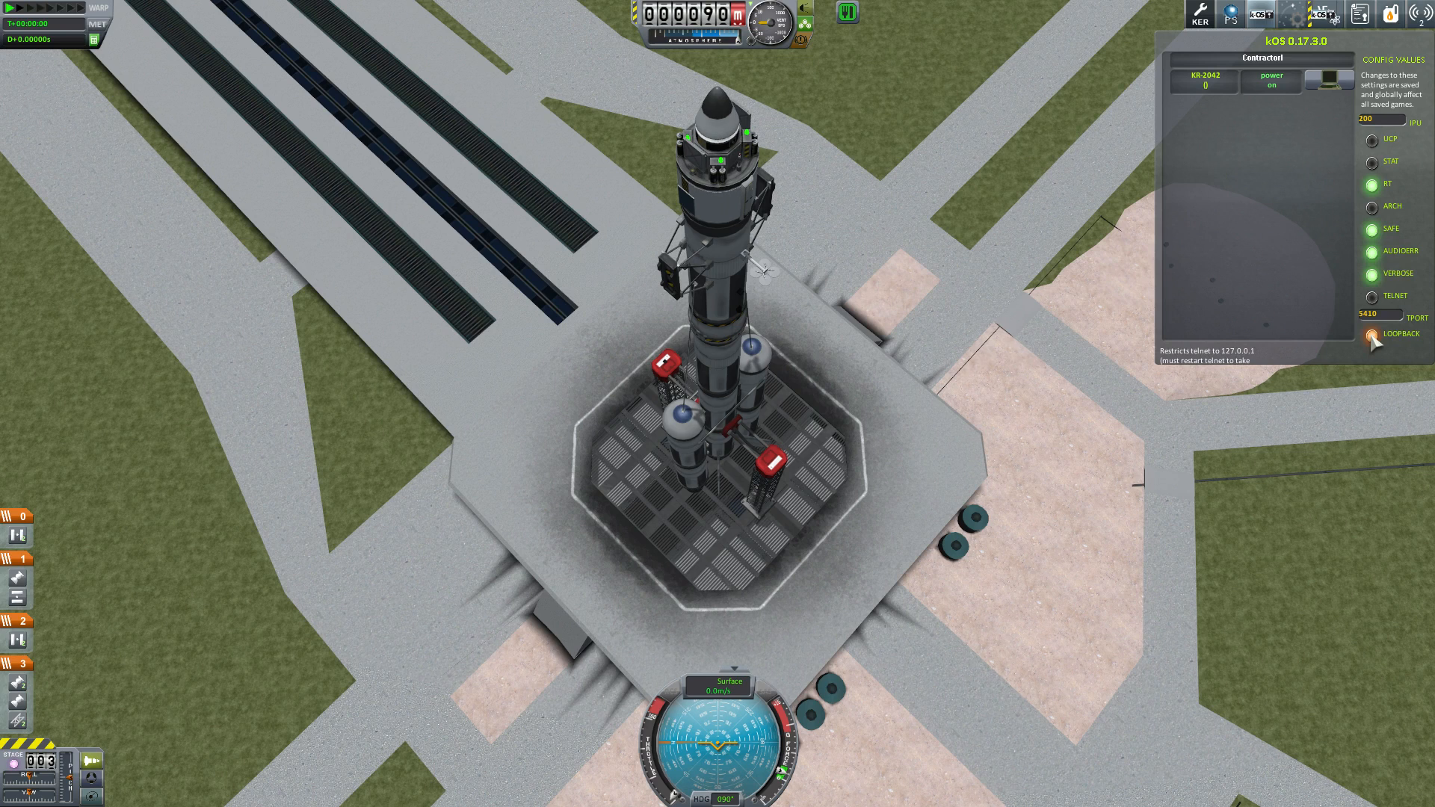
mouse_move(1389, 300)
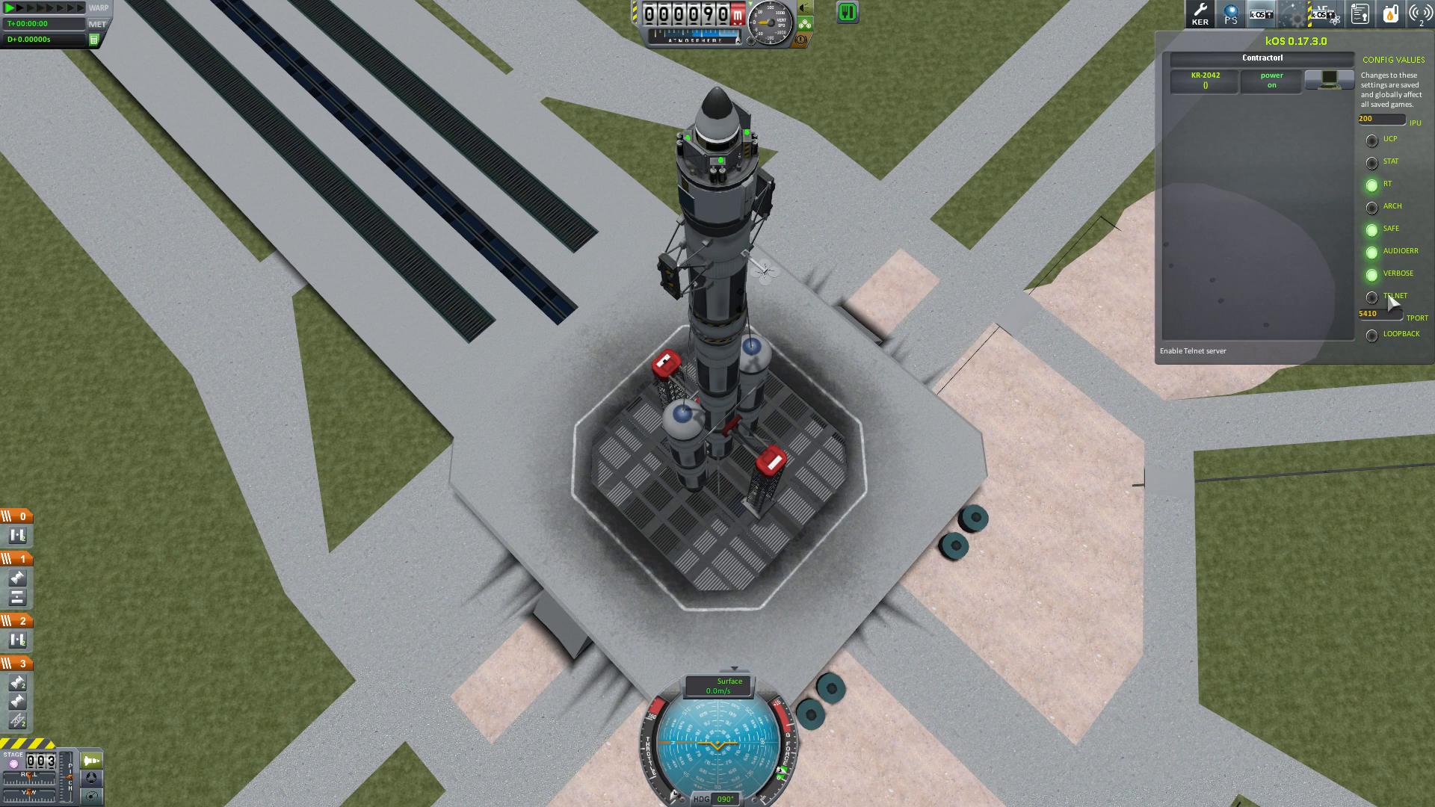
Turn on the kOS telnet server, choosing 'Yes and never show this message again'.
click(1370, 295)
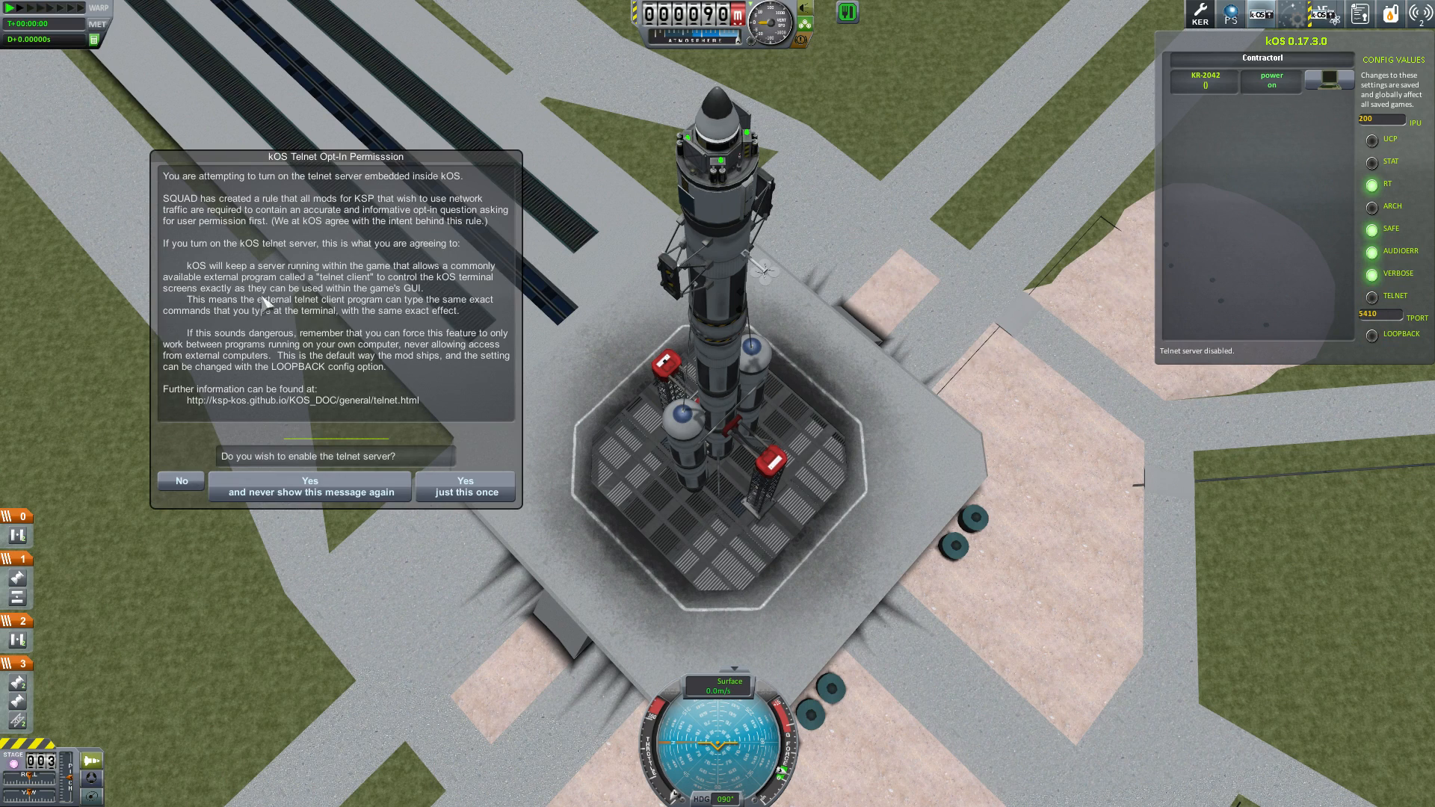
mouse_move(458, 397)
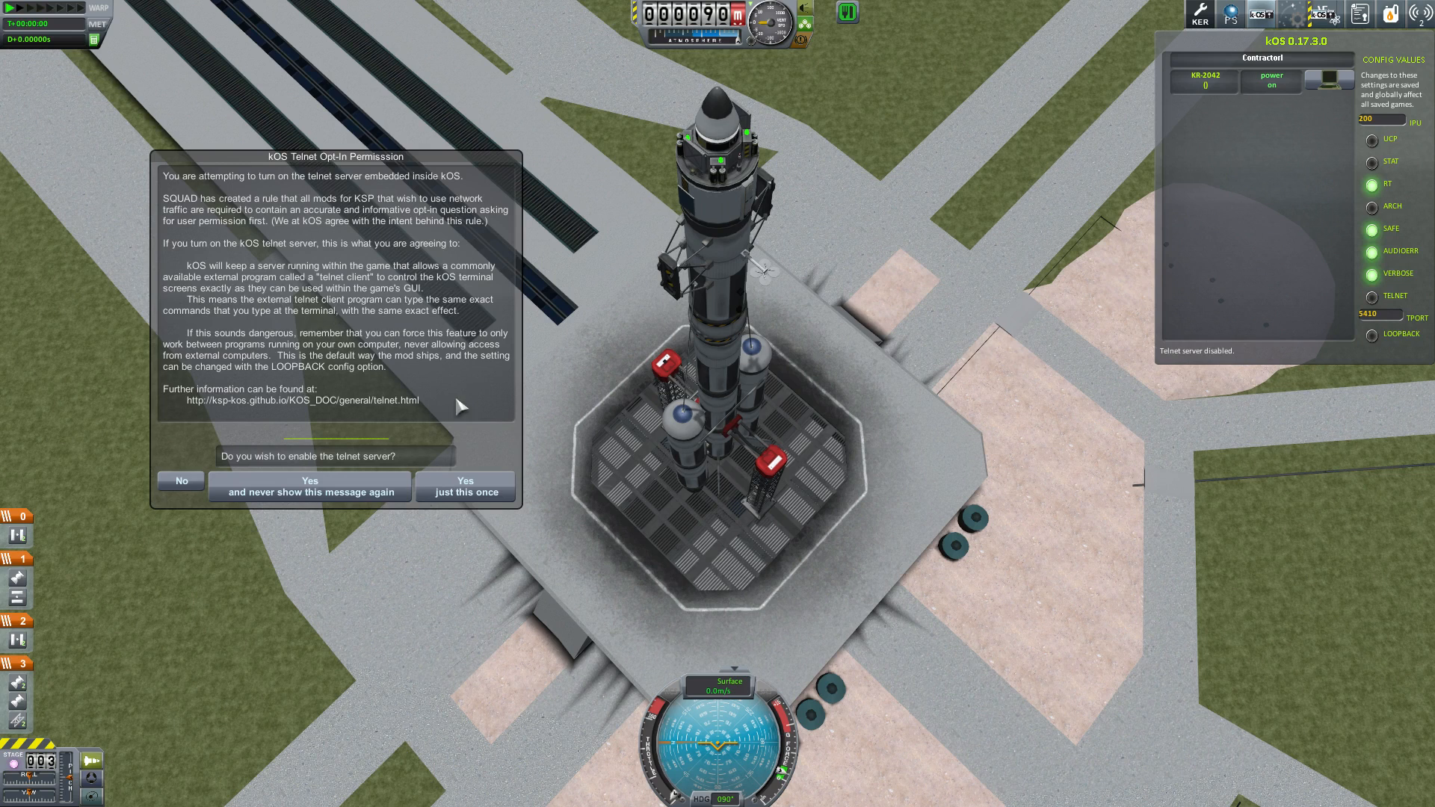
mouse_move(360, 299)
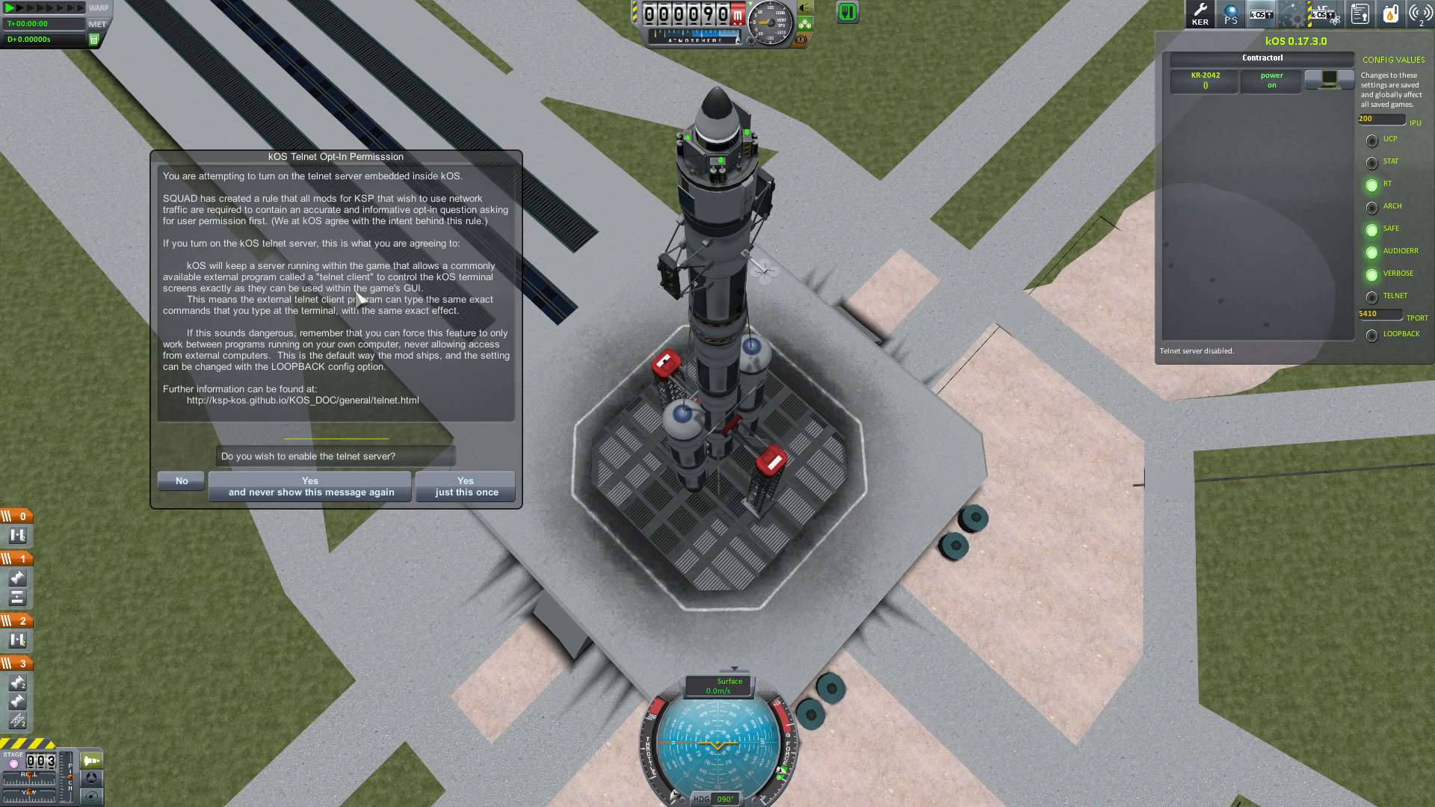
mouse_move(572, 648)
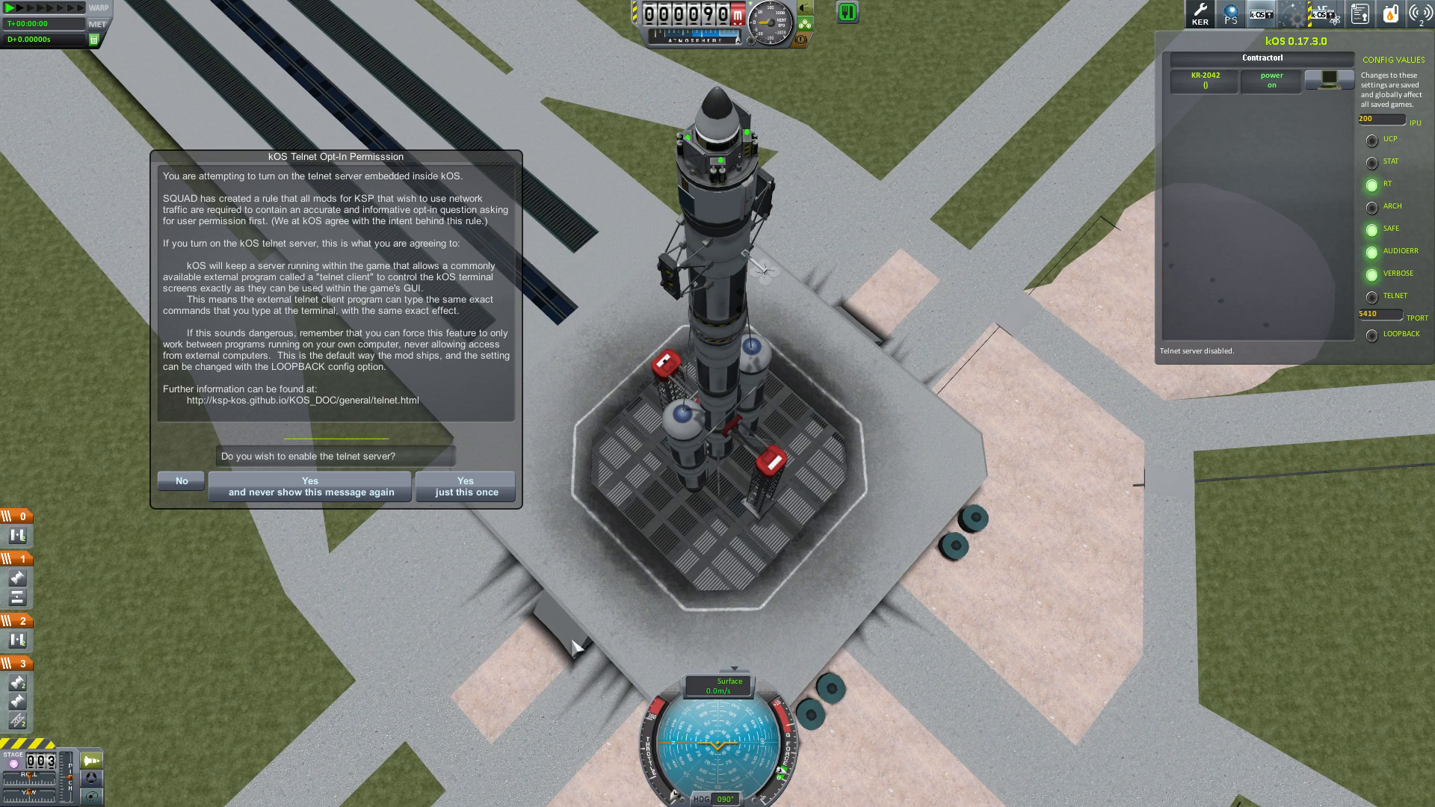
mouse_move(310, 486)
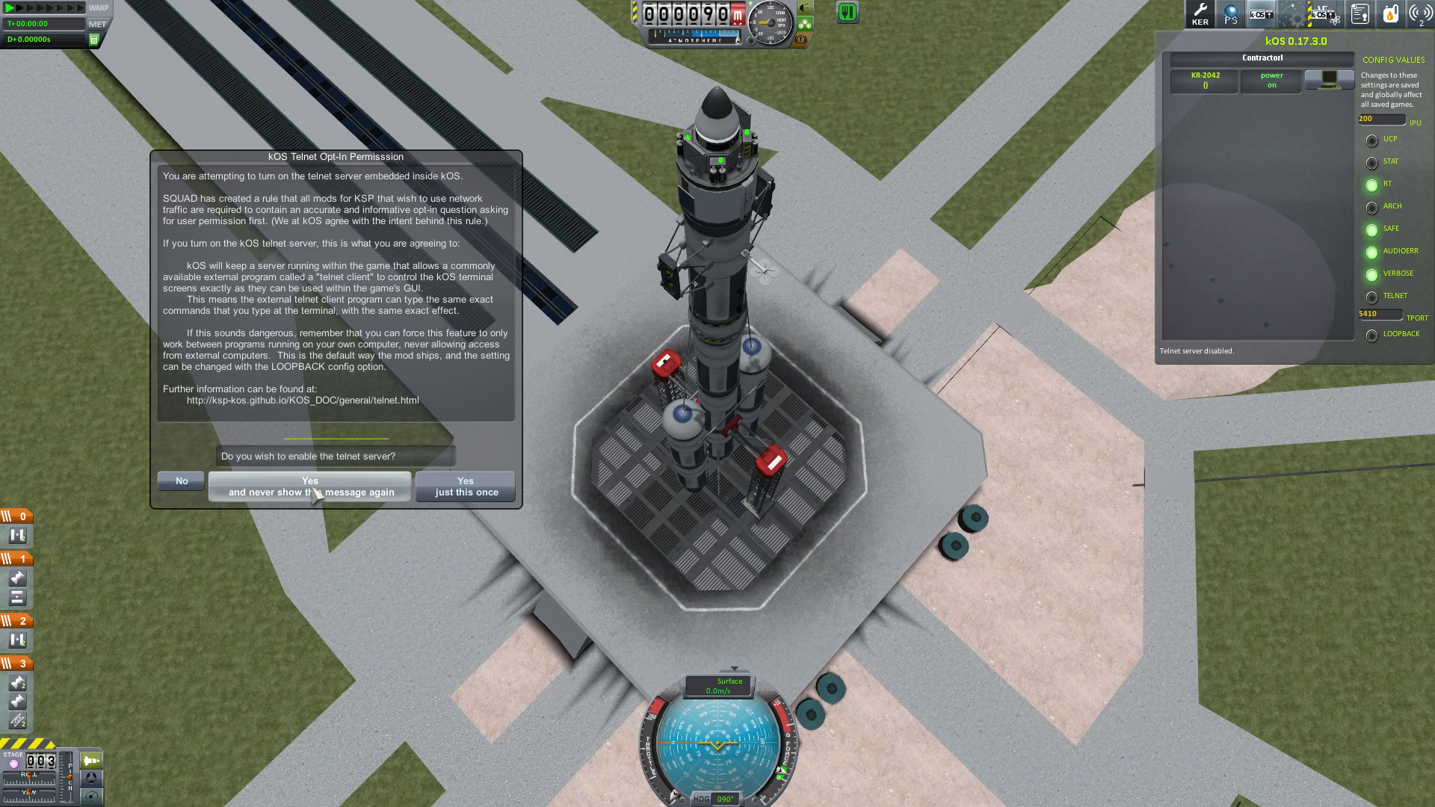
click(463, 486)
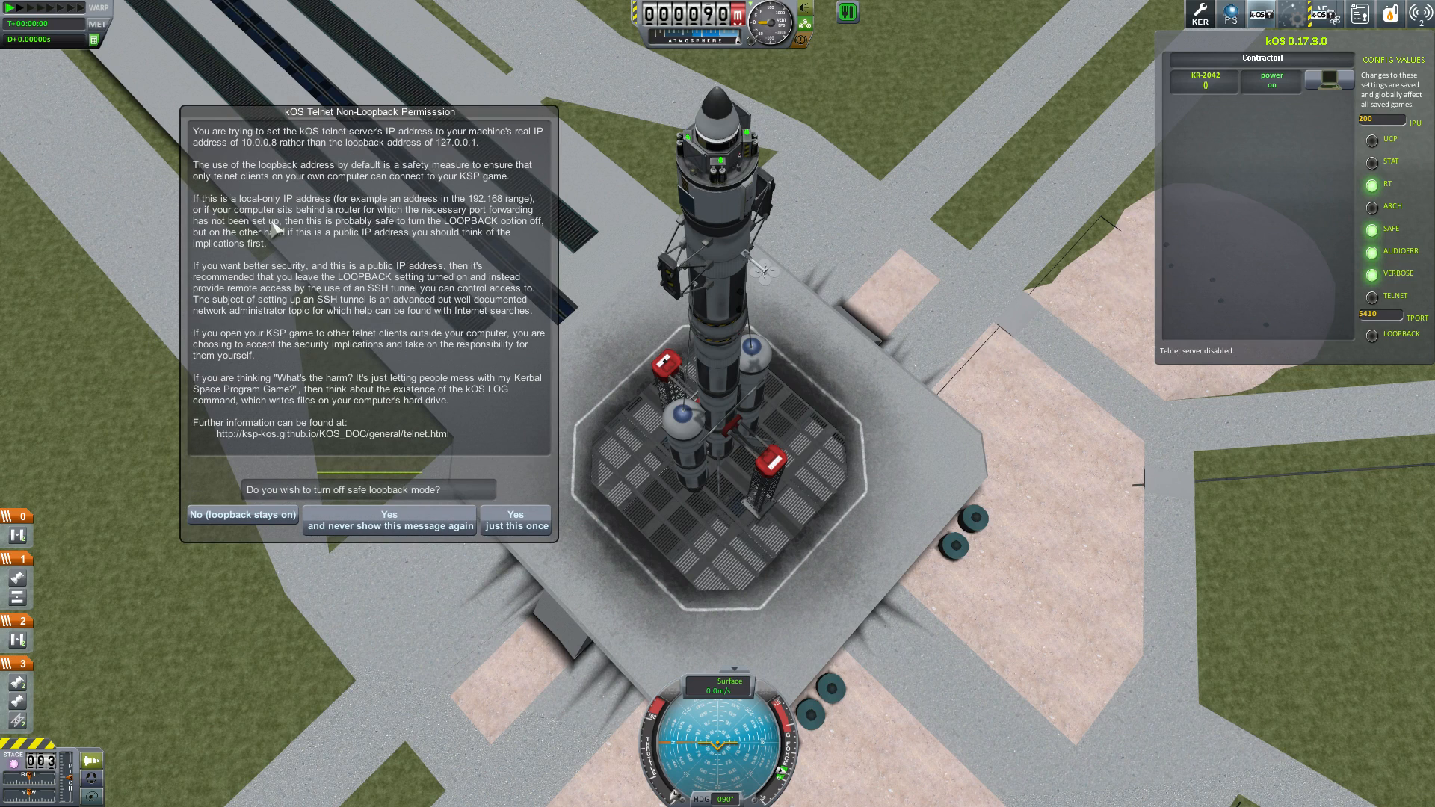
mouse_move(293, 160)
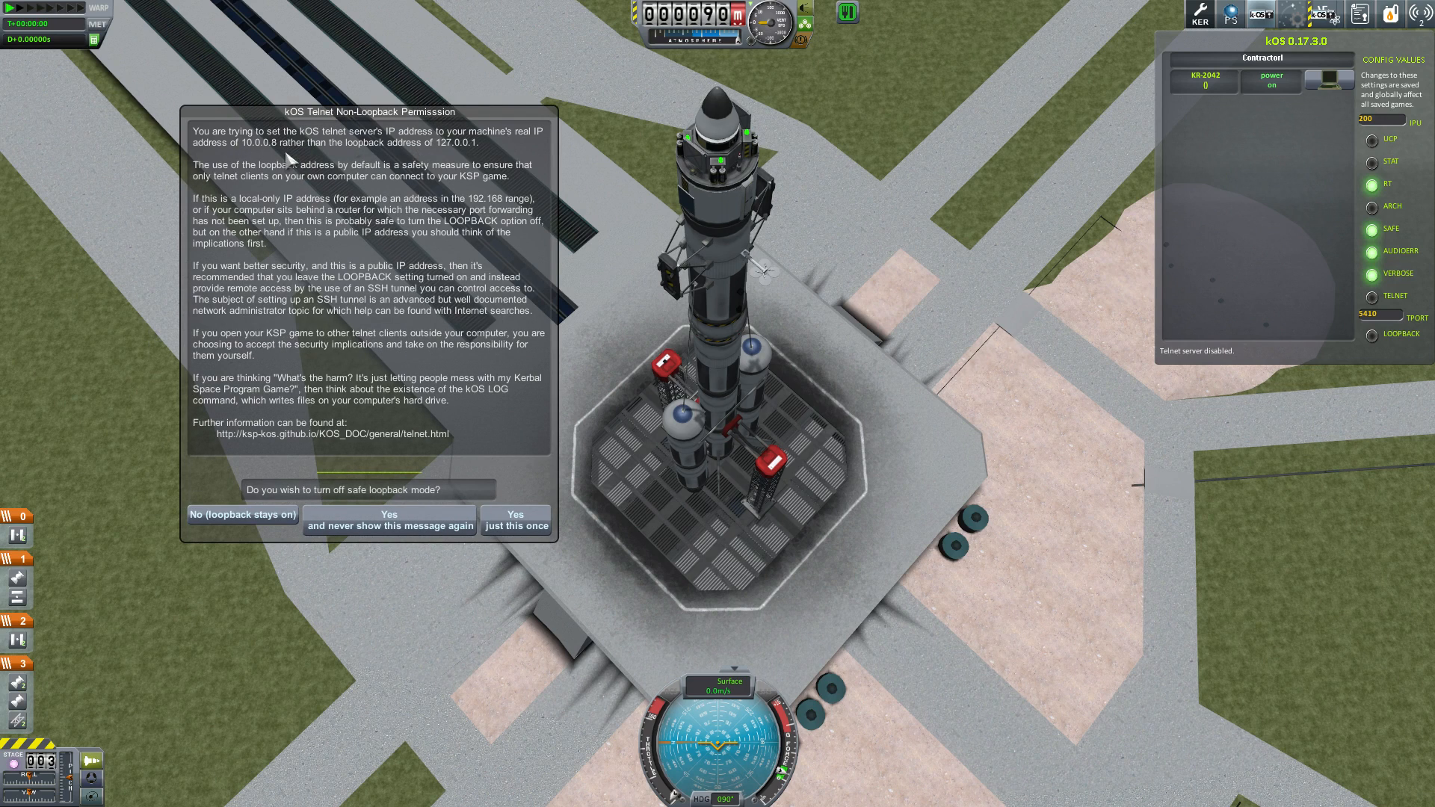
mouse_move(454, 144)
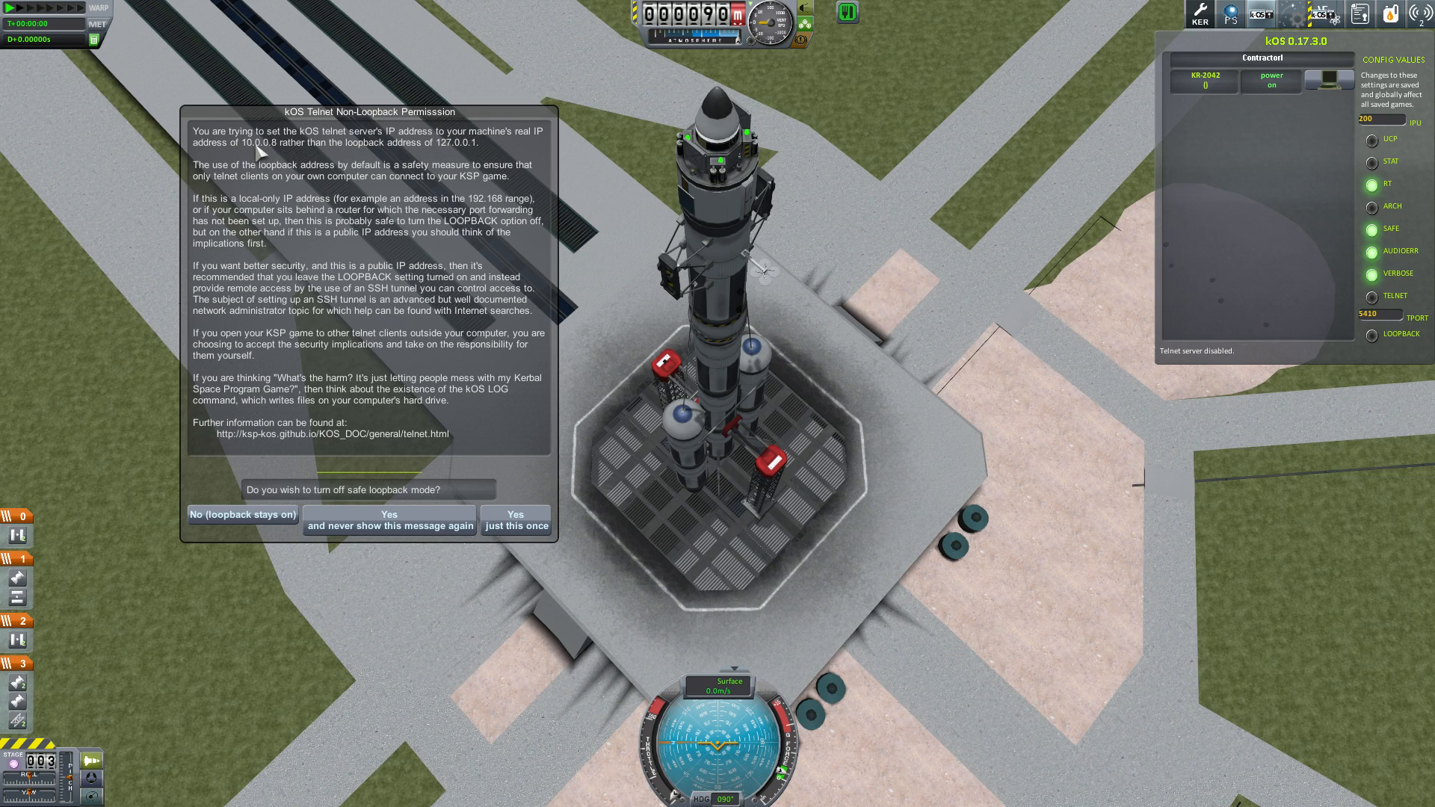
mouse_move(279, 148)
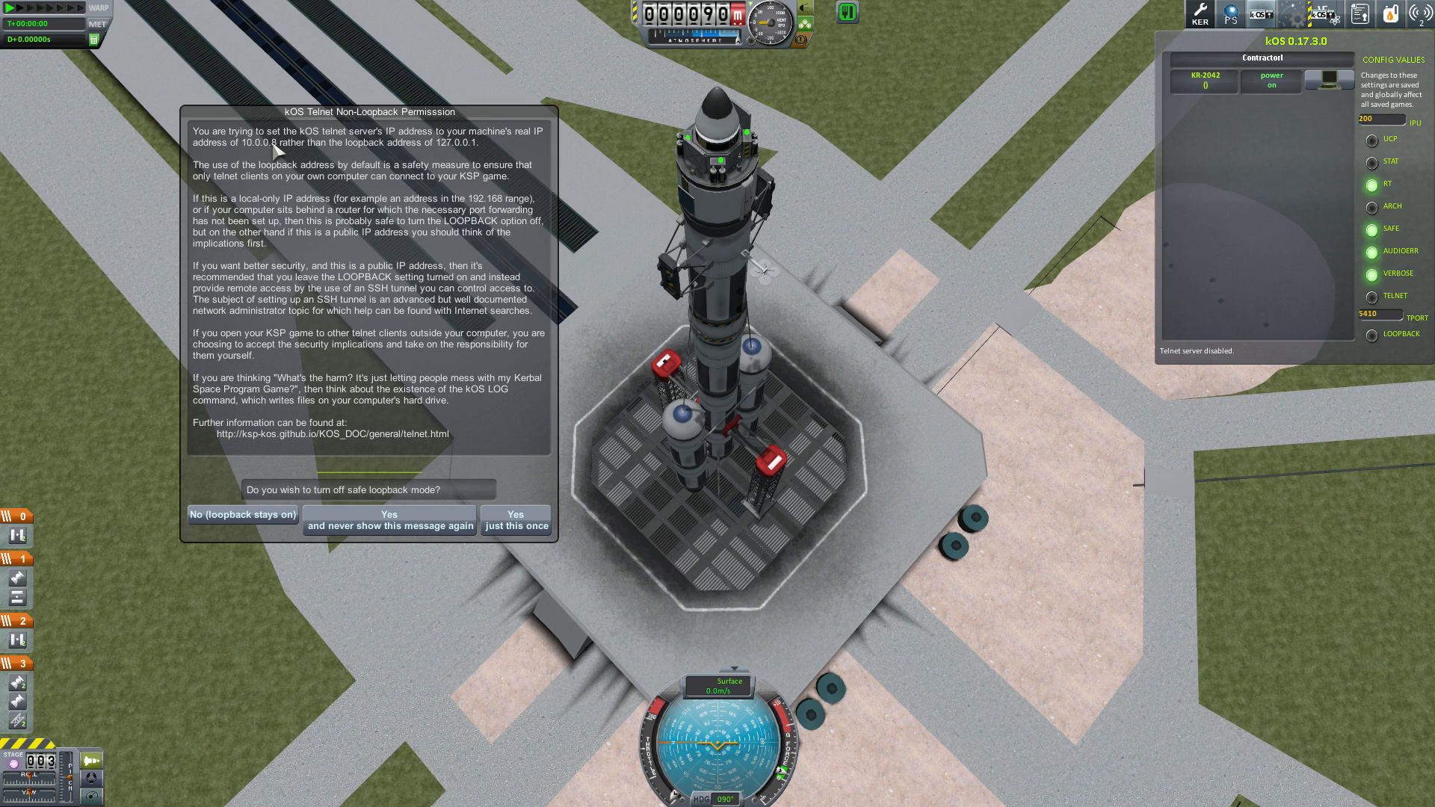
mouse_move(388, 227)
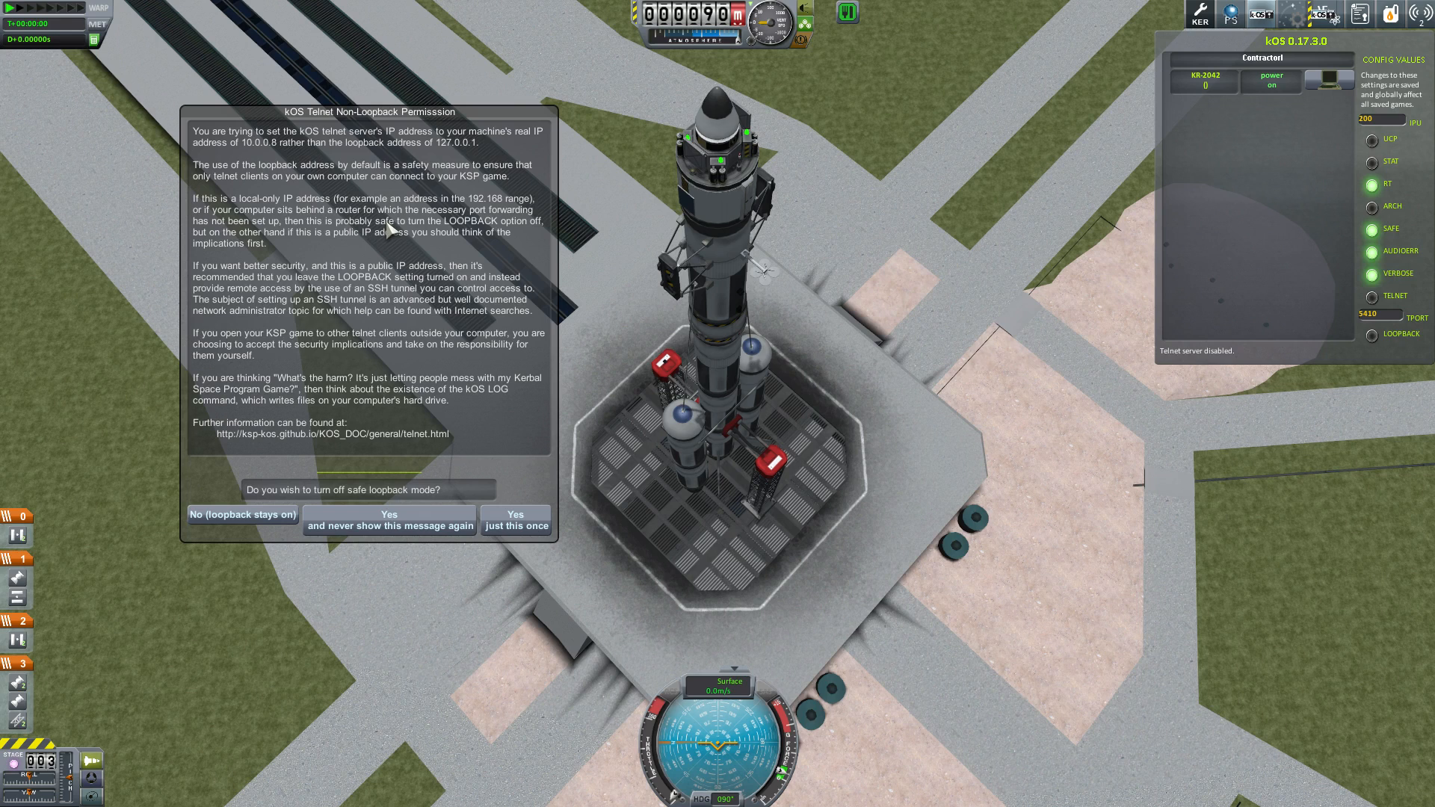
mouse_move(396, 258)
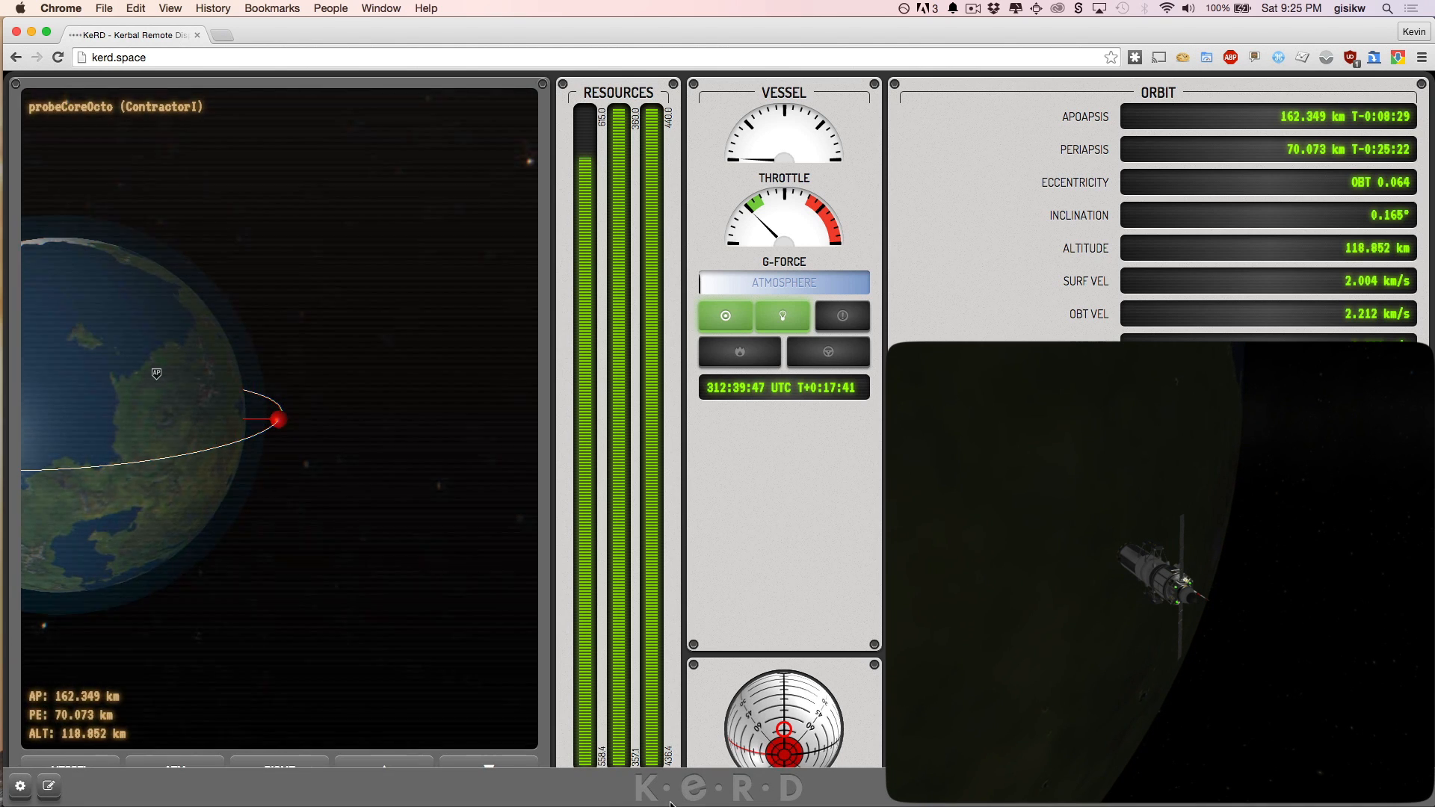
click(20, 788)
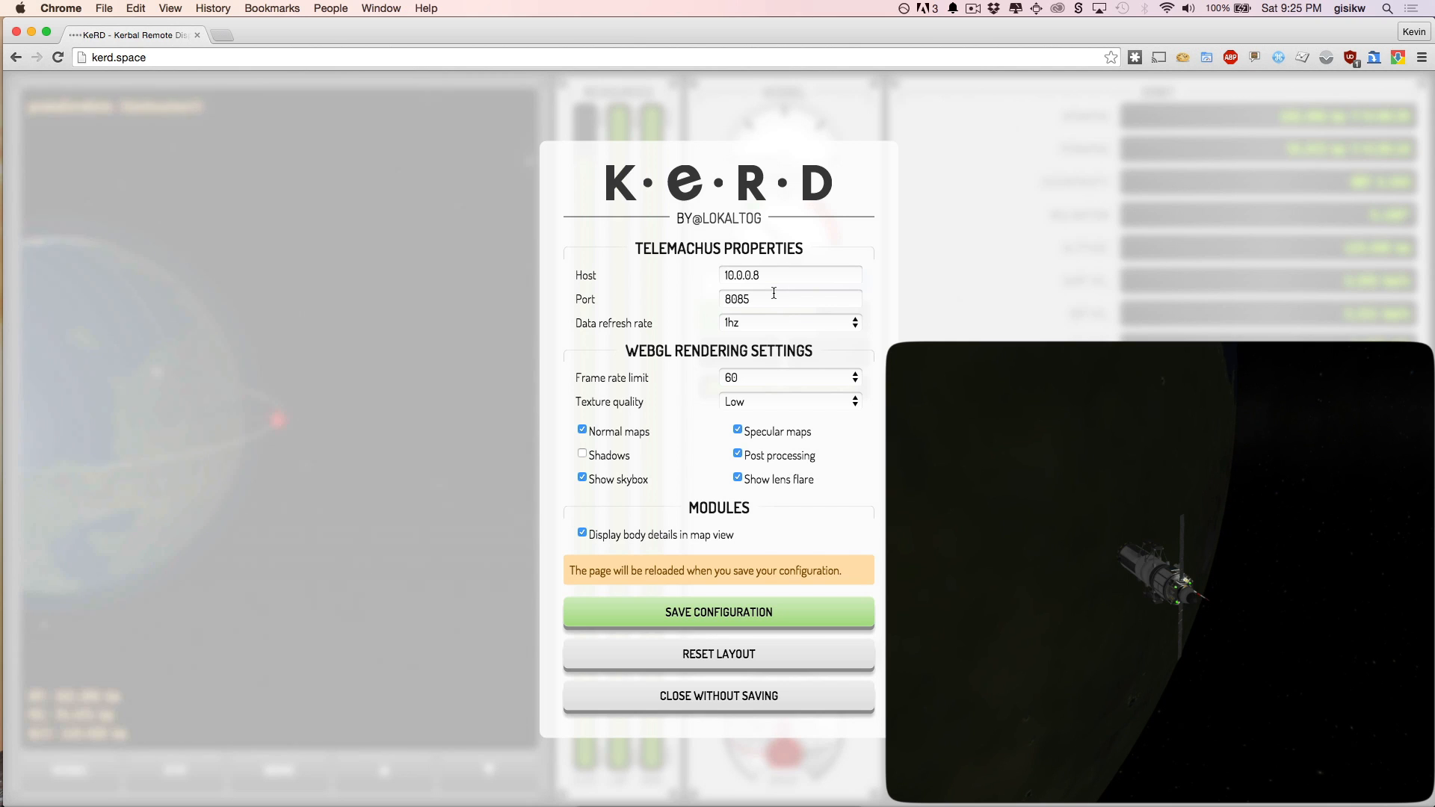
mouse_move(716, 447)
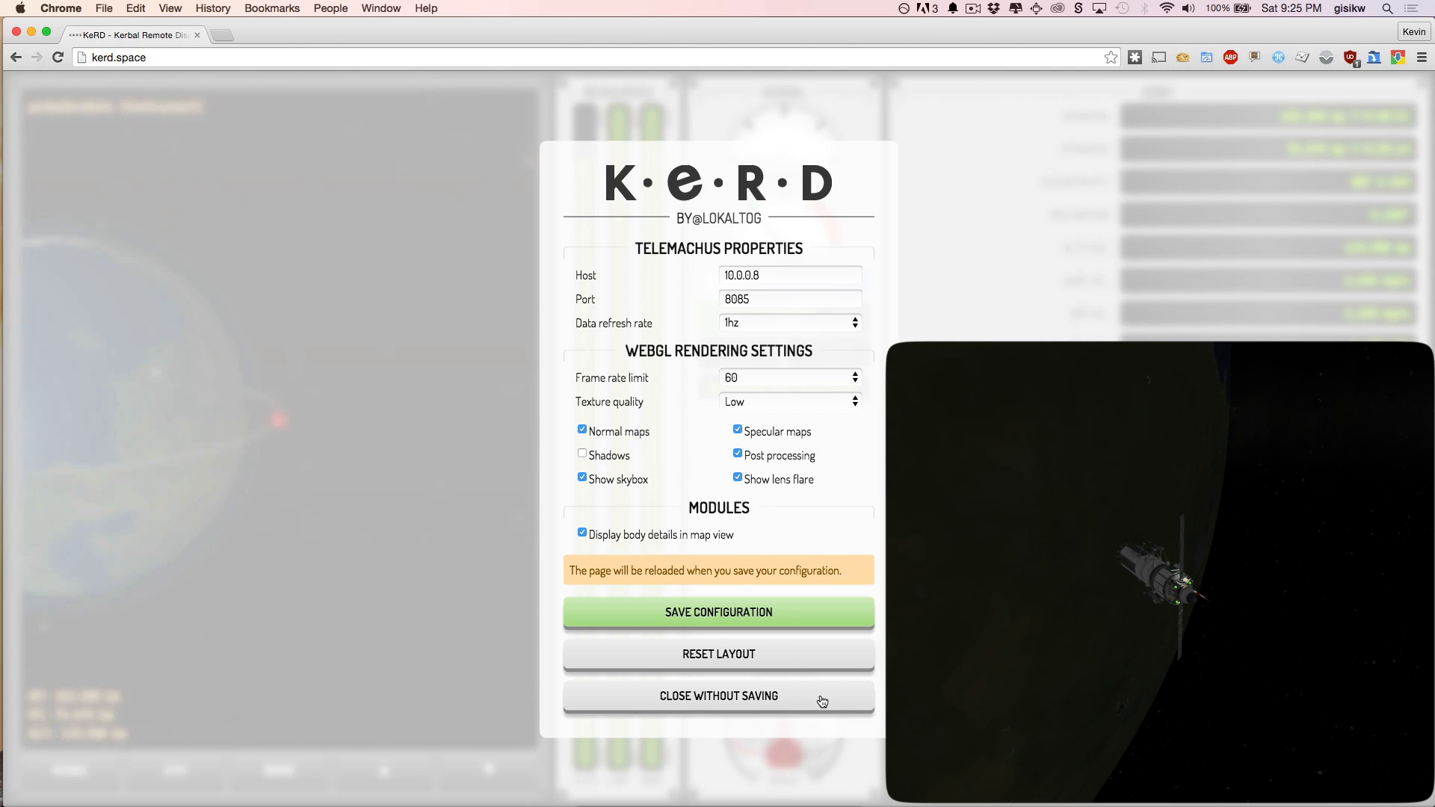
click(719, 695)
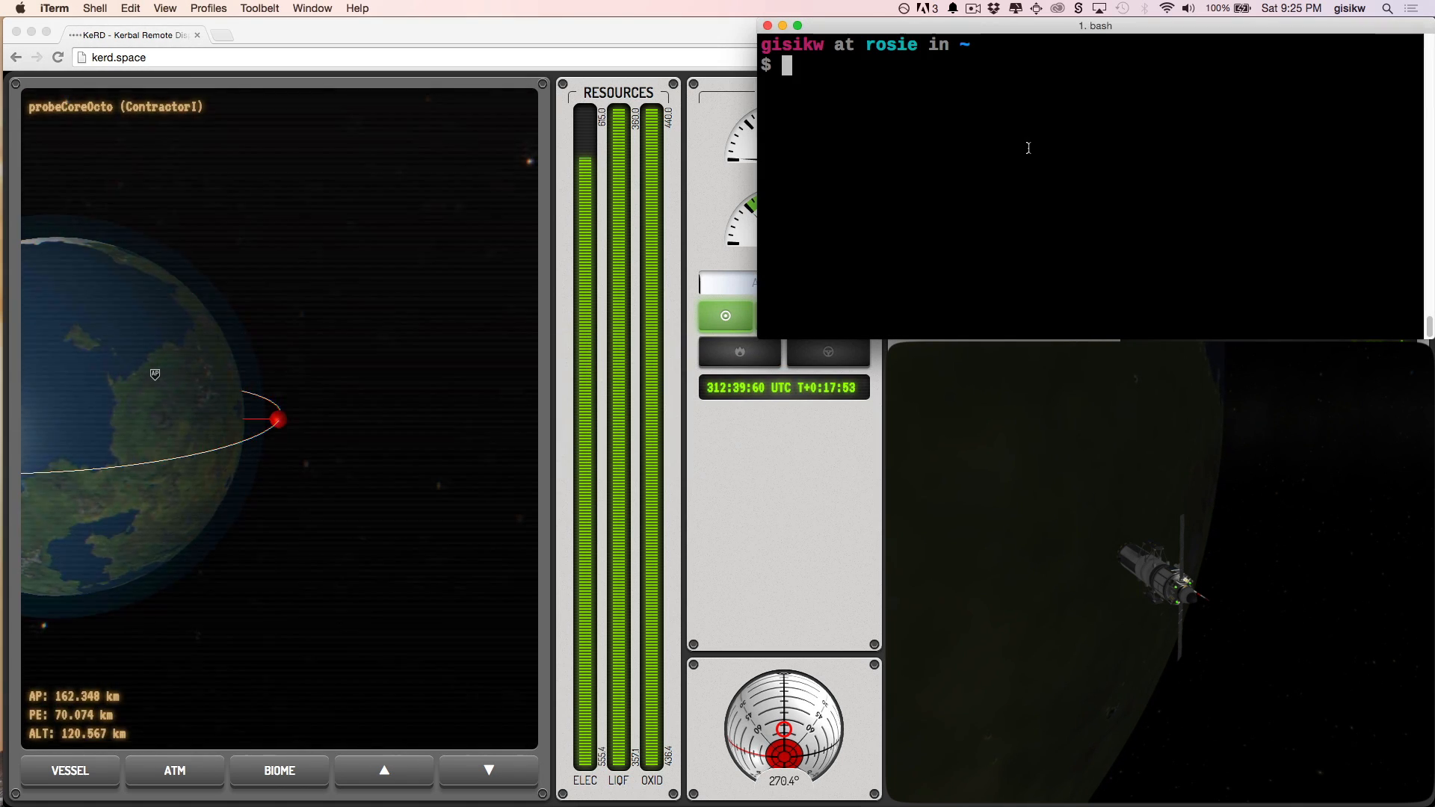
Run 'telnet 10.0.0.8 5410' and select CPU 1, the ContractorI kOS CPU.
text(t)
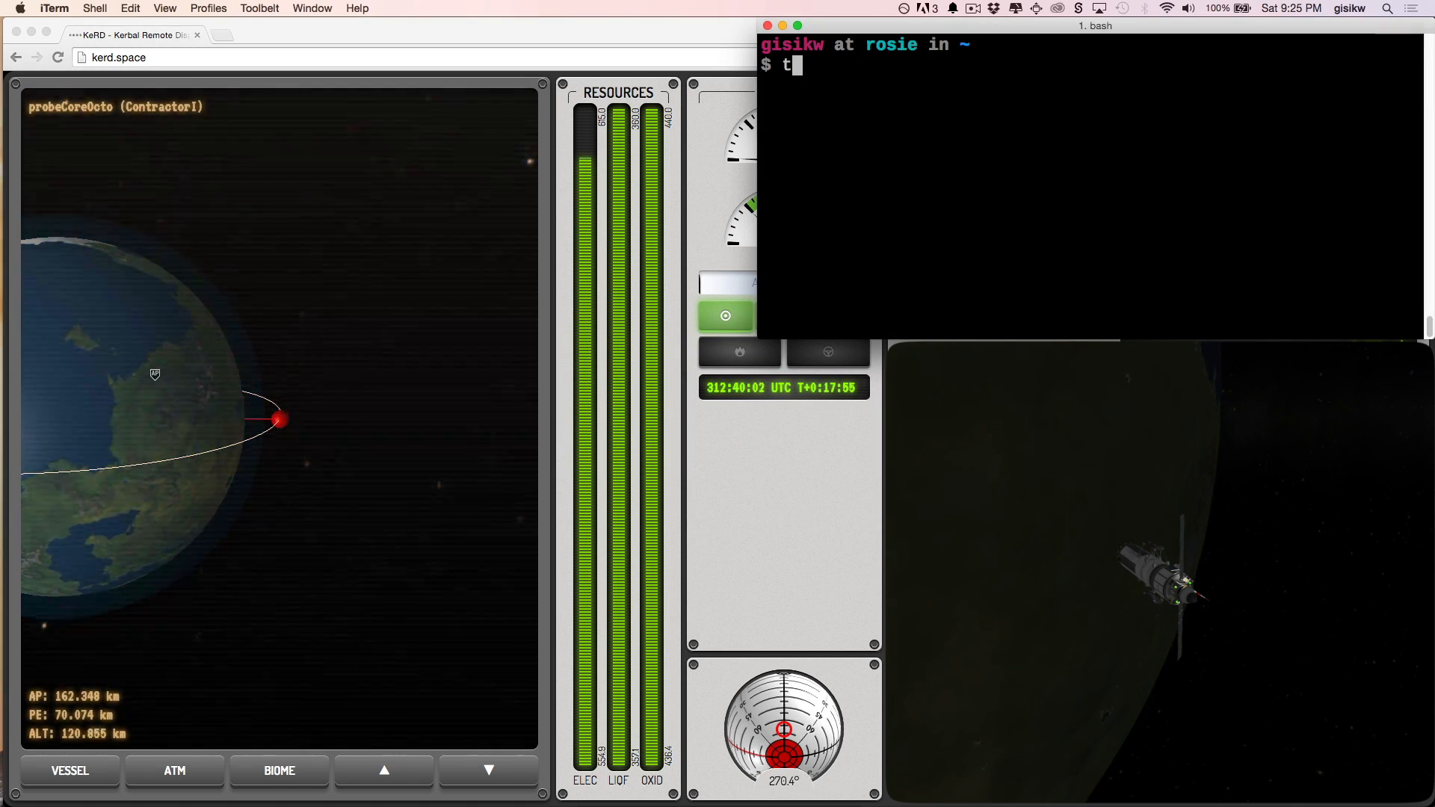
text(elnet)
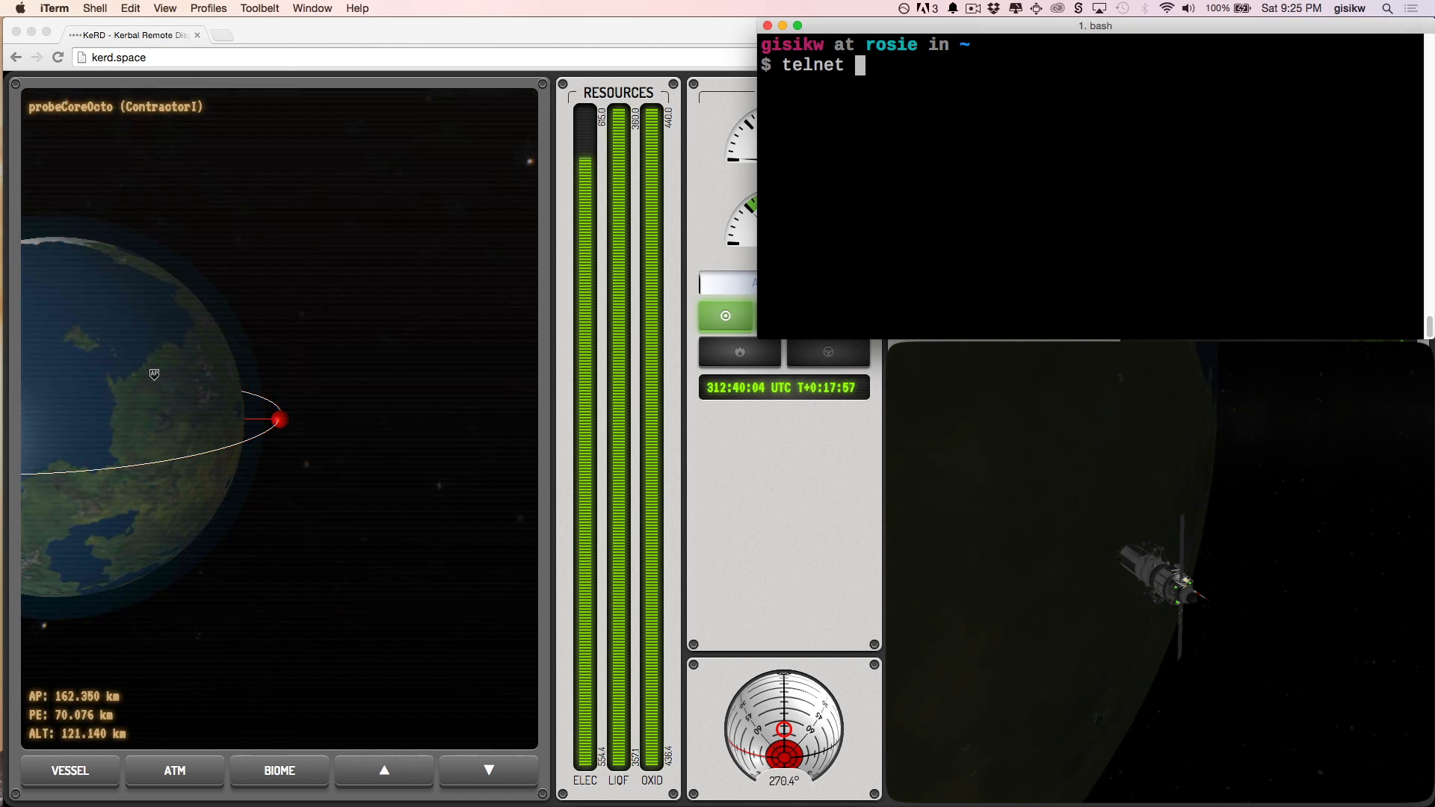
text(10.0.0)
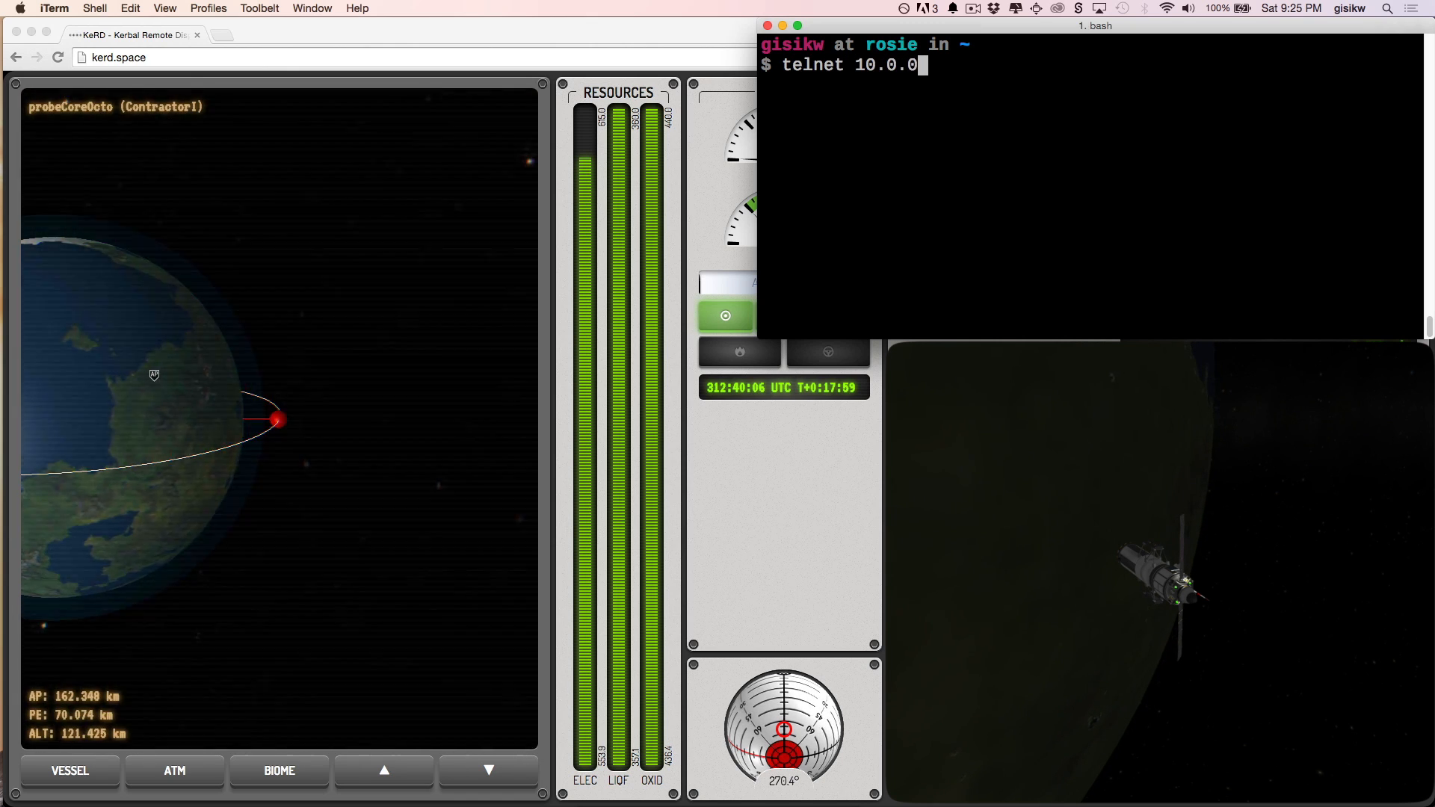
text(8)
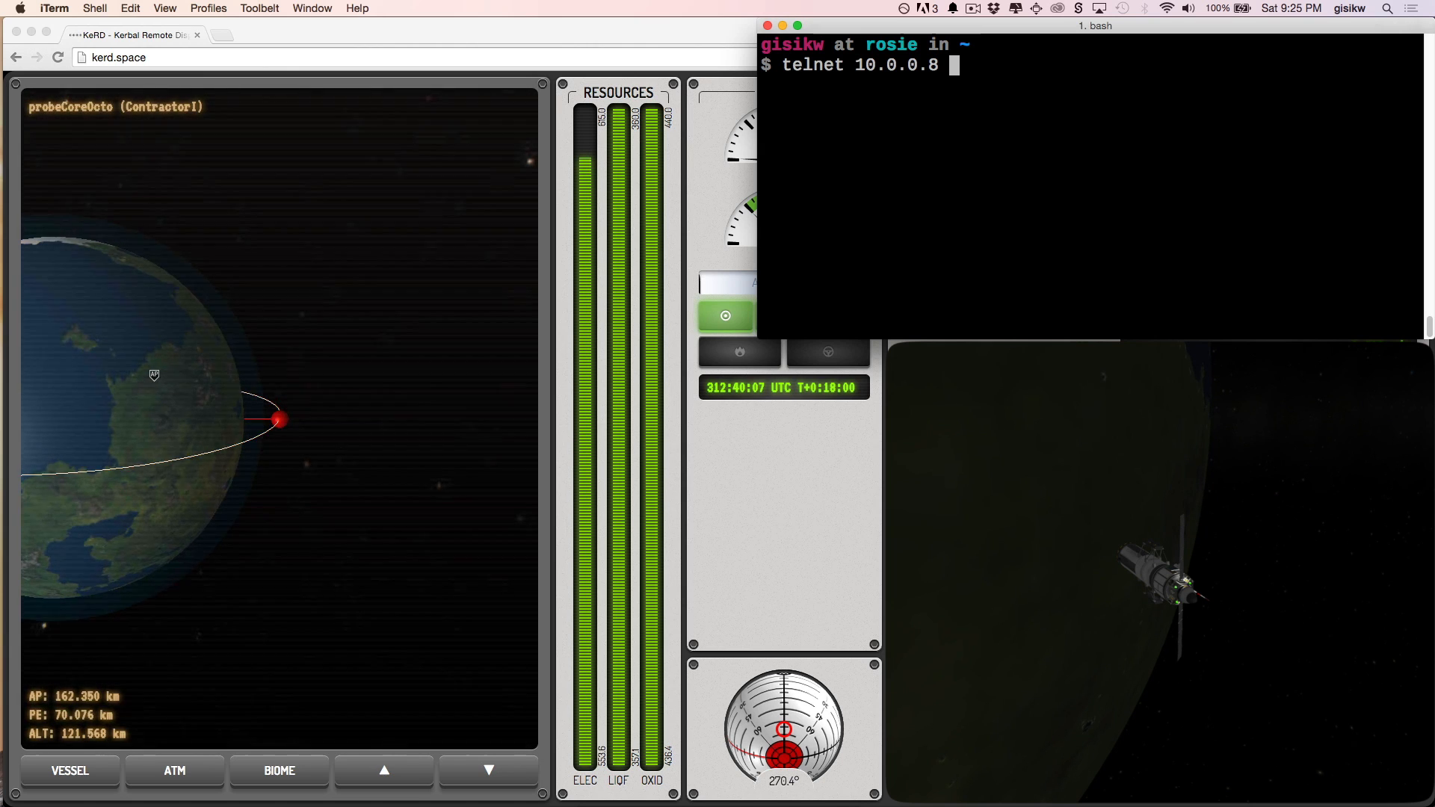
text(5410)
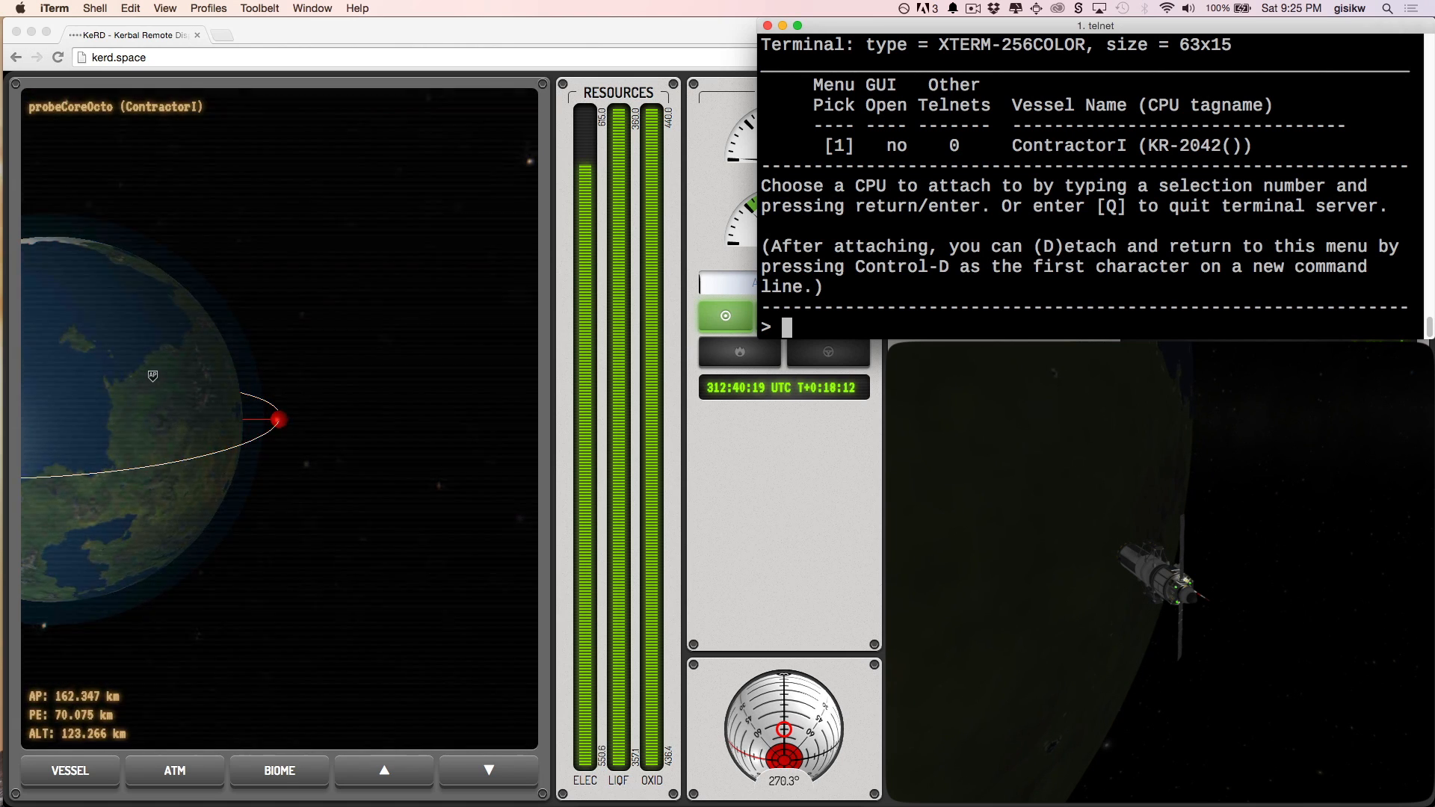
text(1)
text(LOCK)
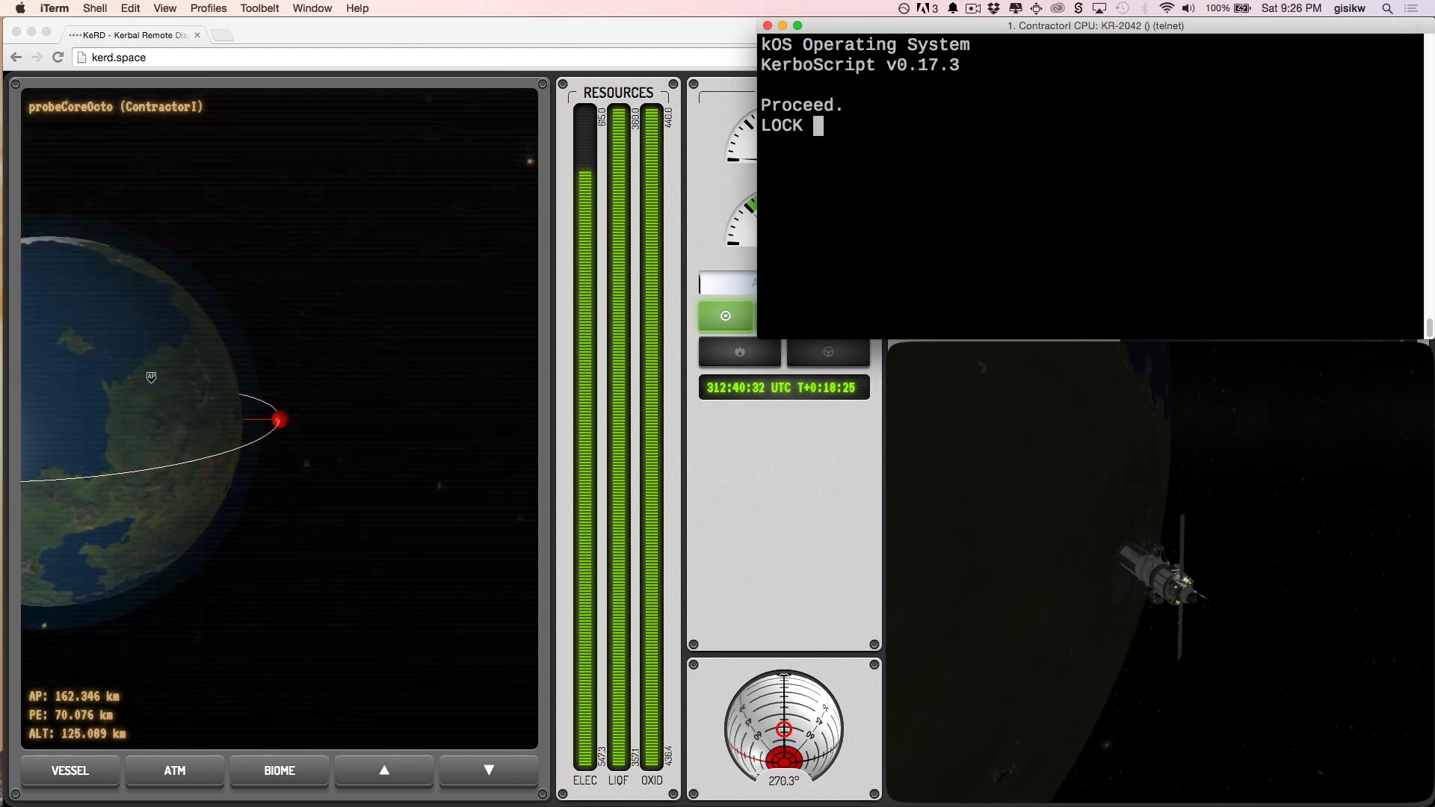
Enter LOCK STEERING TO RETROGRADE., LOCK STEERING TO UP., then NOTIFY("Hello").
text(STEERING TO RE)
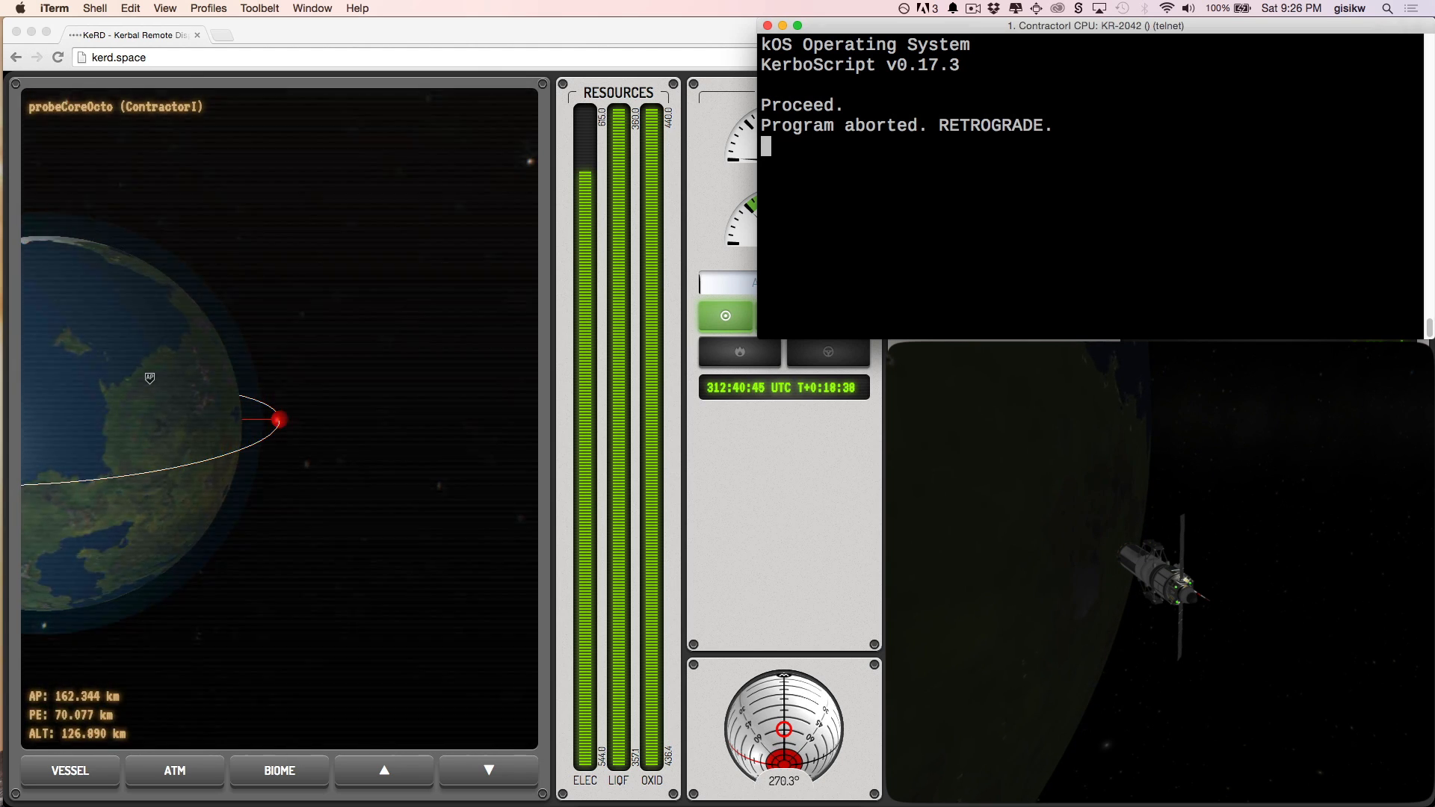
text(LOCK STEERING TO UP.)
text(NOTIFY()
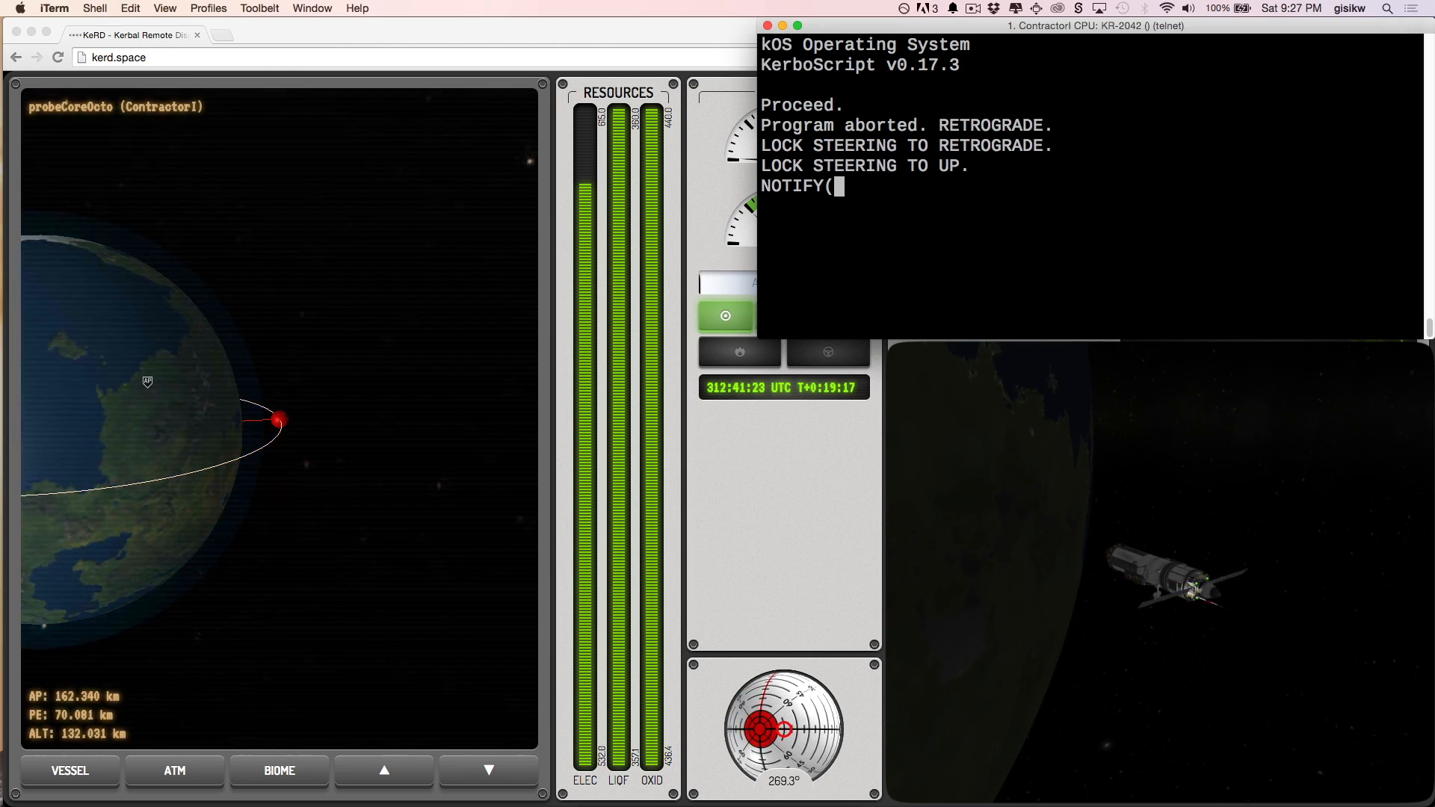
text("Hello"))
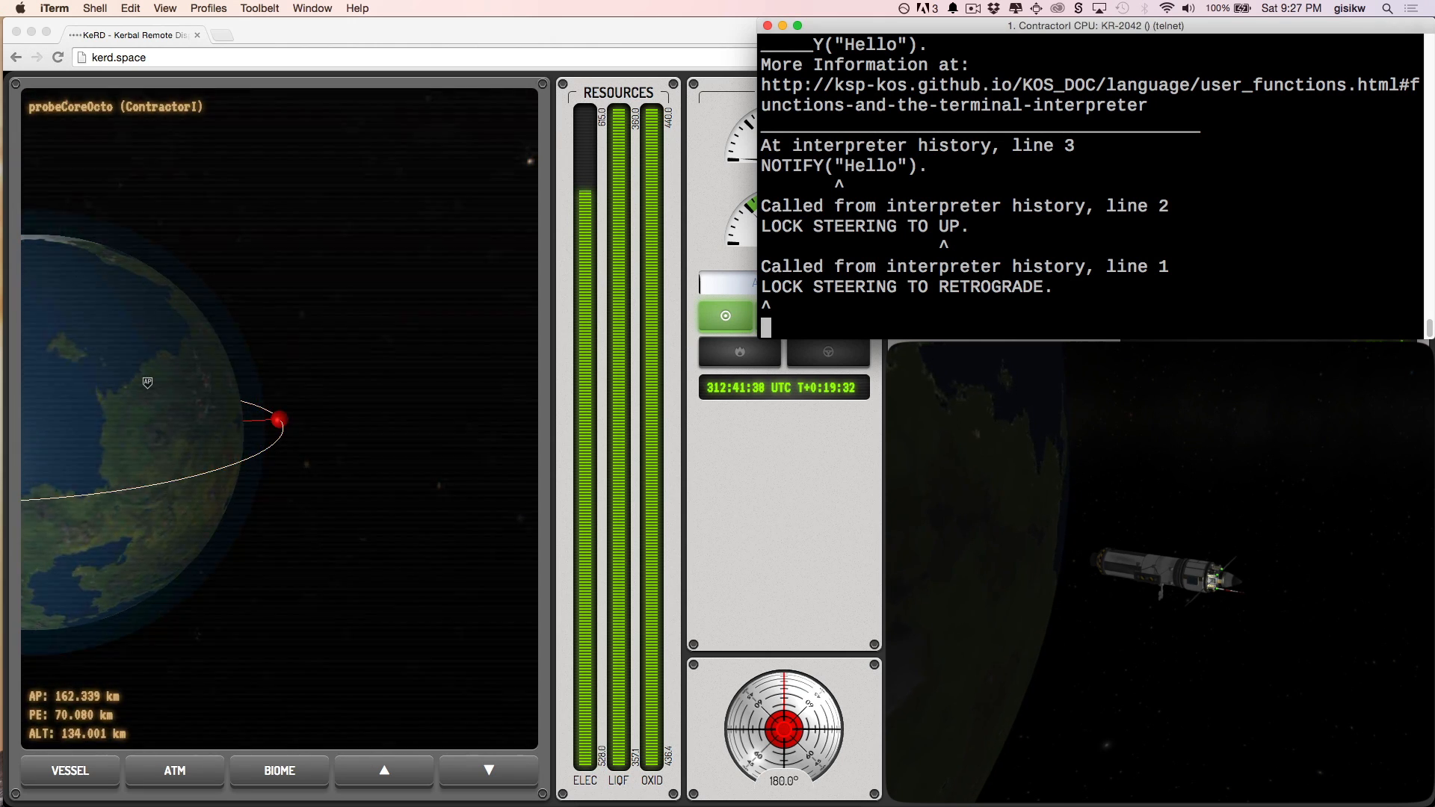
Enter EDIT maneuver.ks. to open a new empty script file in the kOS editor.
text(EDIT)
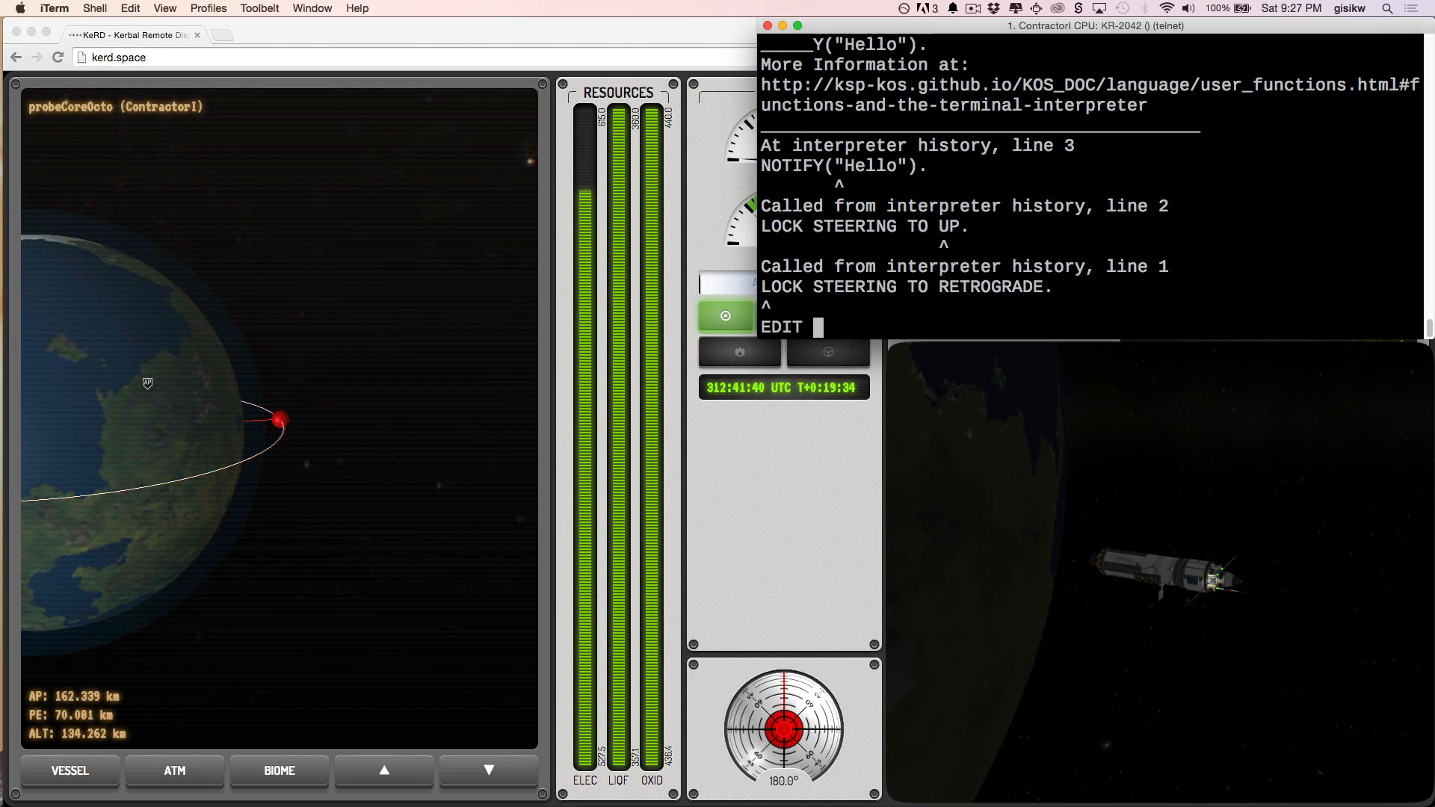
text(mane)
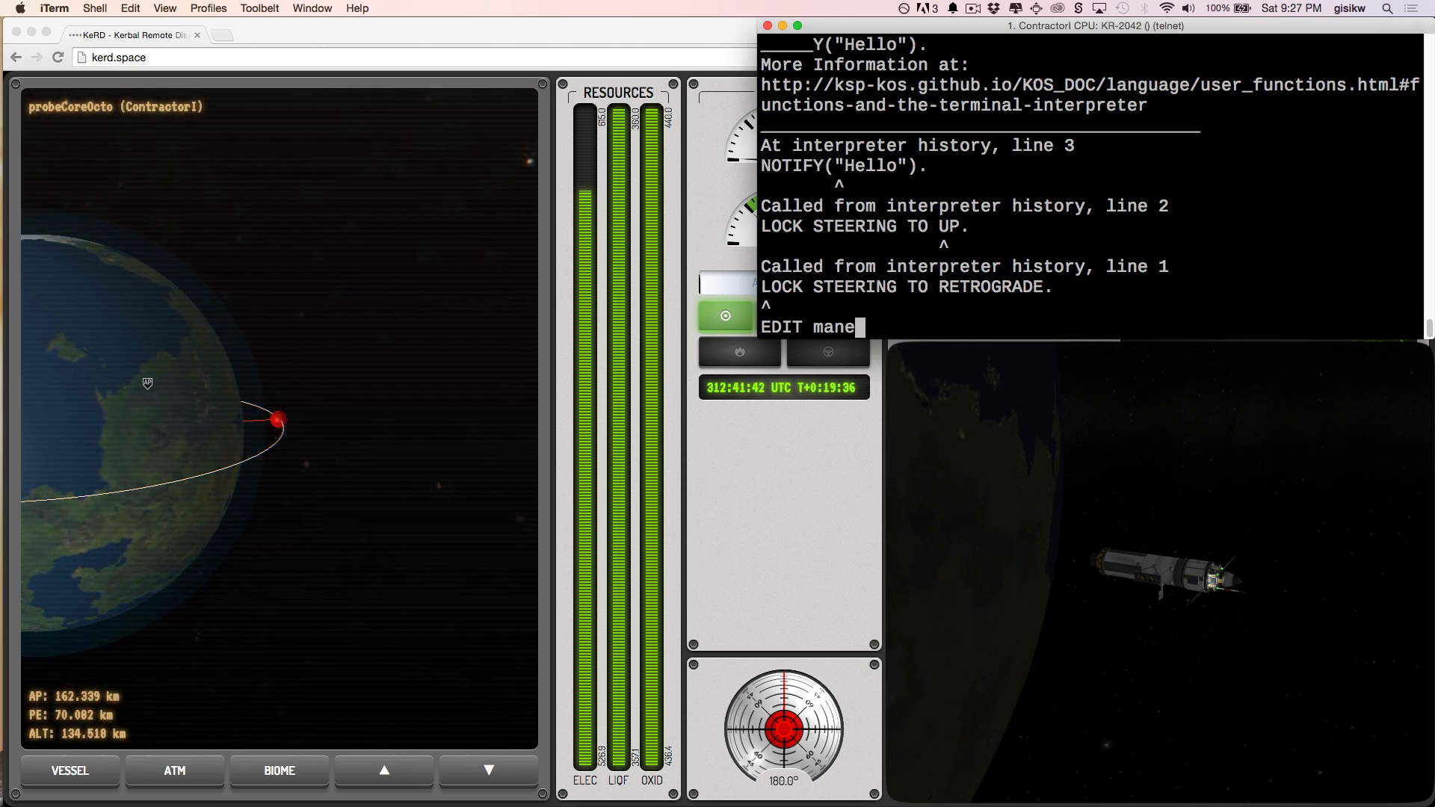
text(uver.ks.)
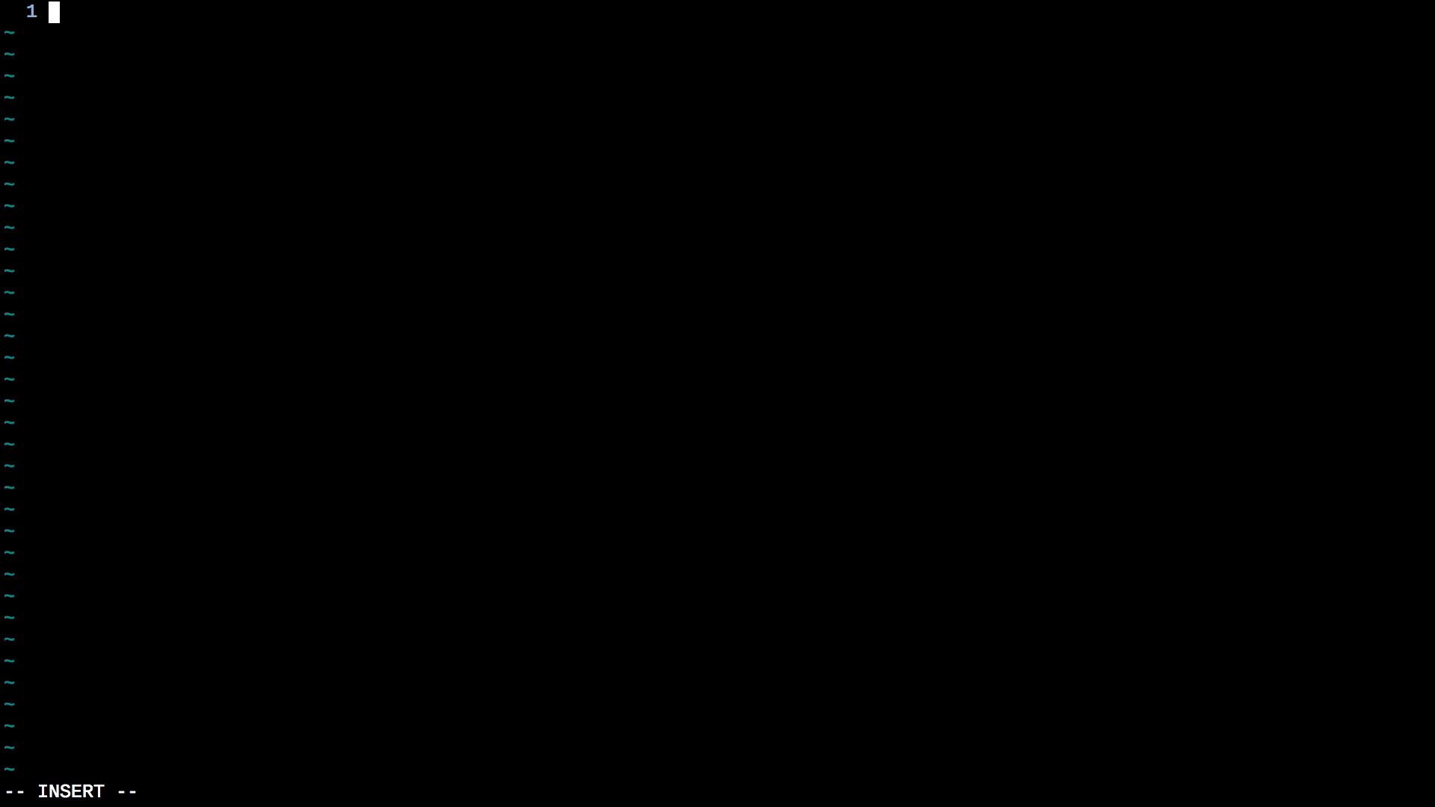
Enter 'RUN maneuver.ks.' then 'MNV_EXEC_NODE(TRUE).' as the script's two lines.
text(RUN)
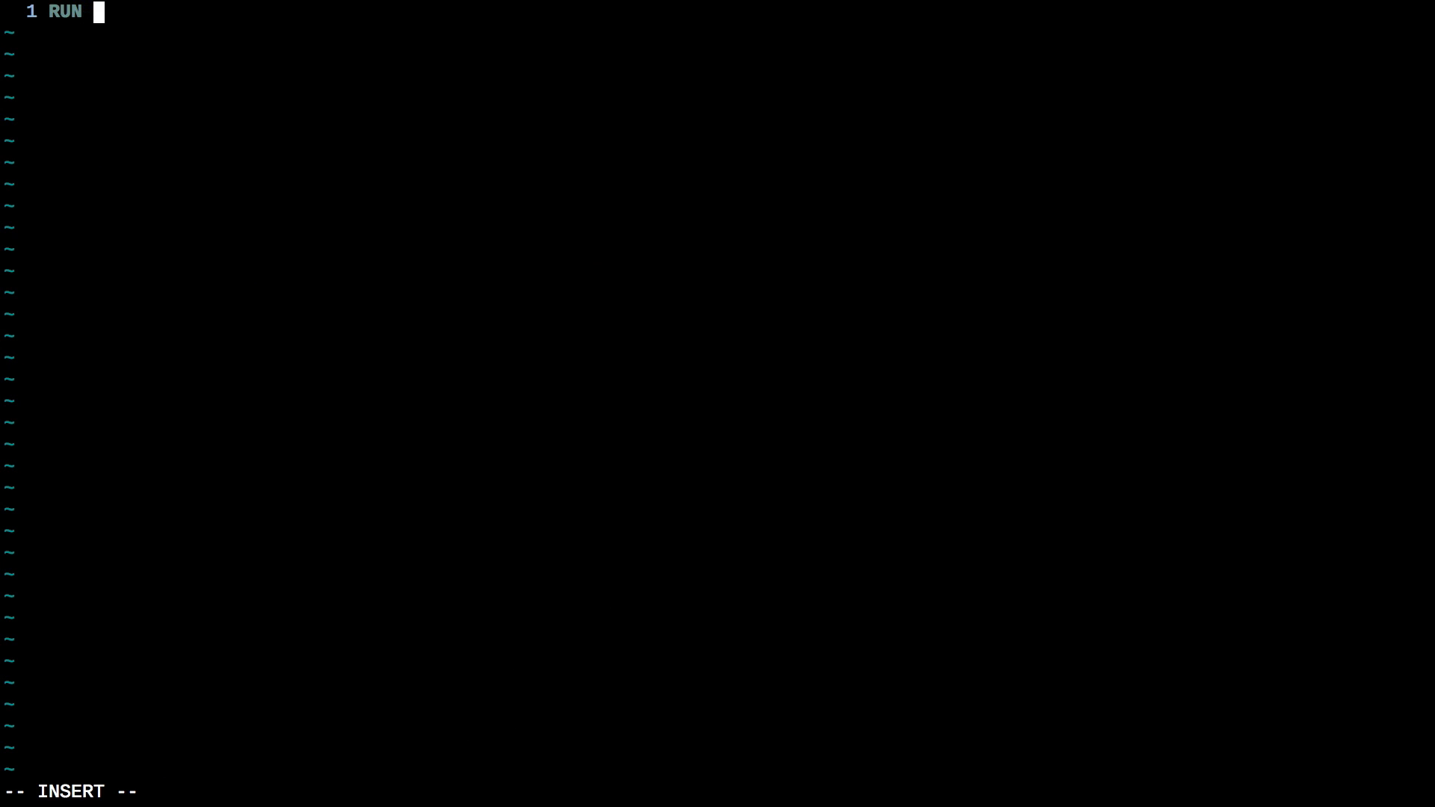
text(maneuver.ks.)
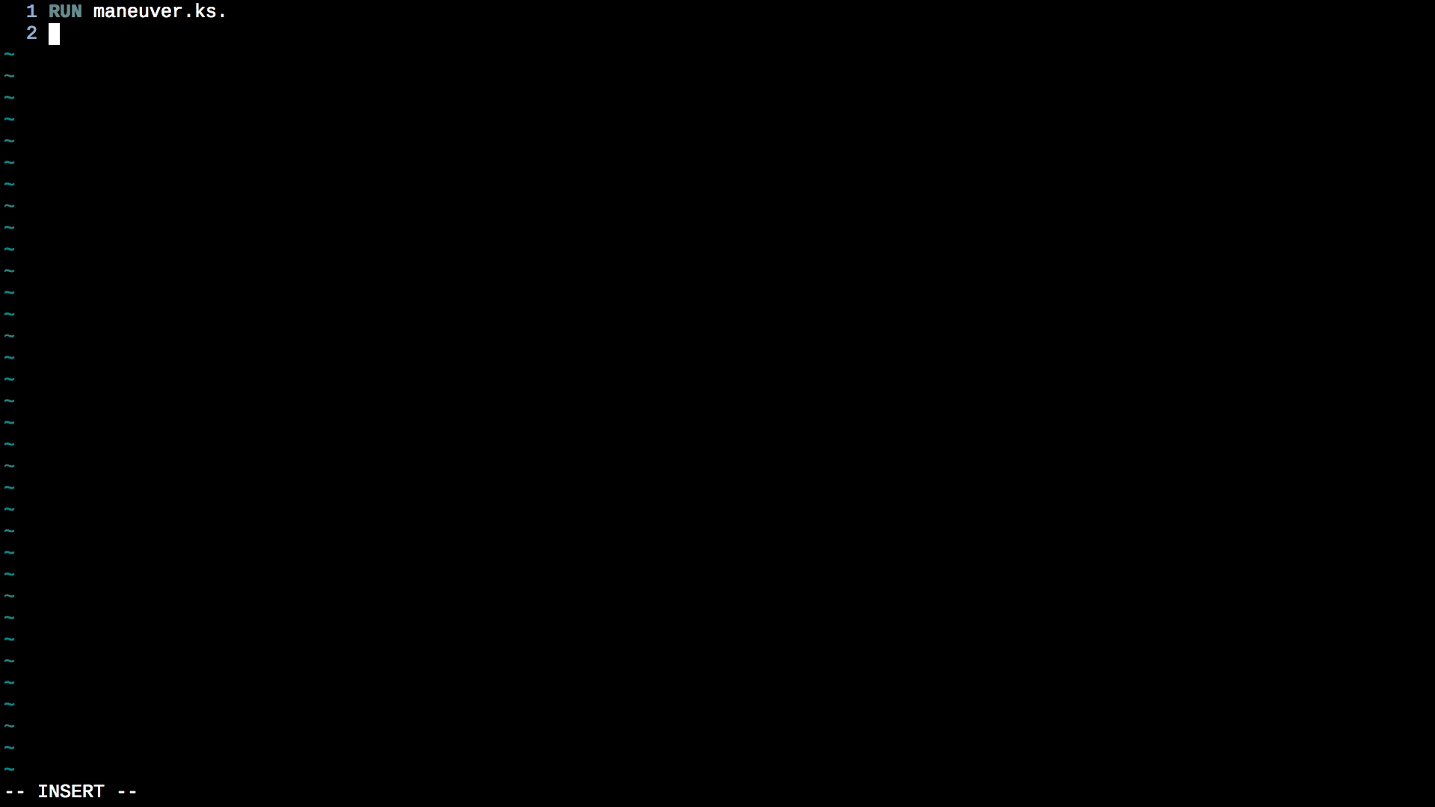
text(MNV_)
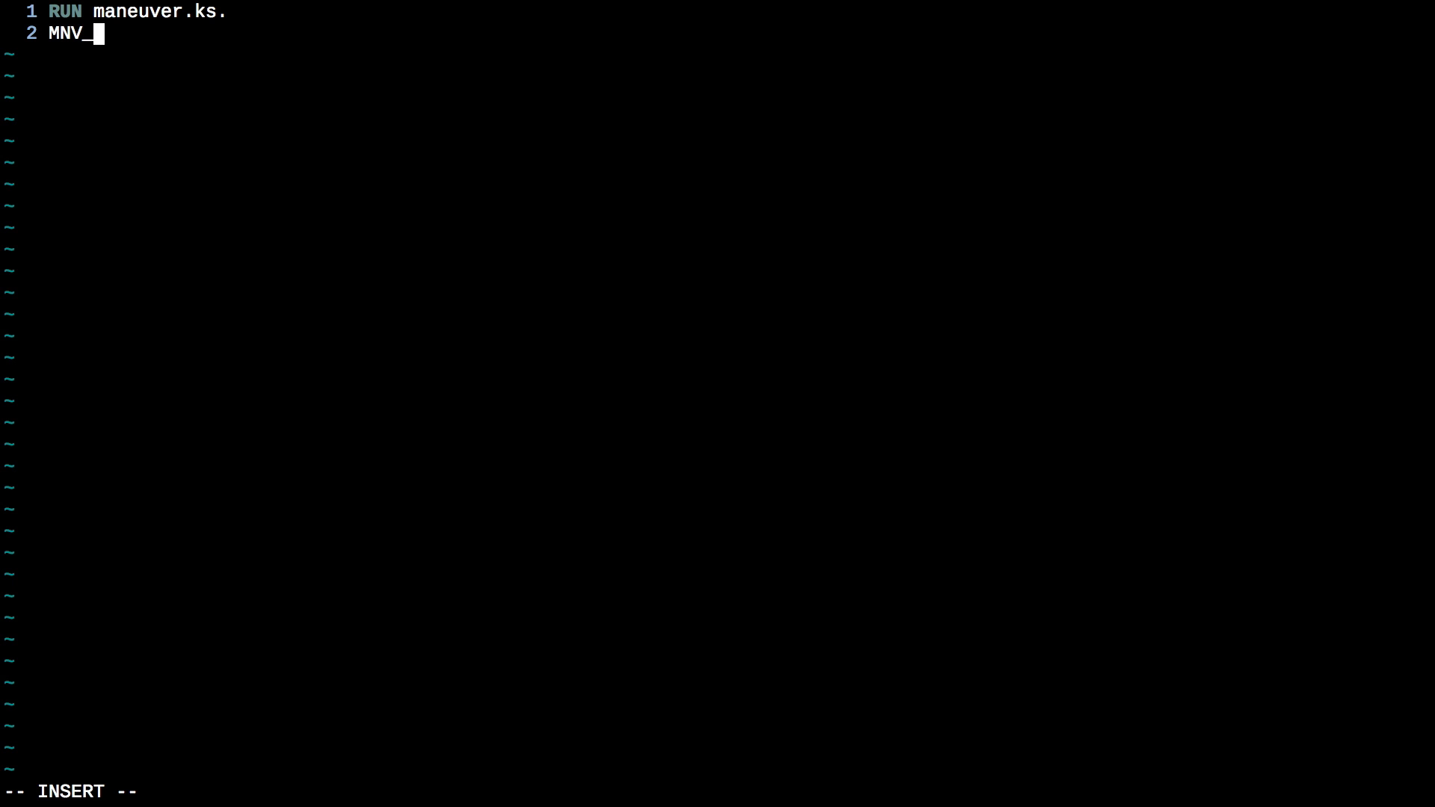
text(EXEC_NOD)
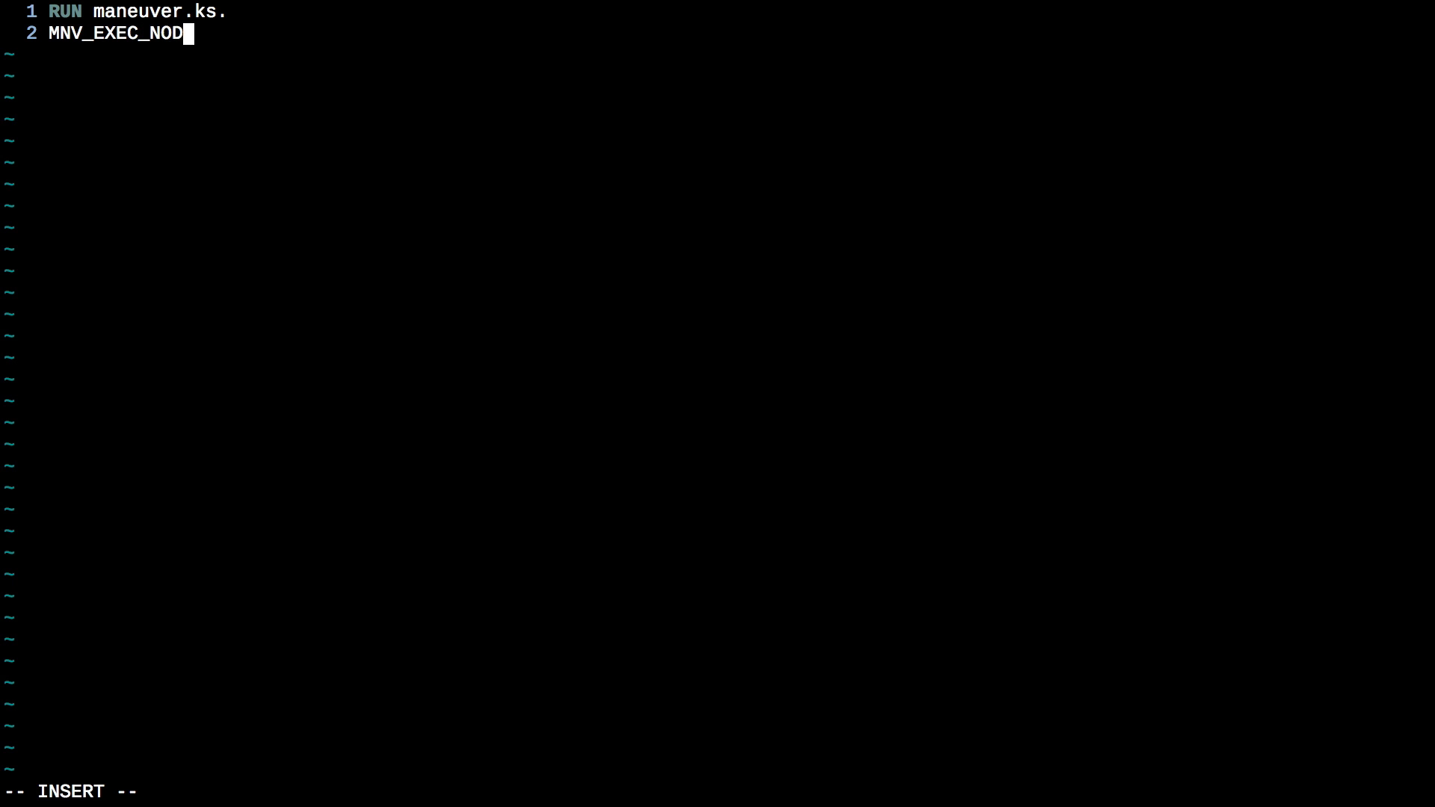
text(E(TRUE)
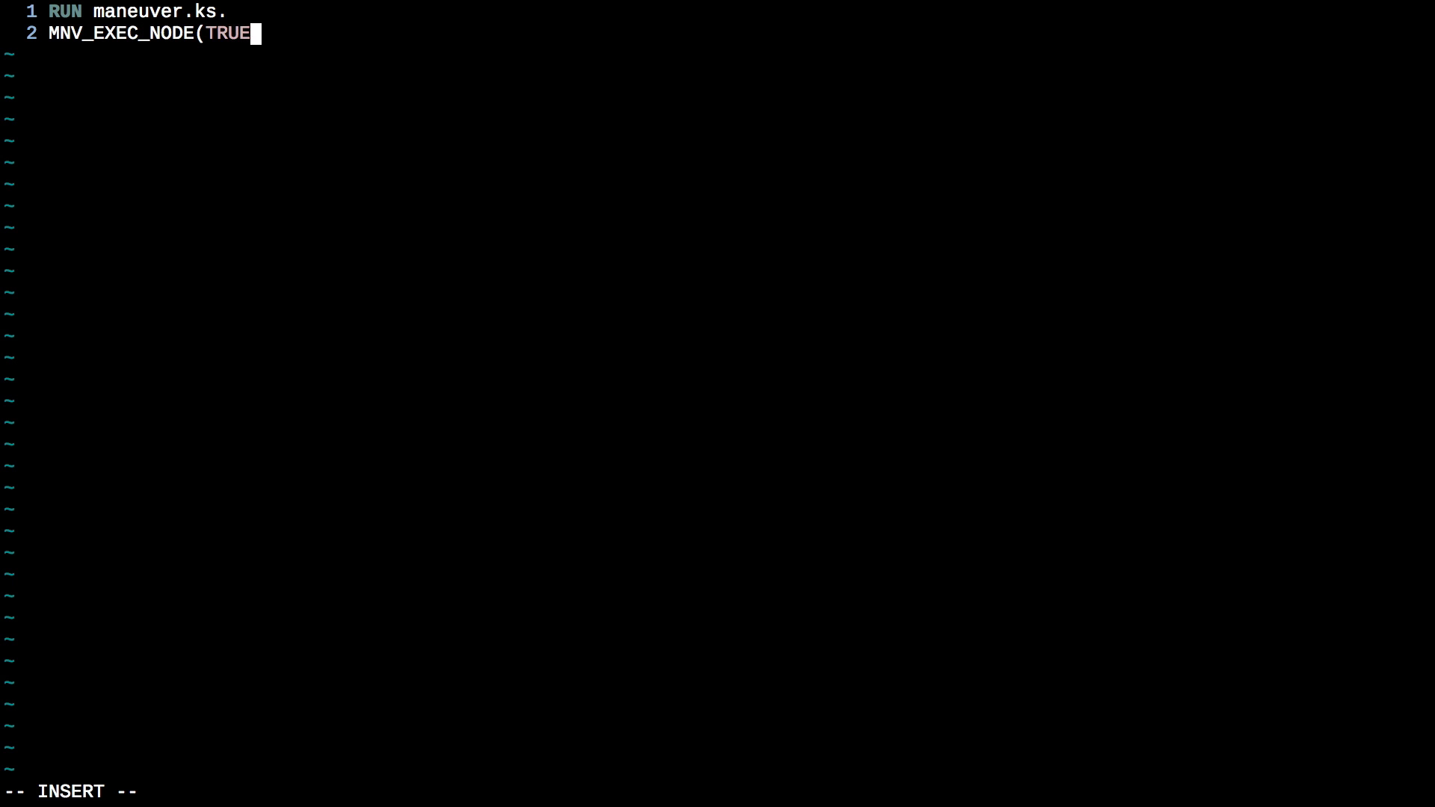
text().)
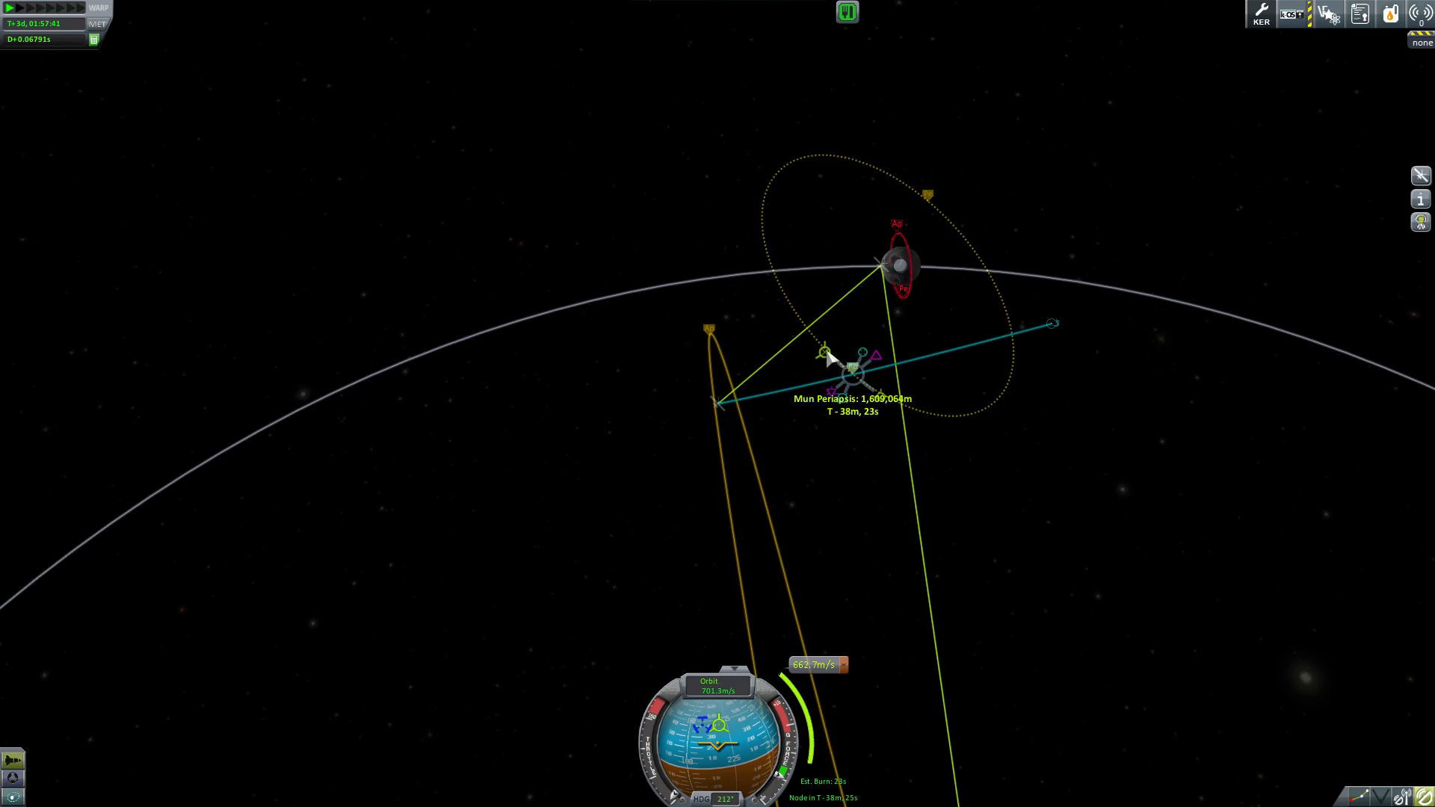
Warp ahead to Mun orbit before the burn and view the polar-orbit contract completion.
click(1389, 13)
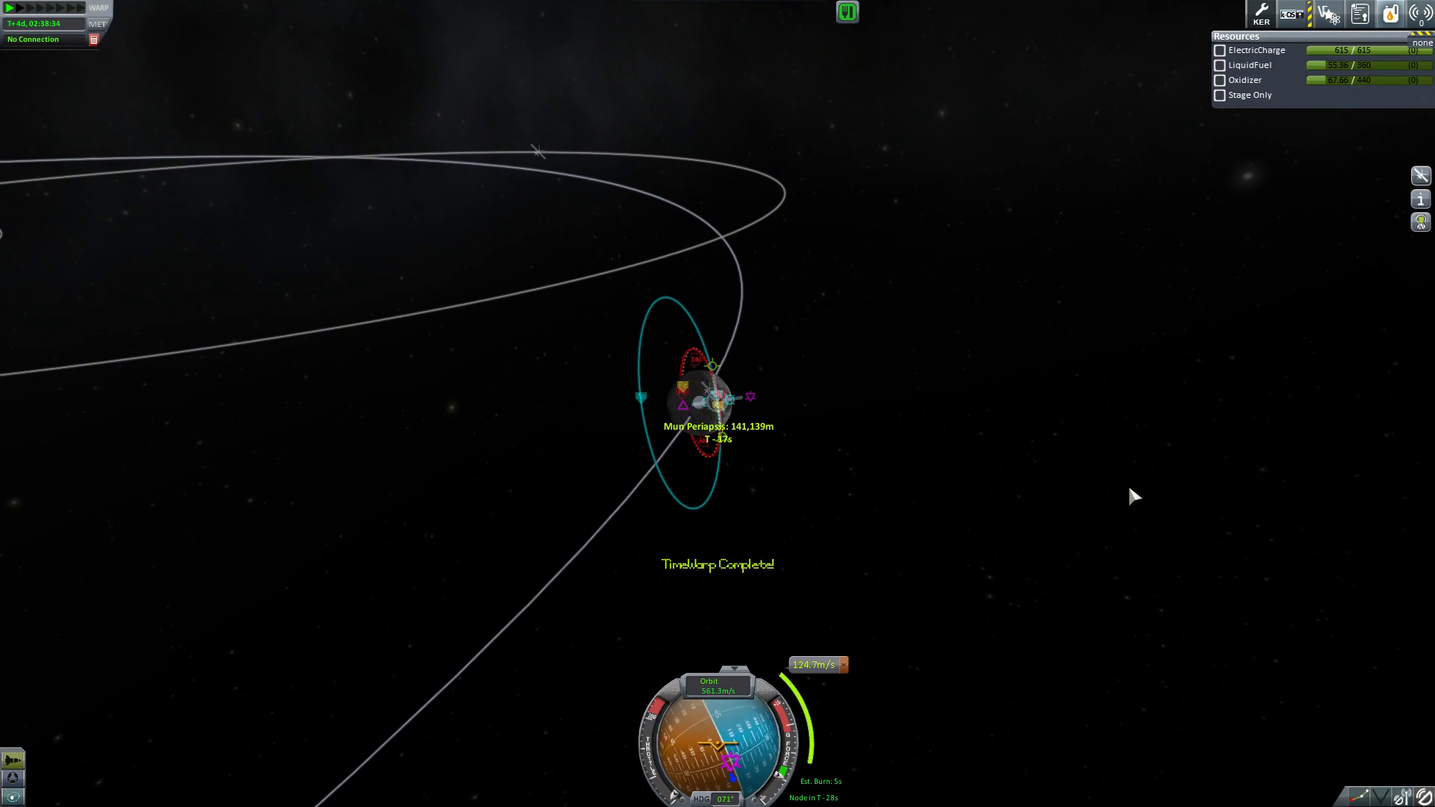
click(1359, 13)
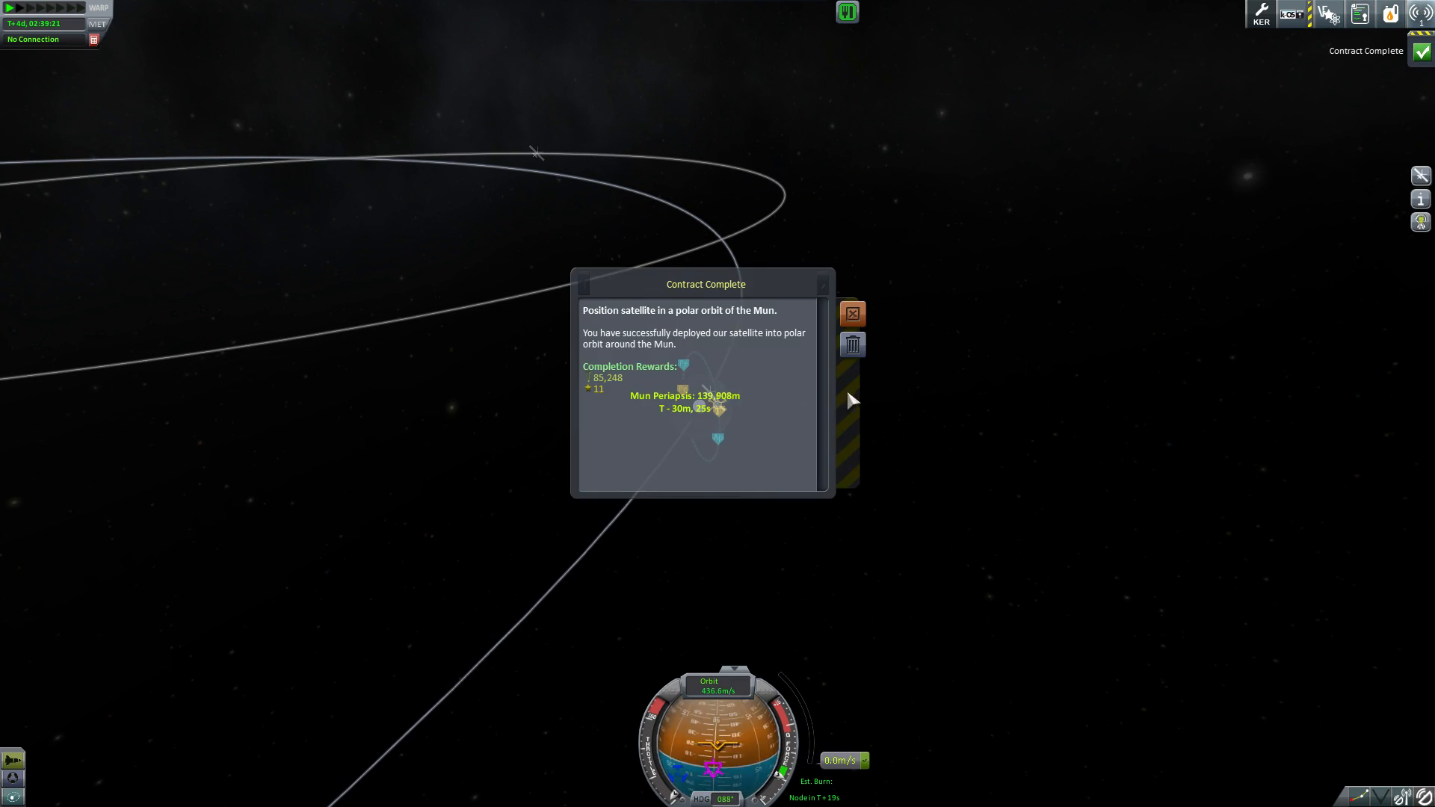
click(850, 312)
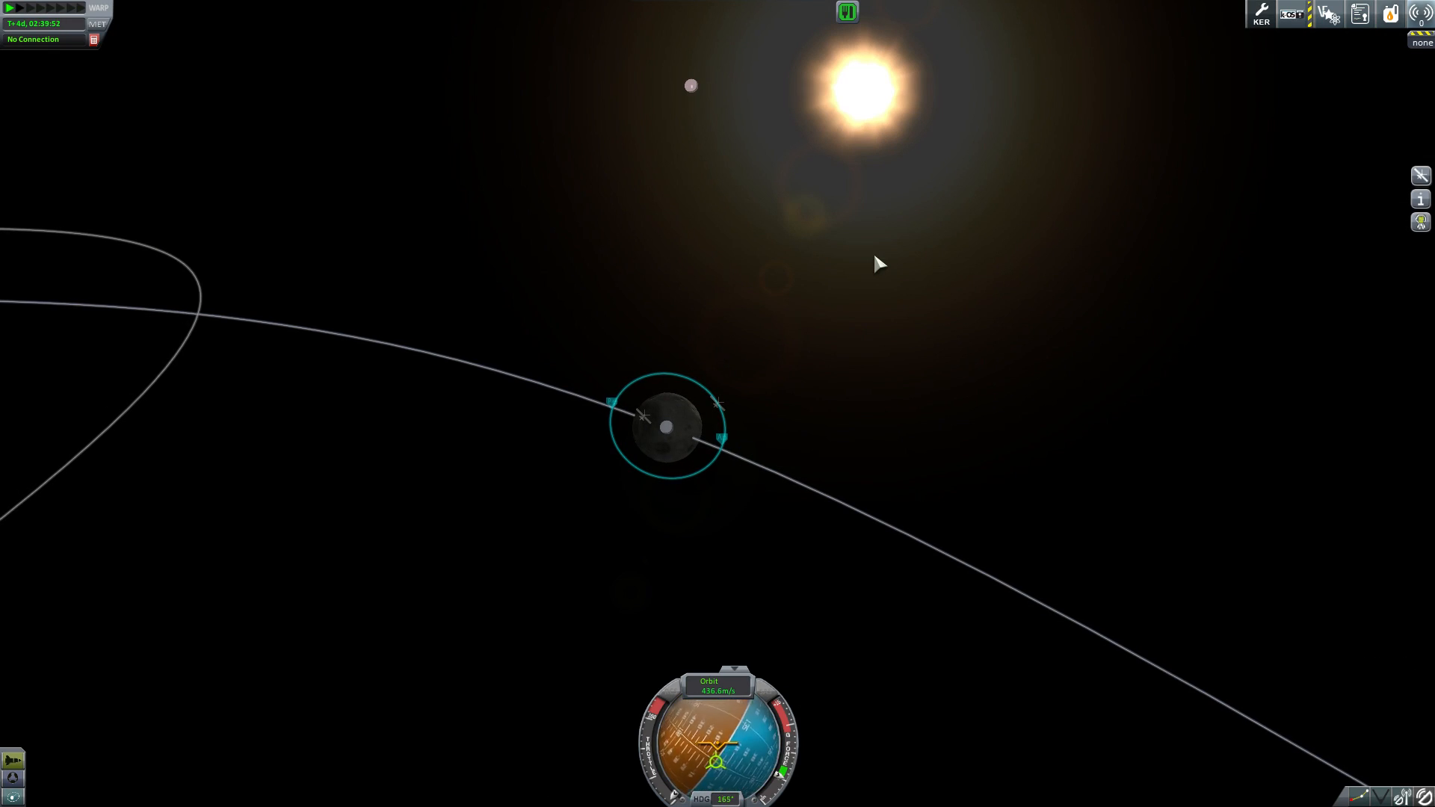
click(1330, 14)
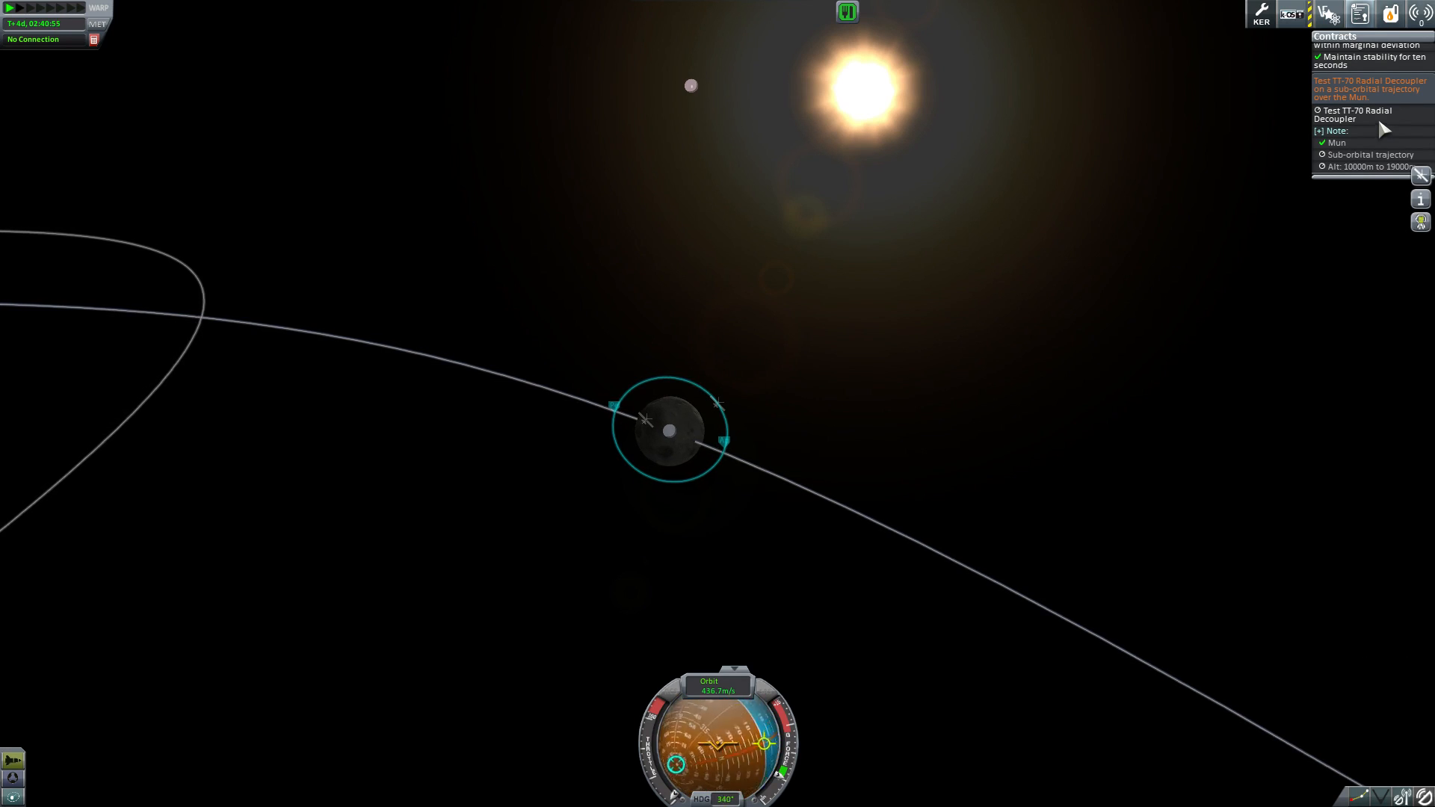
click(699, 436)
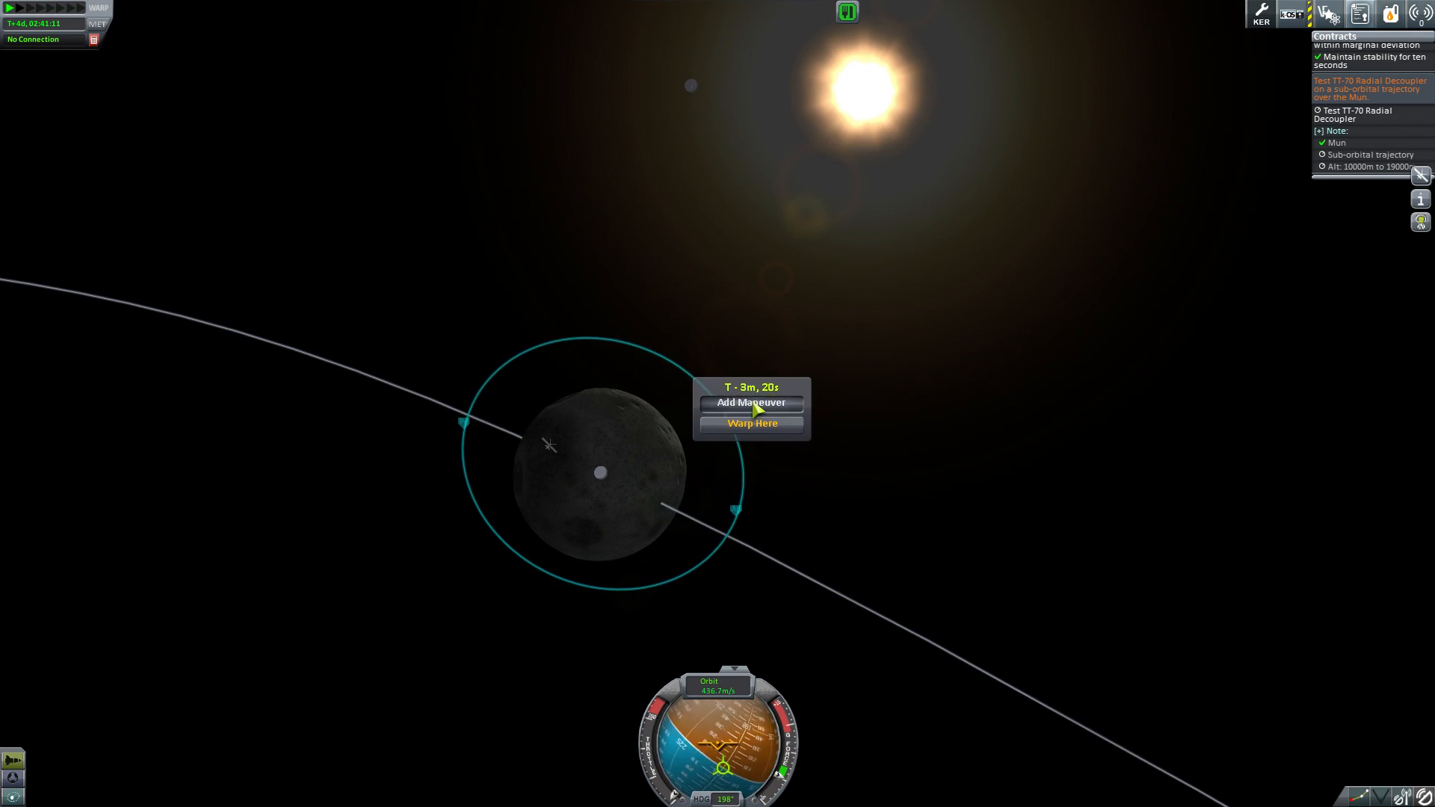
click(751, 402)
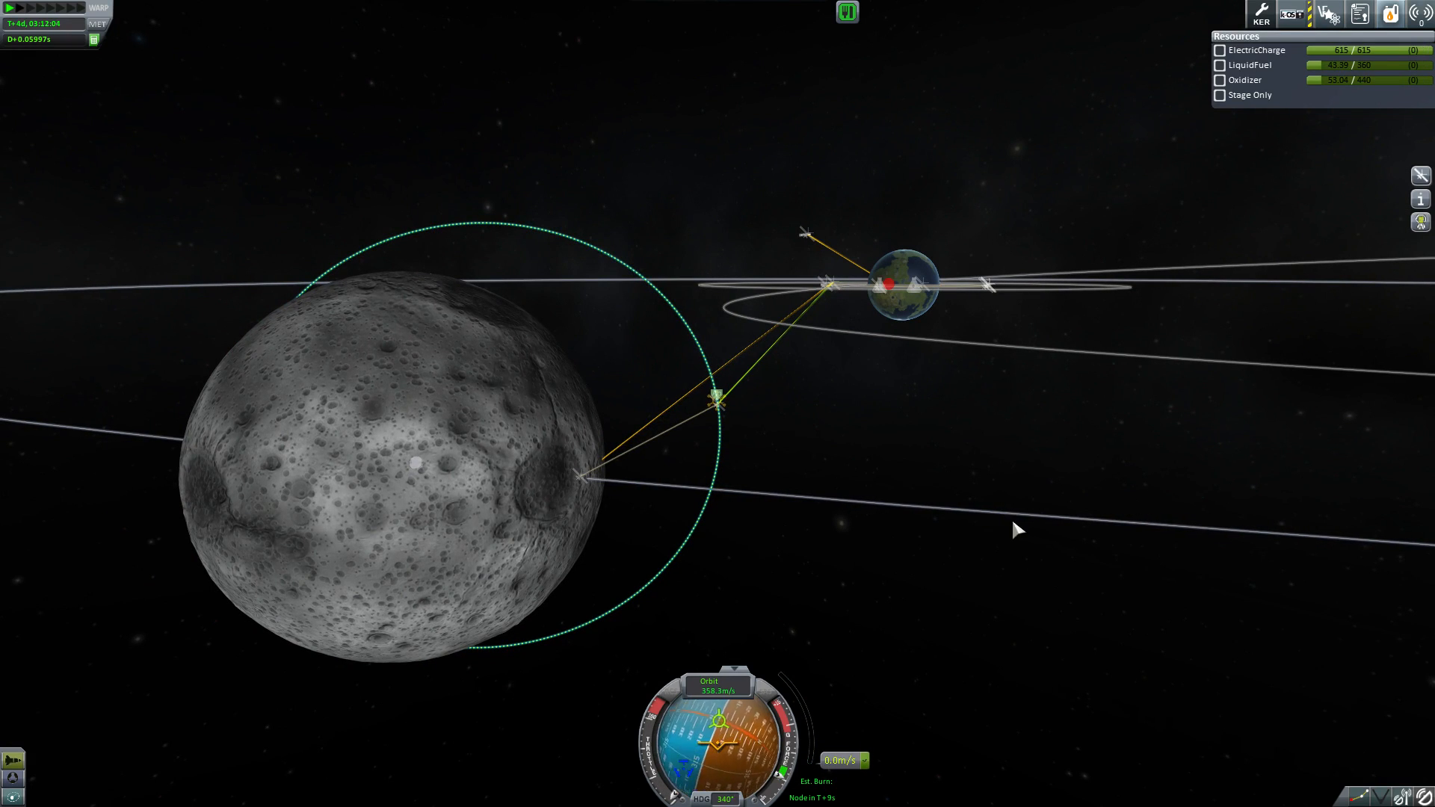
mouse_move(721, 406)
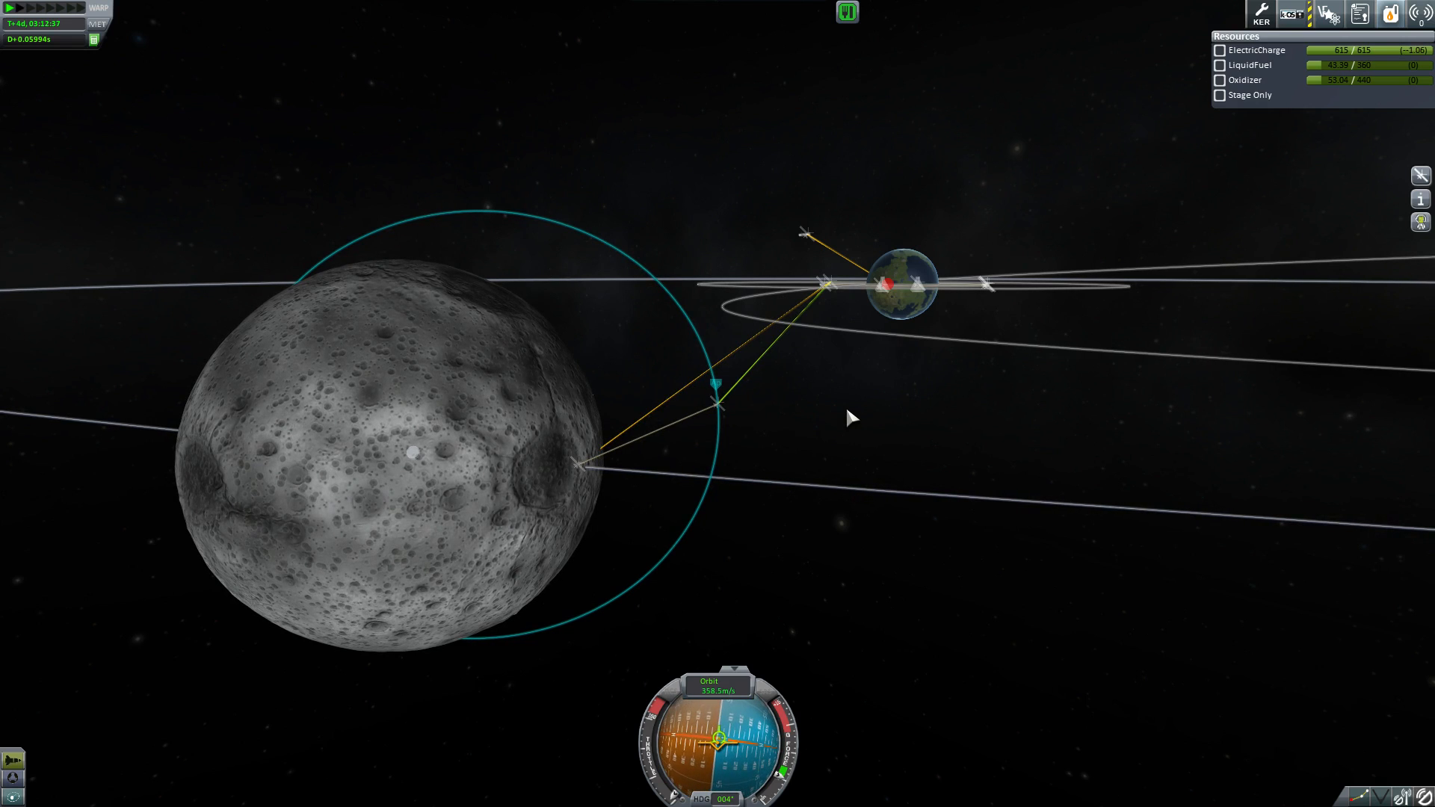
key(F5)
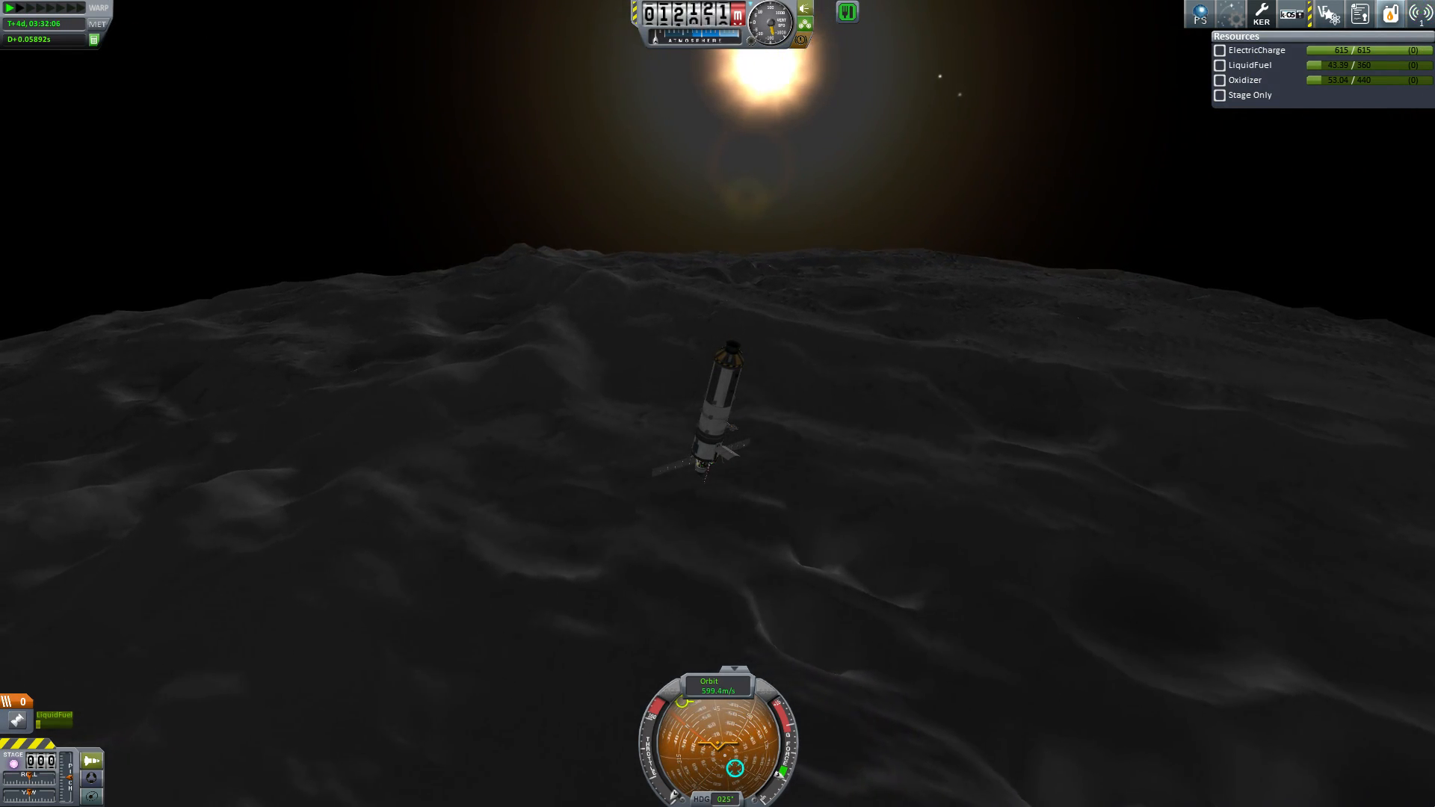
Fire the radial decouplers low over the Mun and dismiss the Contract Complete report.
click(723, 681)
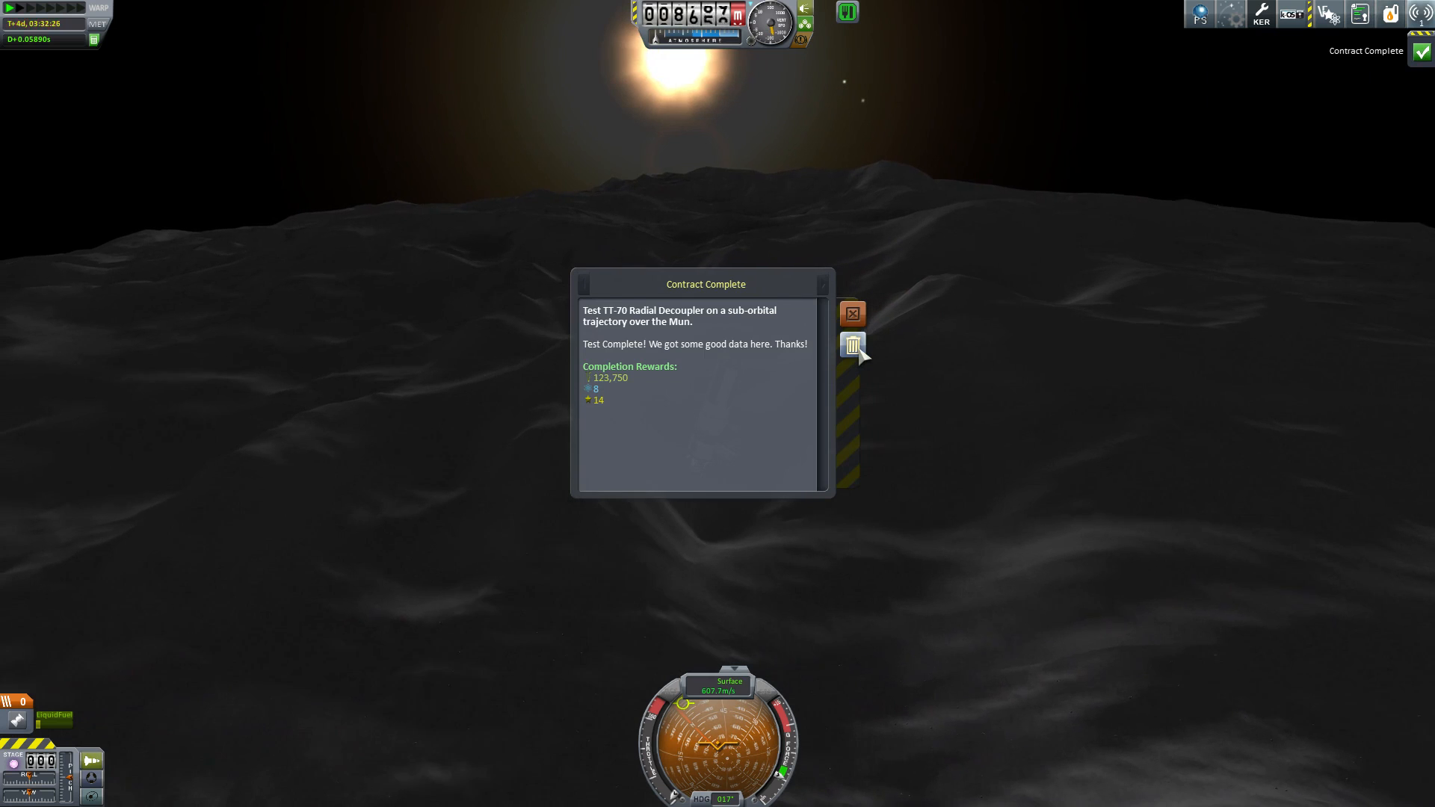
click(852, 312)
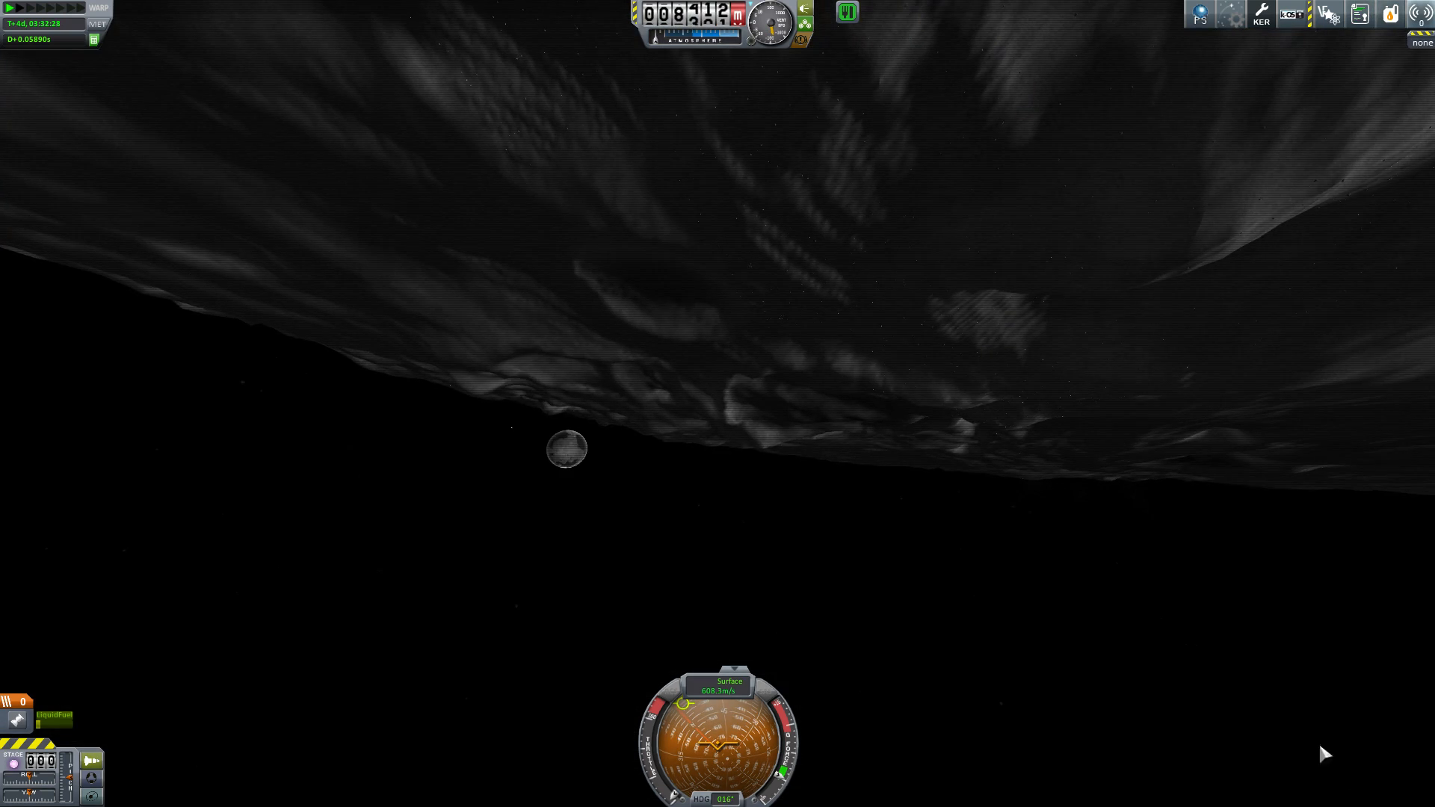